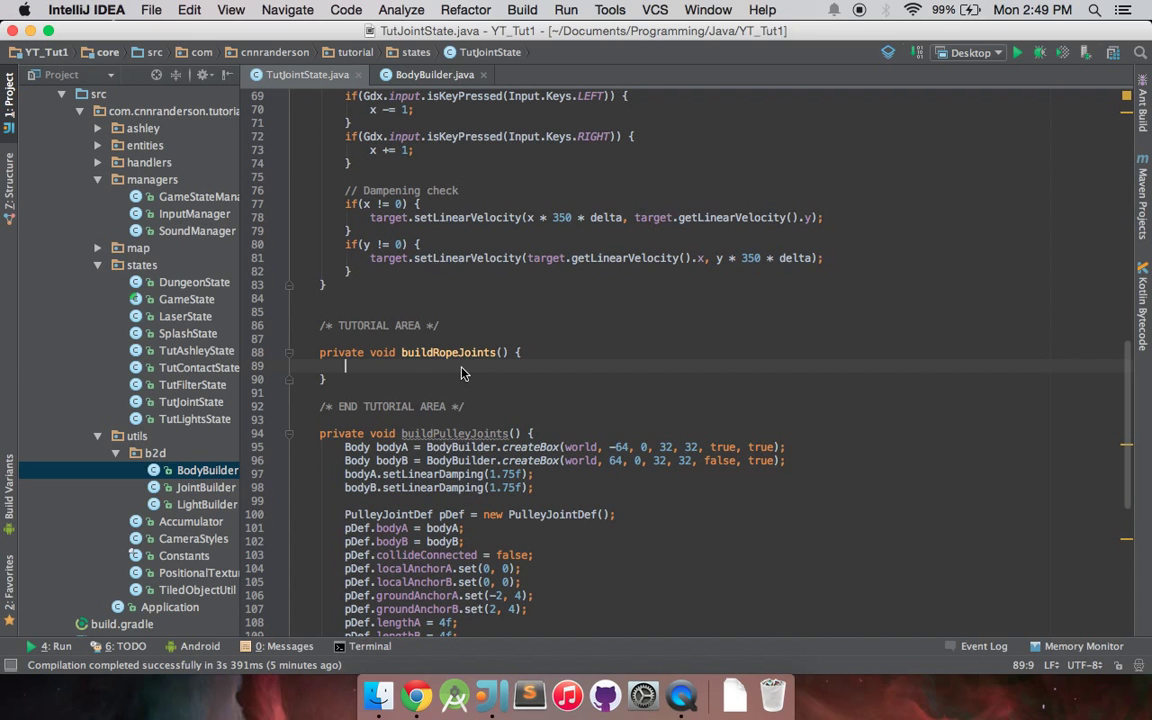
# Review the world's gravity value and move into the empty buildRopeJoints method
pyautogui.scroll(3)
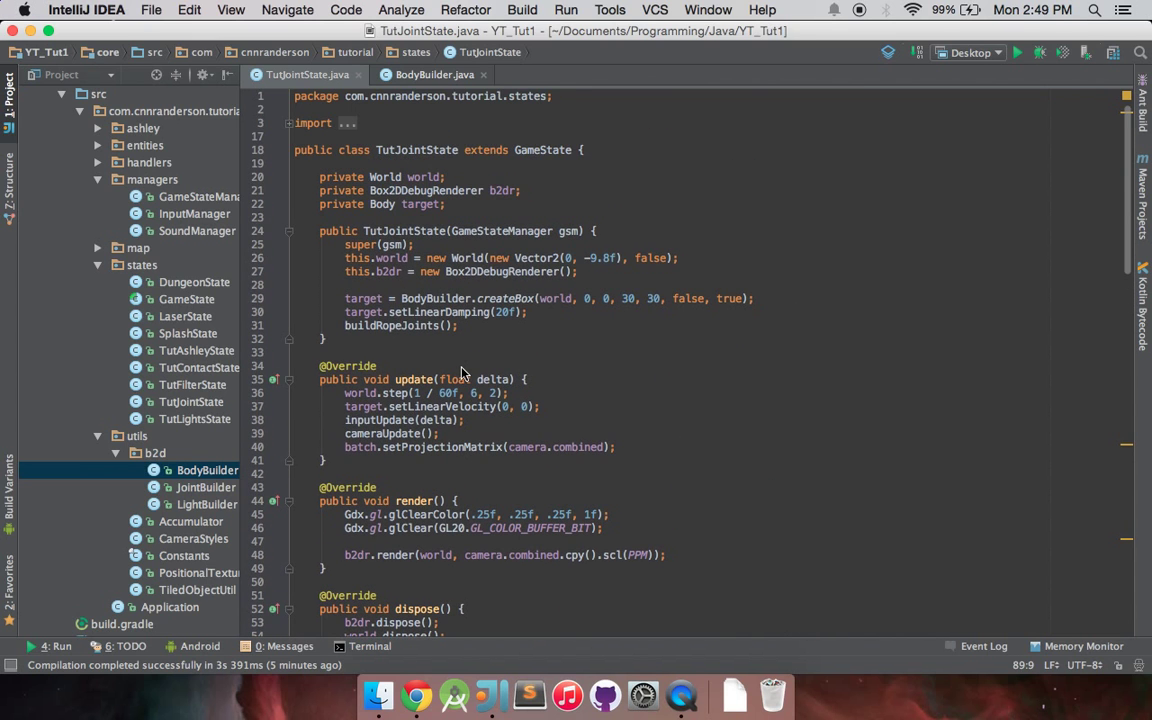
pyautogui.moveTo(536, 356)
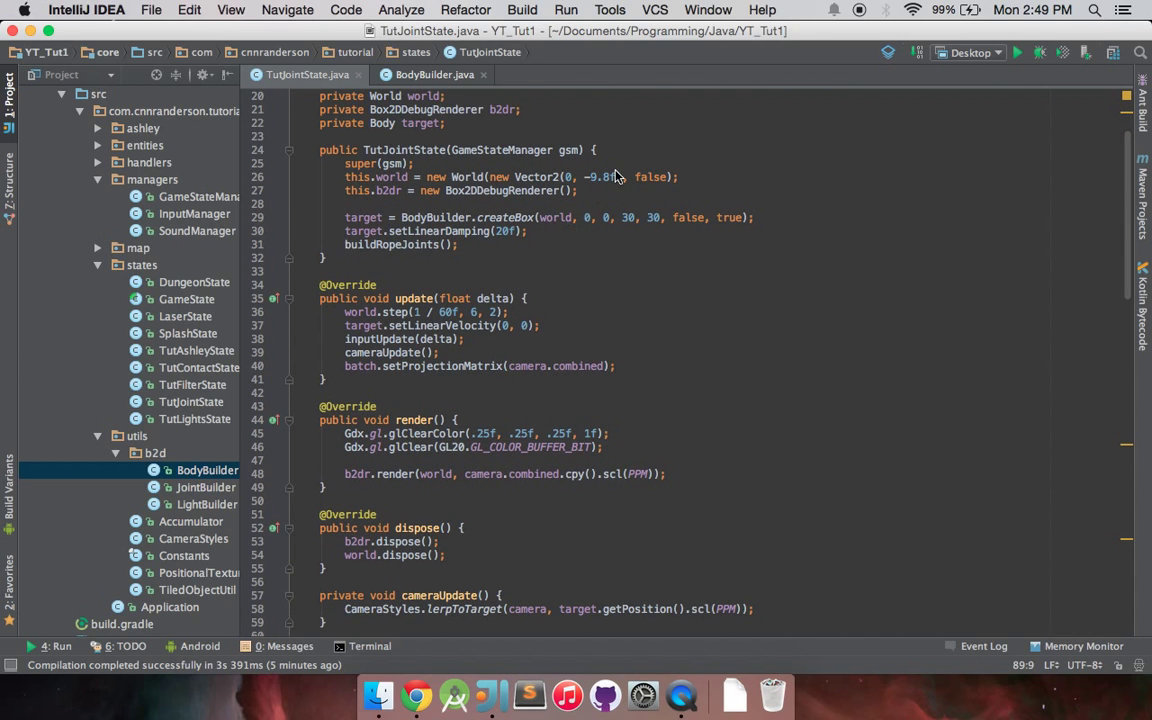
pyautogui.doubleClick(600, 176)
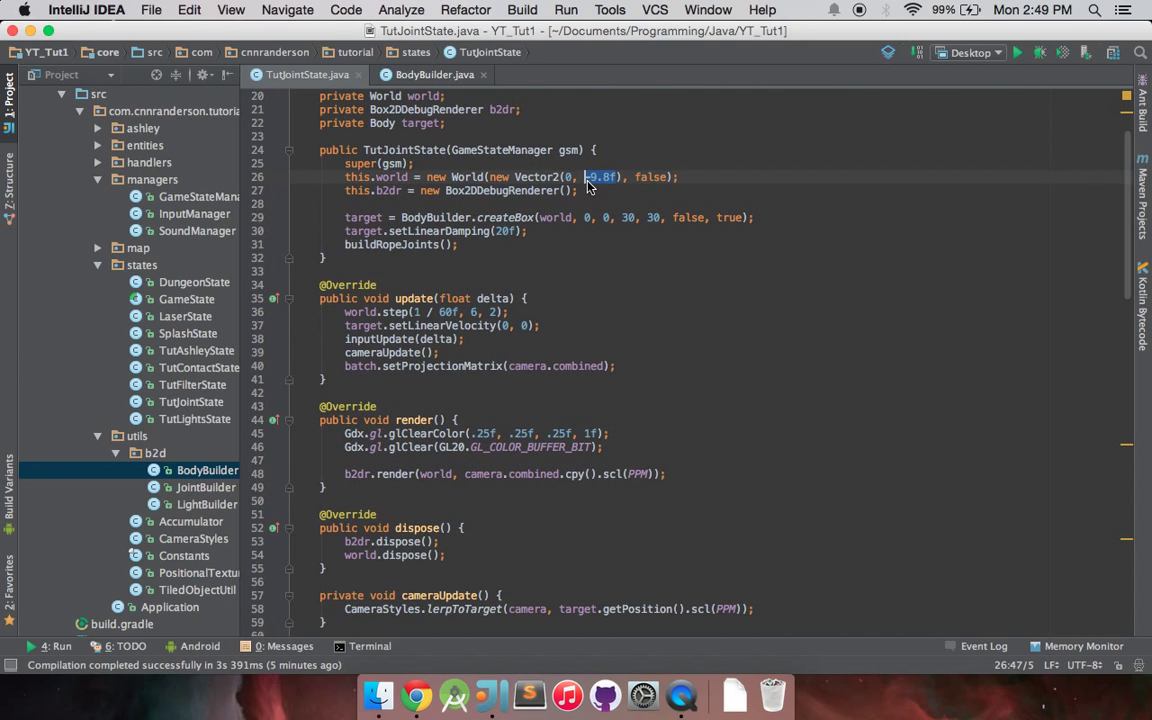
pyautogui.scroll(-3)
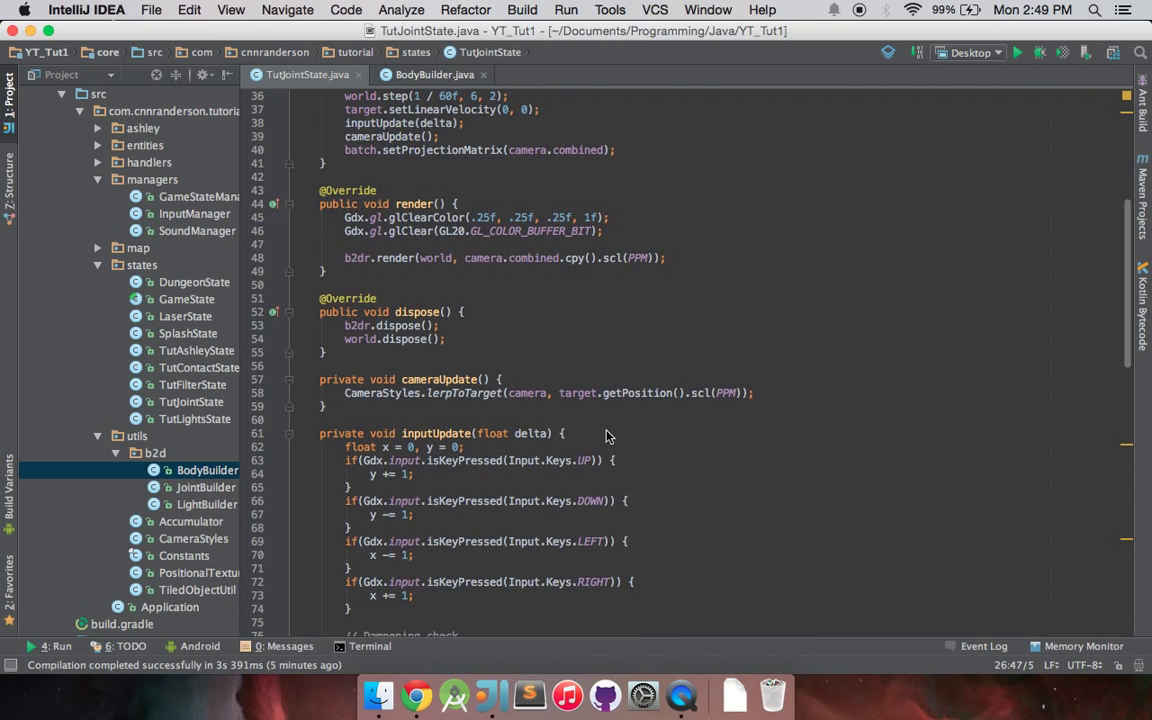
pyautogui.scroll(-3)
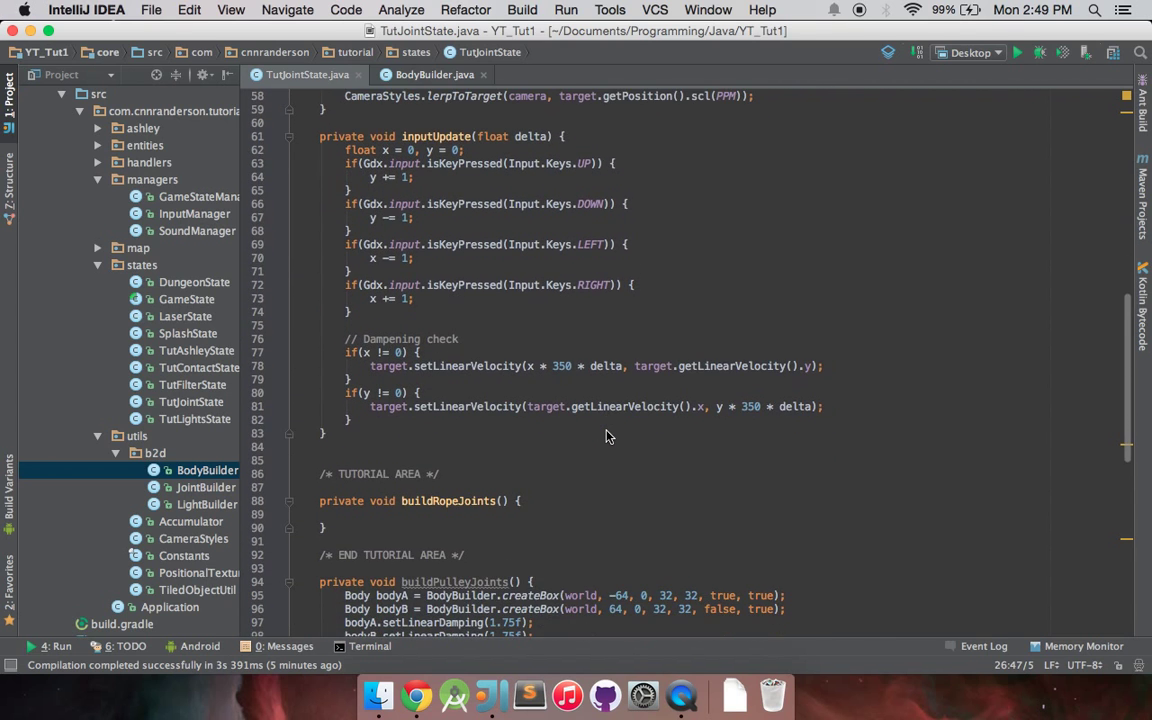
pyautogui.moveTo(600, 460)
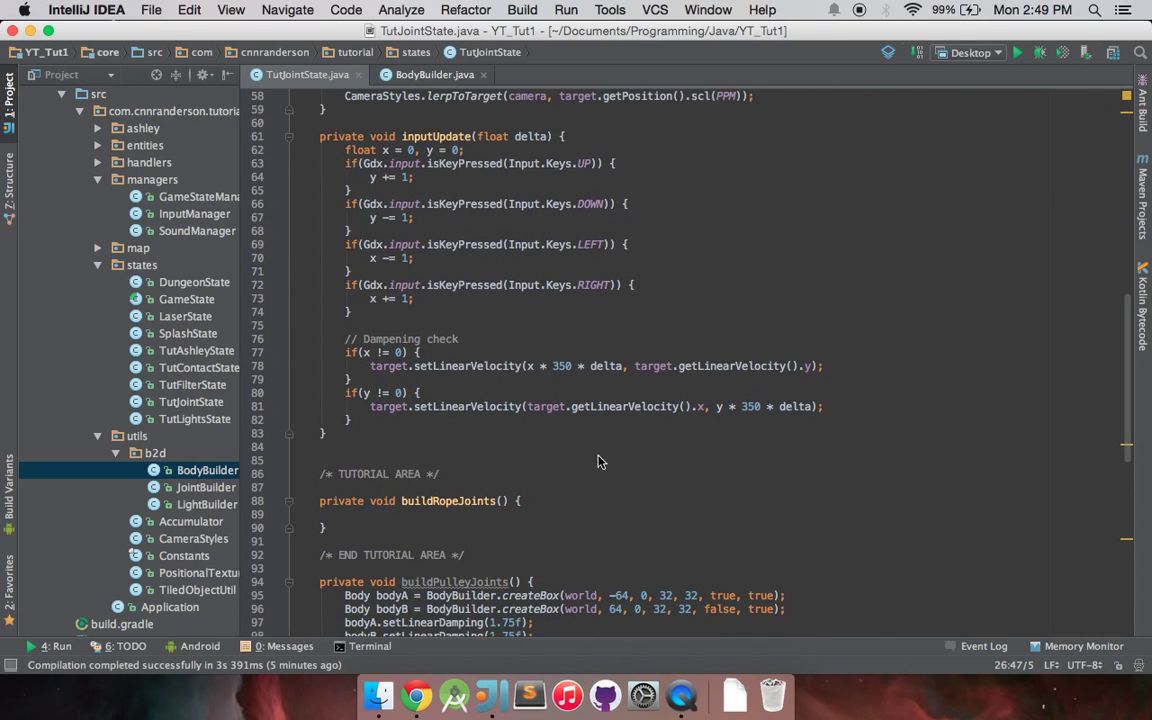
pyautogui.click(346, 514)
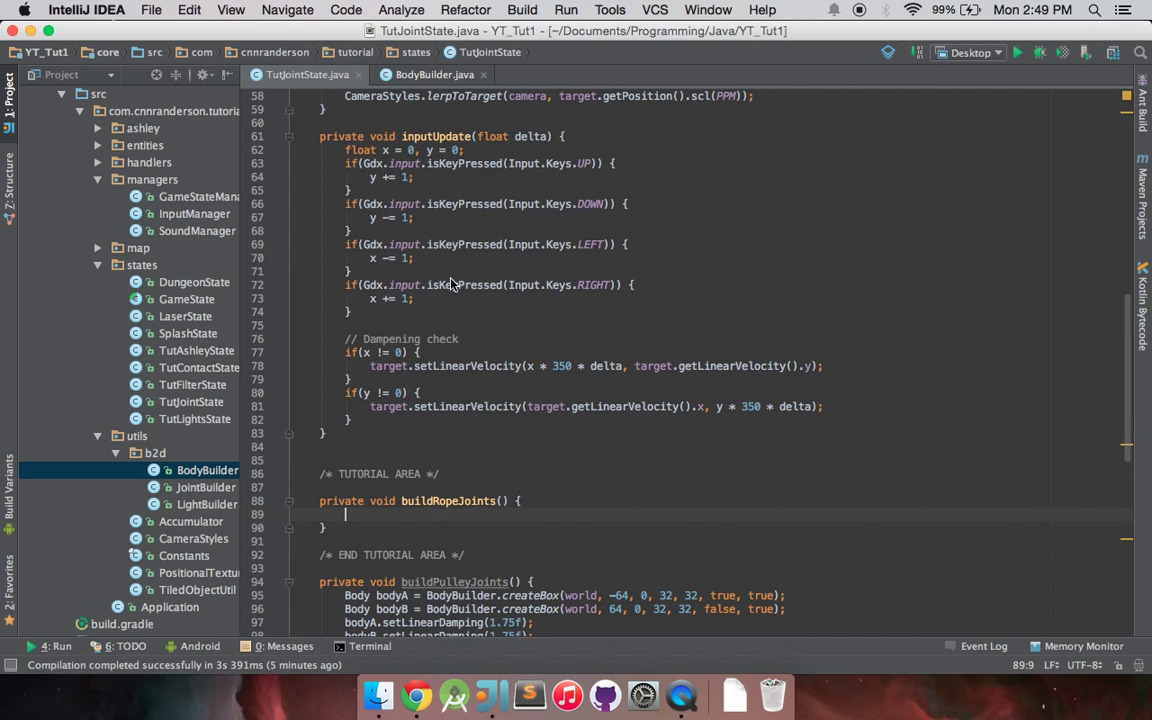
pyautogui.scroll(-3)
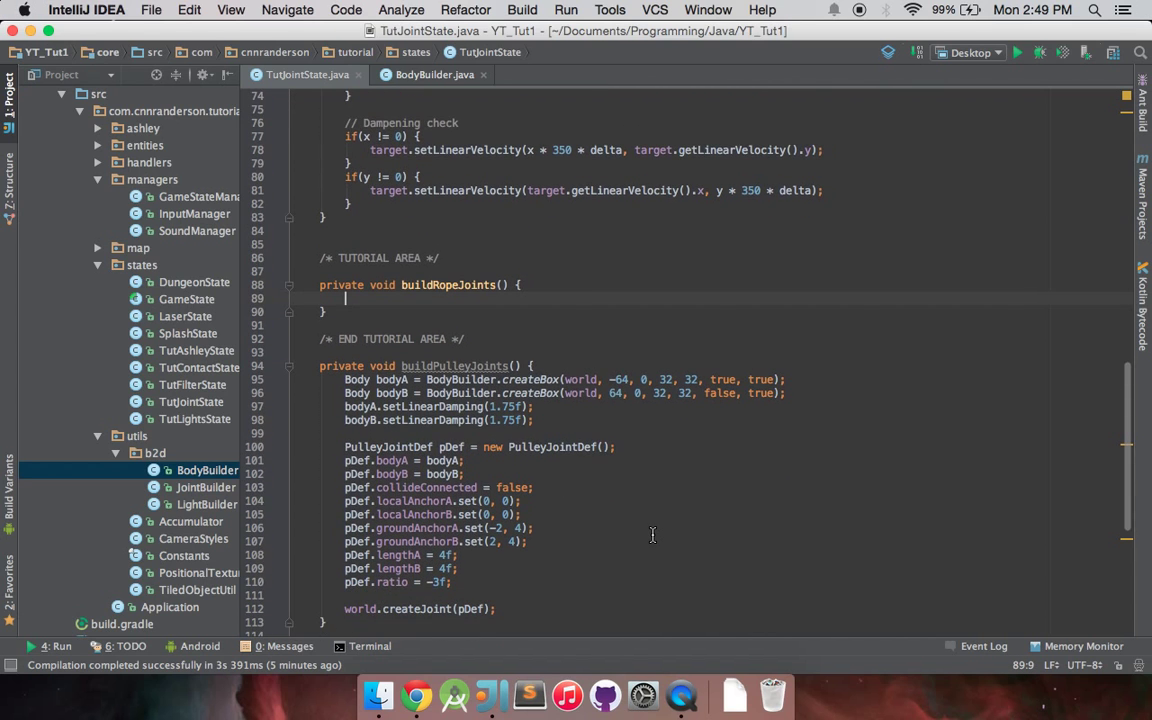
pyautogui.scroll(3)
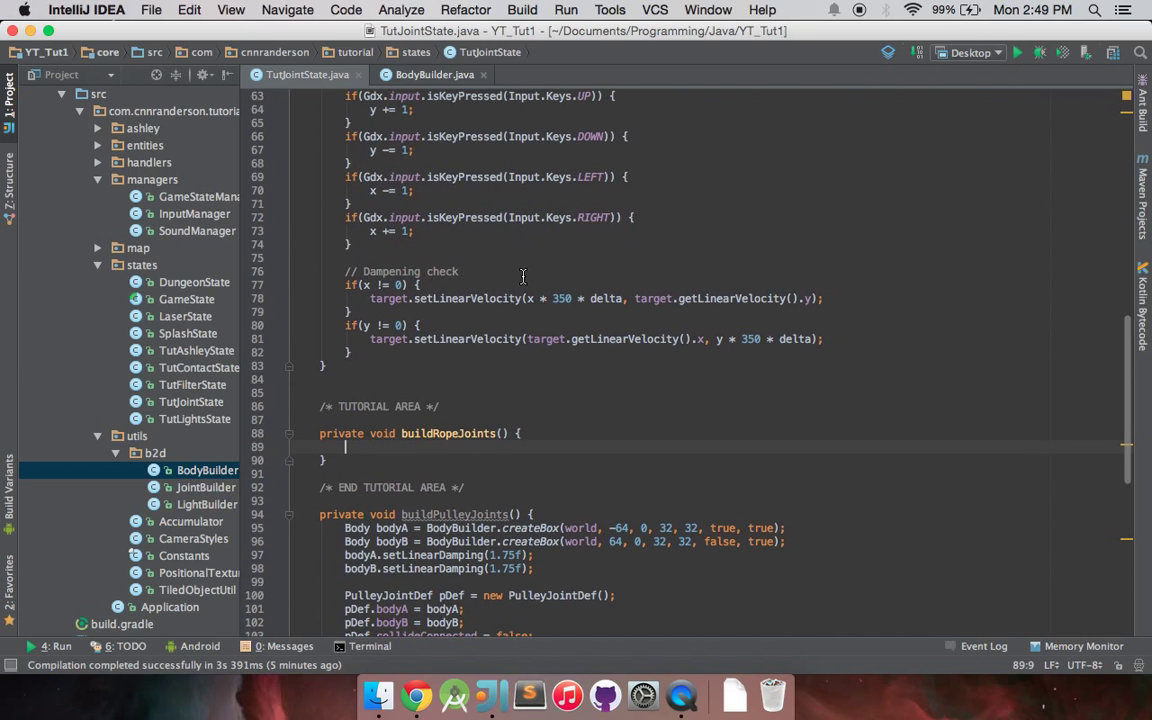
pyautogui.moveTo(572, 272)
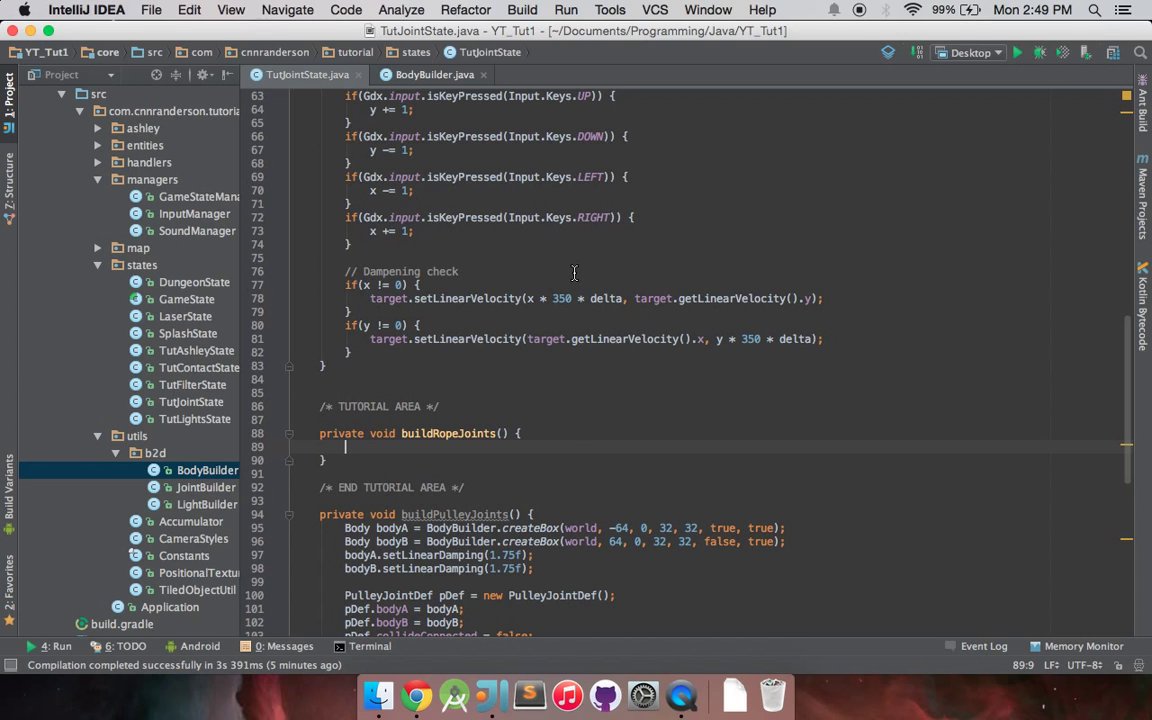
# Declare Array<Body> bodies and add a first 32×32 static box at (0, 16) via BodyBuilder.createBox
pyautogui.write('Array<>')
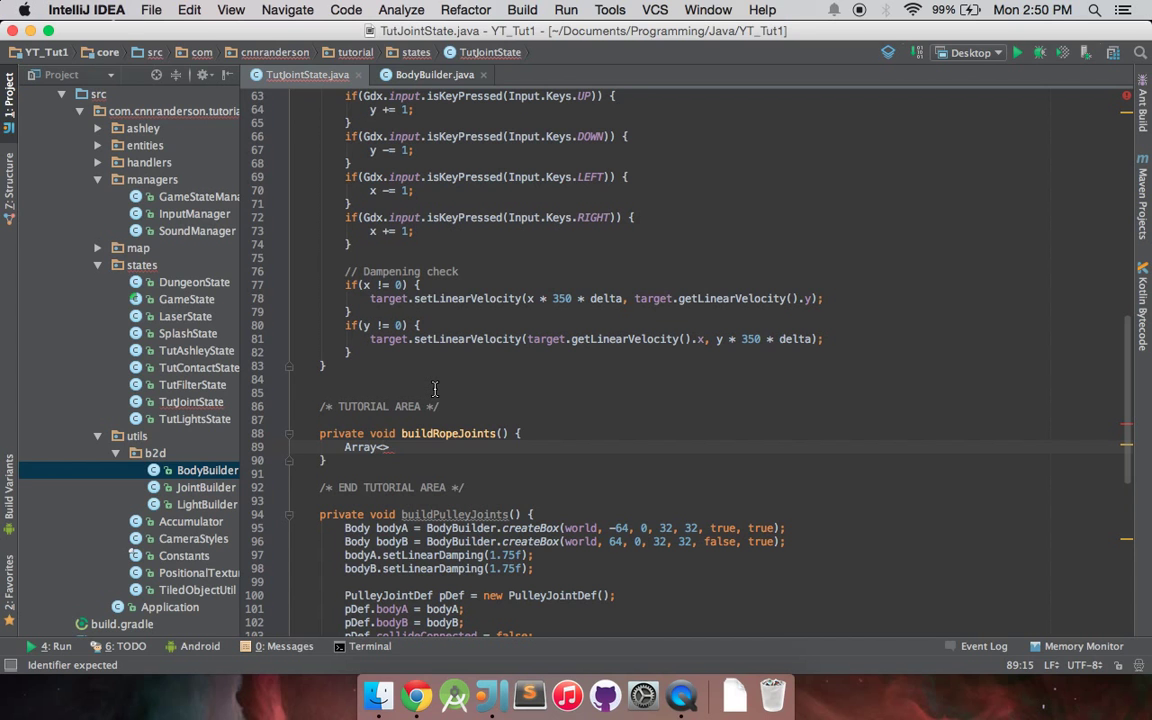
pyautogui.write('Body')
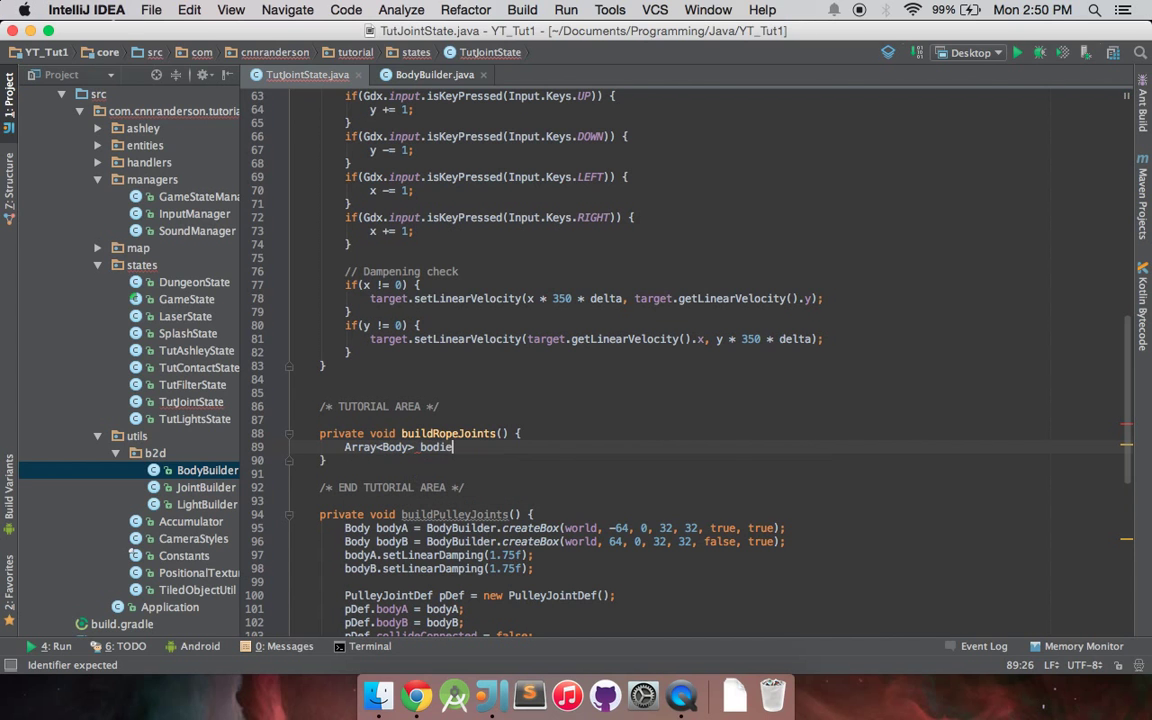
pyautogui.write('= new Array<Body>();')
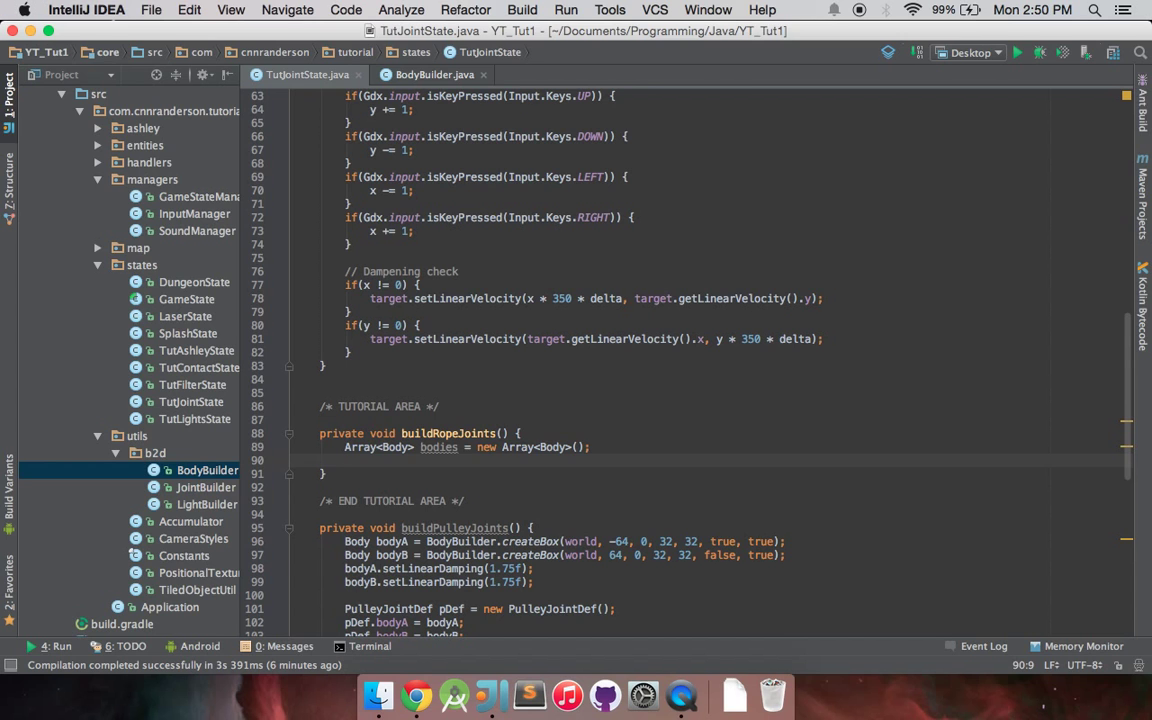
pyautogui.write('bodies.add(BodyBuilder.createBox(world, -64, 0, 32, 32, true, true));')
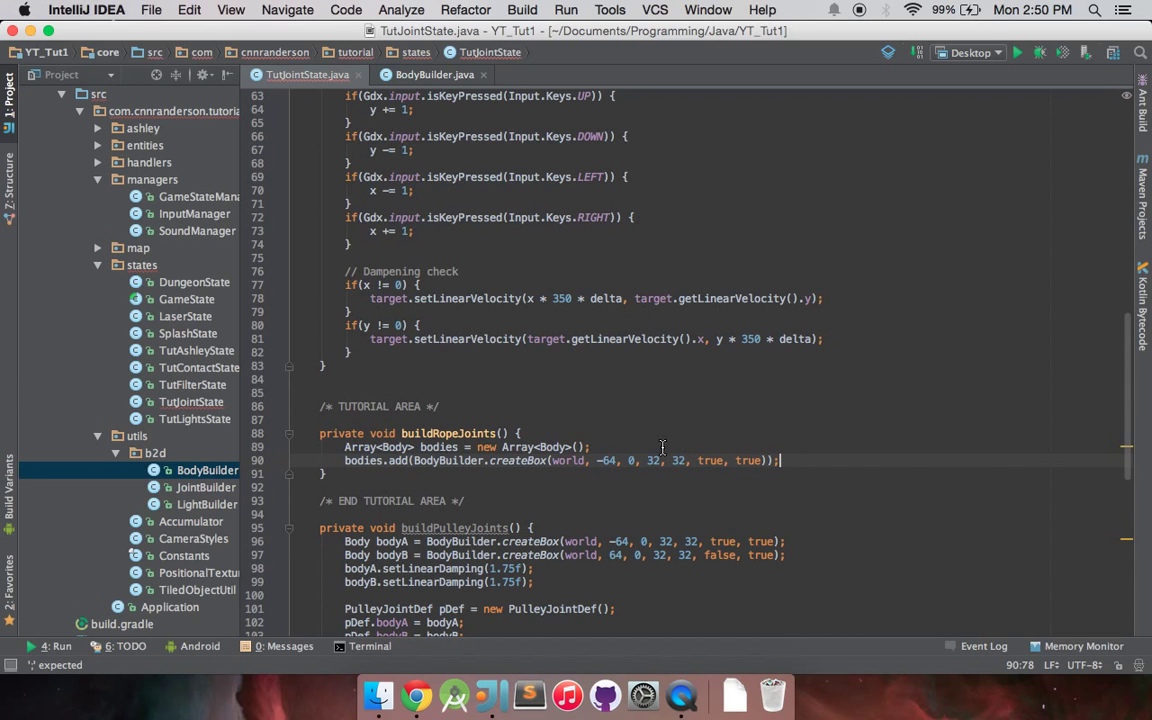
pyautogui.write('4')
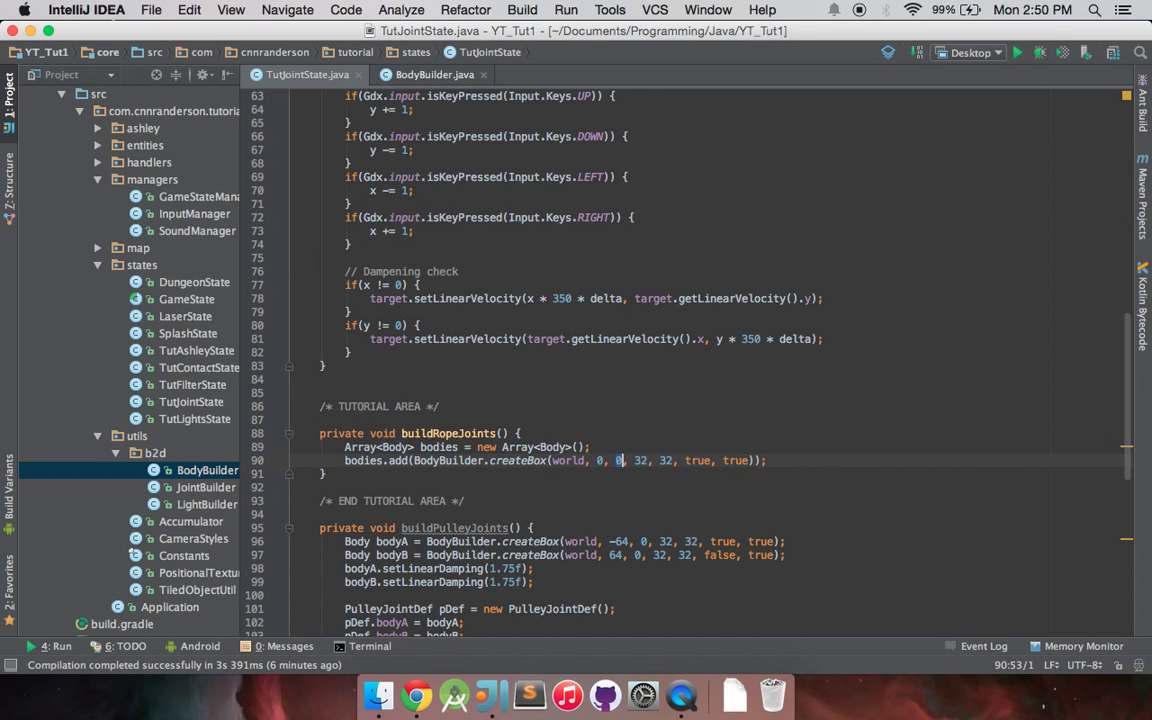
pyautogui.write('16')
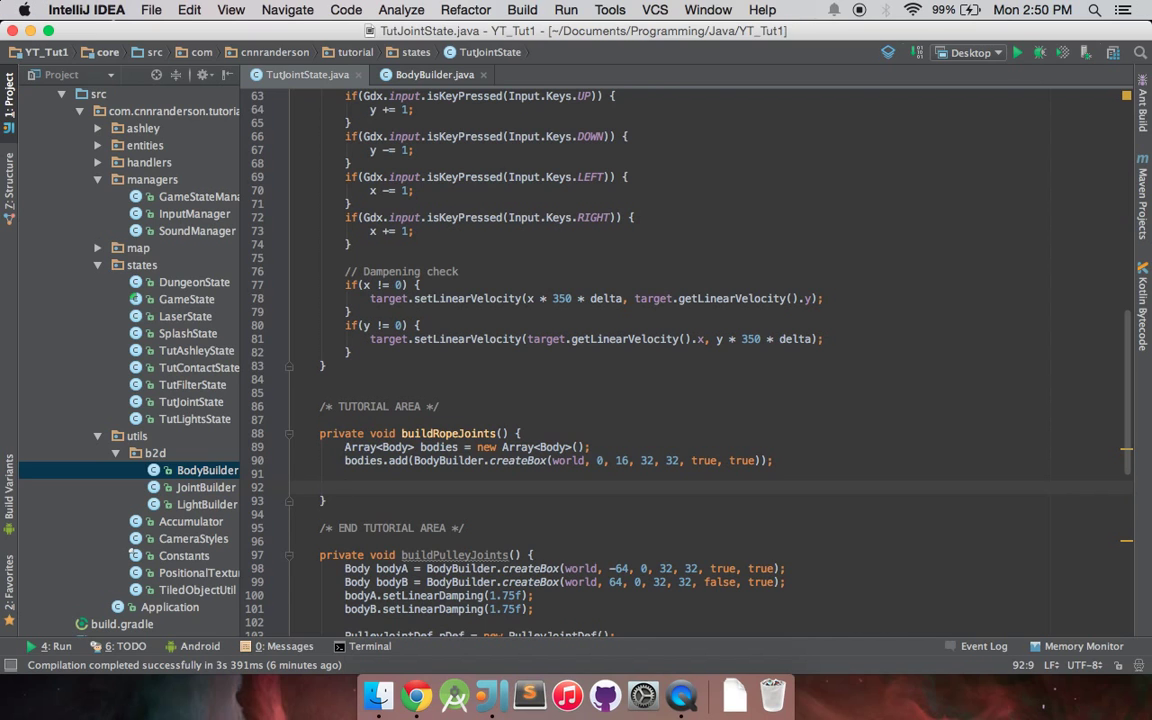
pyautogui.moveTo(890, 400)
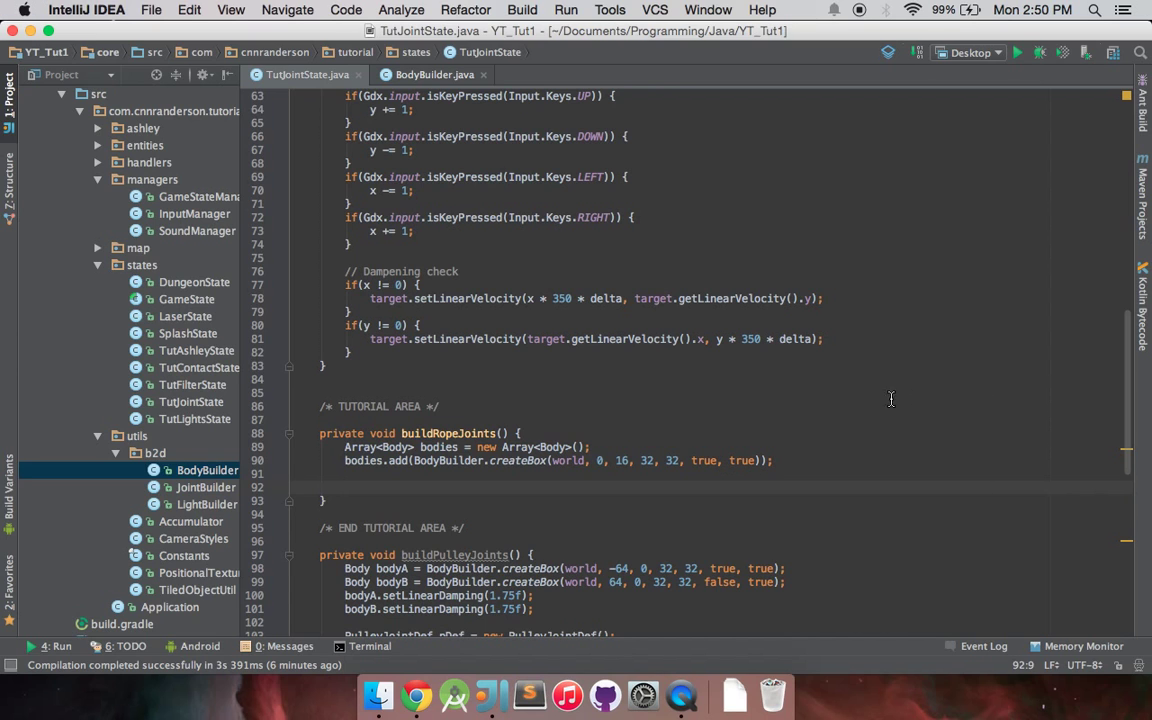
pyautogui.moveTo(800, 236)
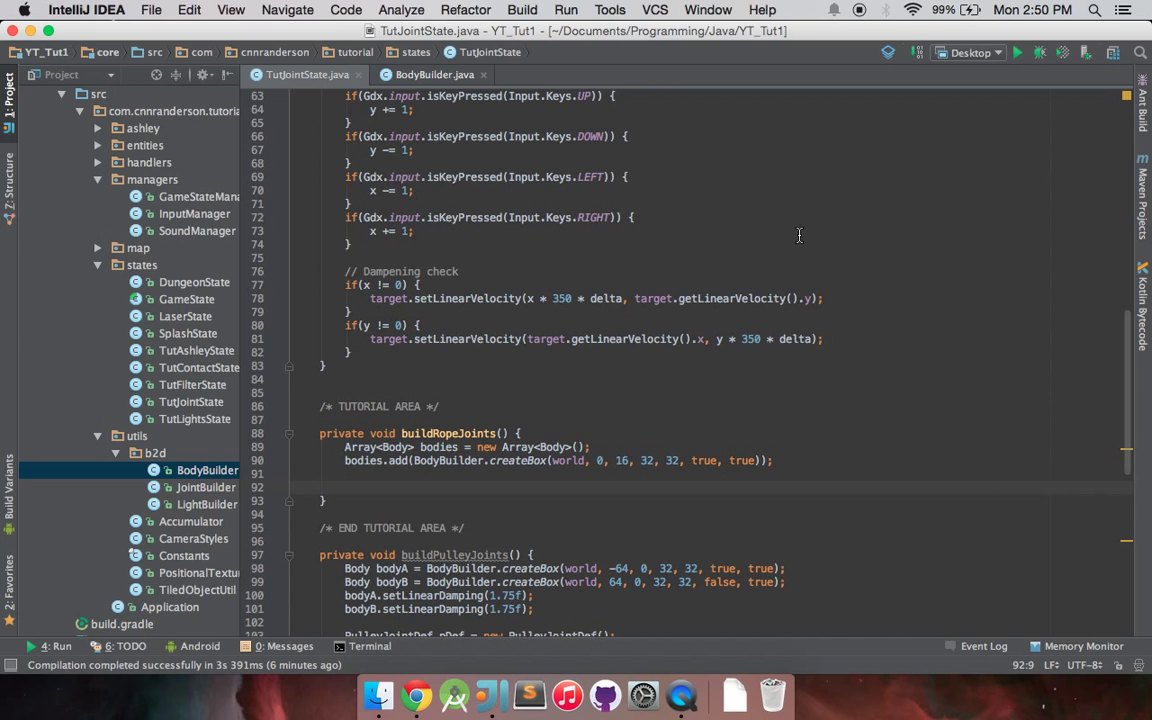
pyautogui.moveTo(384, 468)
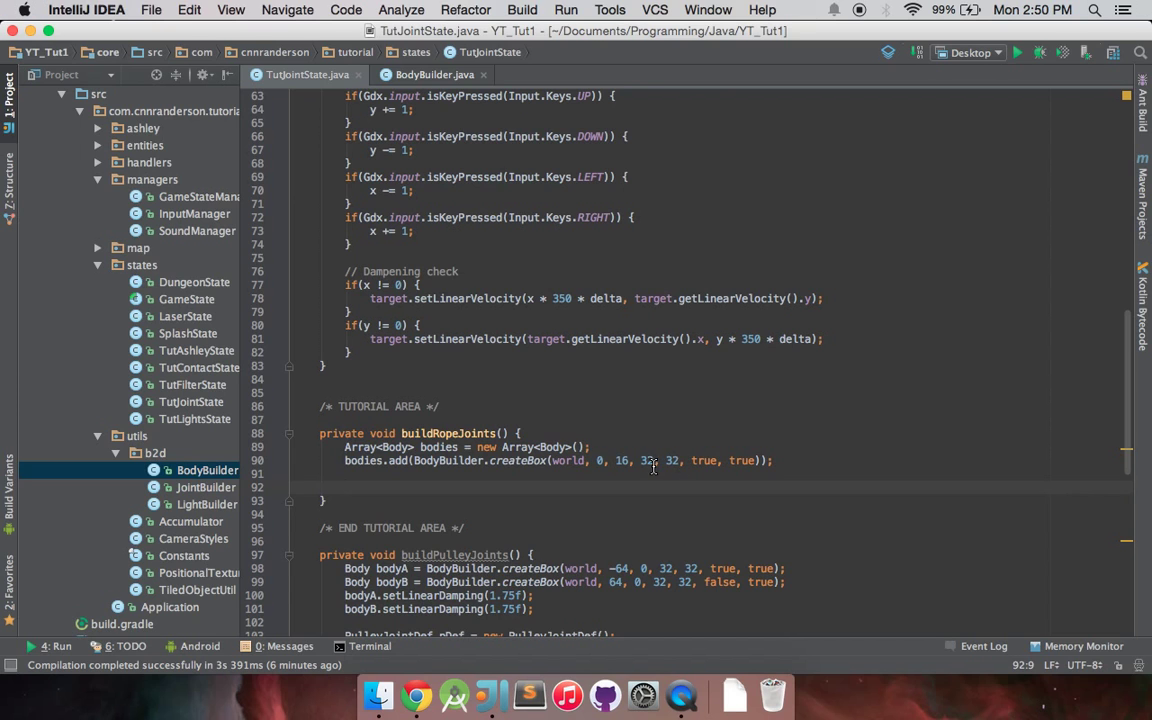
pyautogui.click(704, 460)
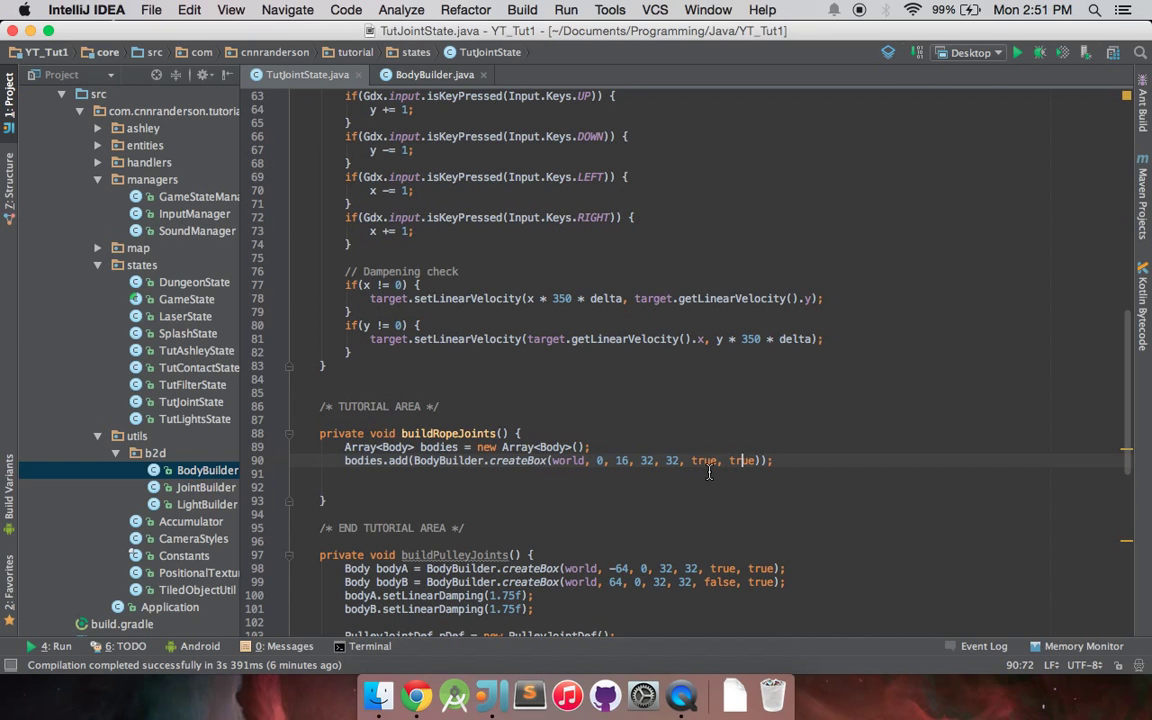
# Write a for loop running i from 1 while i < 5
pyautogui.write('for(')
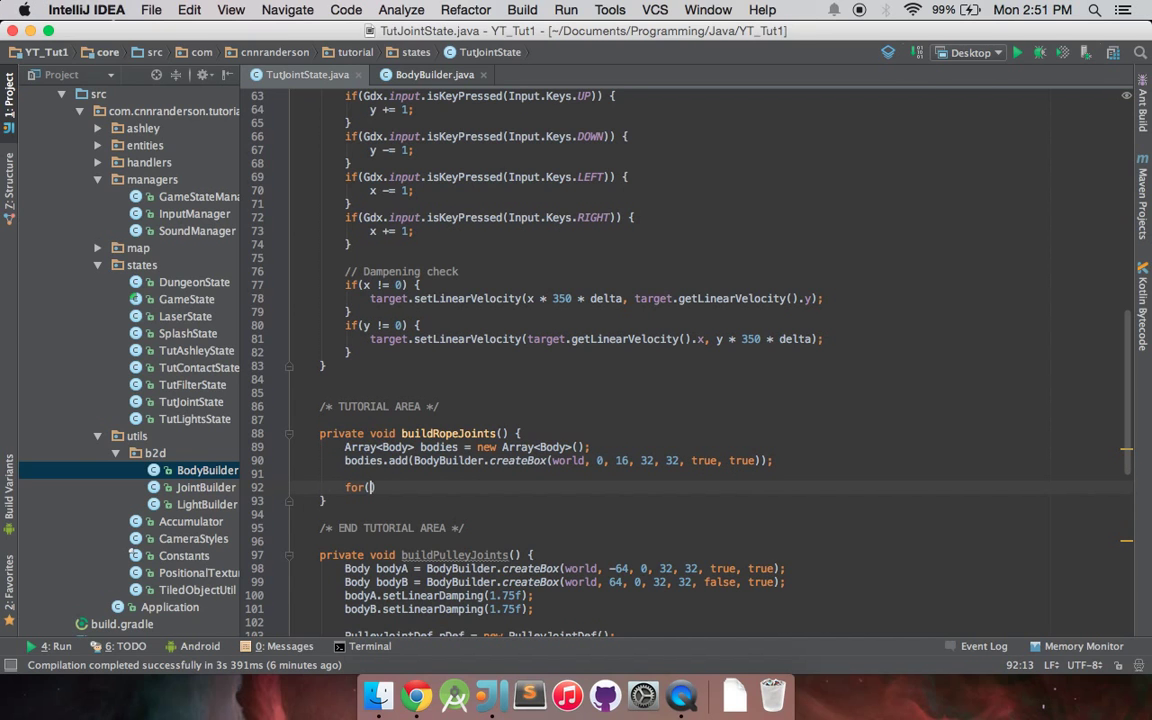
pyautogui.write('int i = 1;')
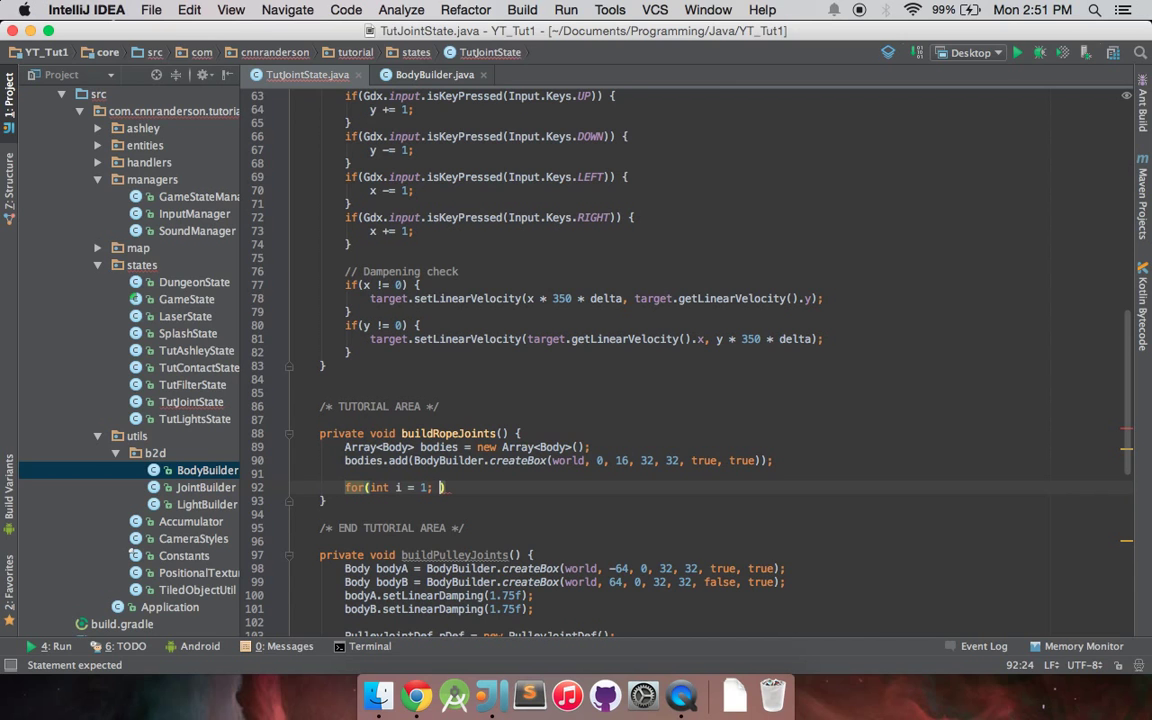
pyautogui.write('i <')
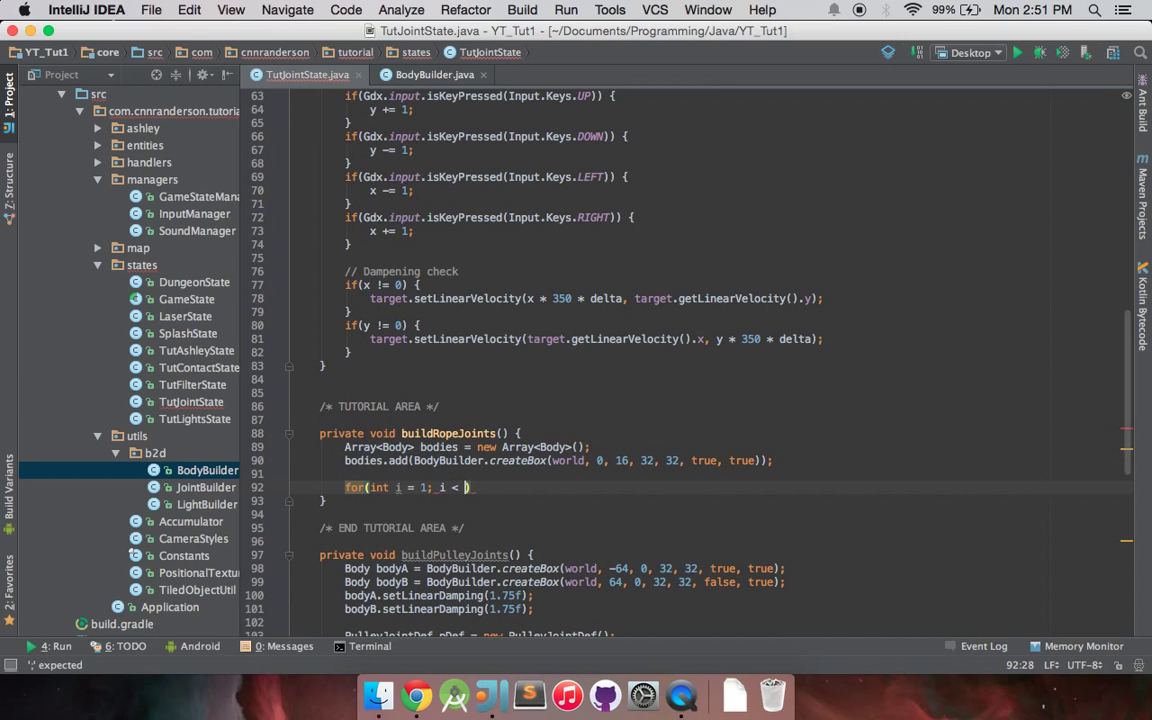
pyautogui.write('5; i++')
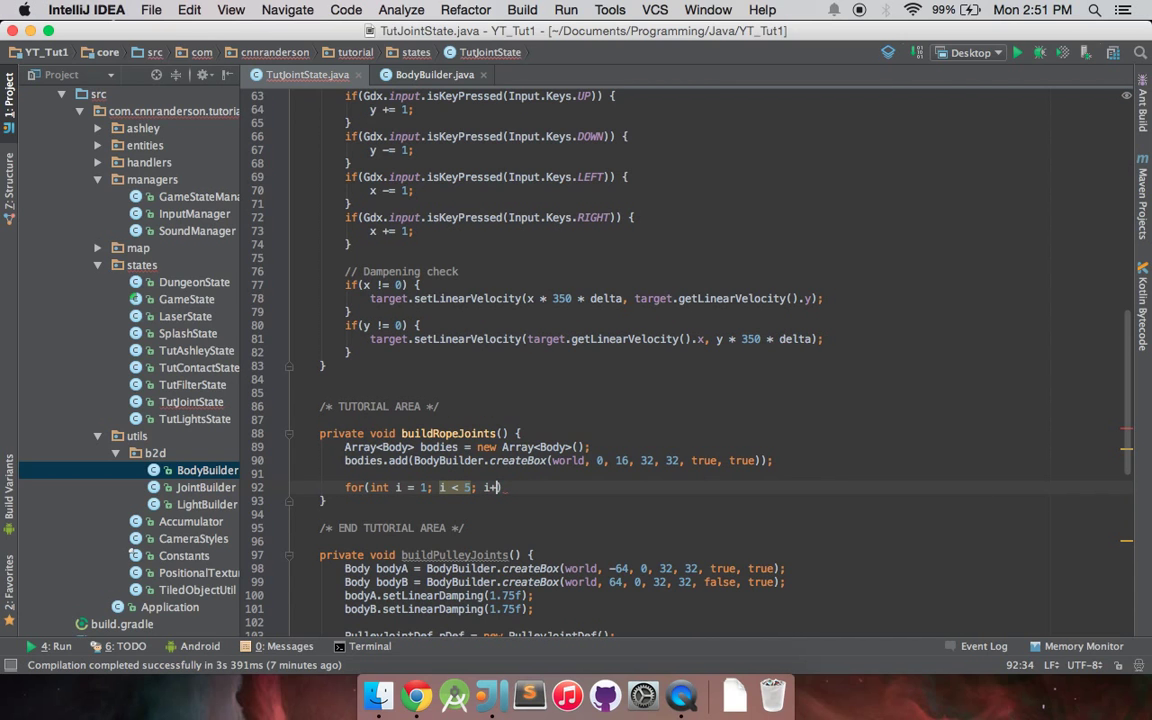
pyautogui.write('+) {')
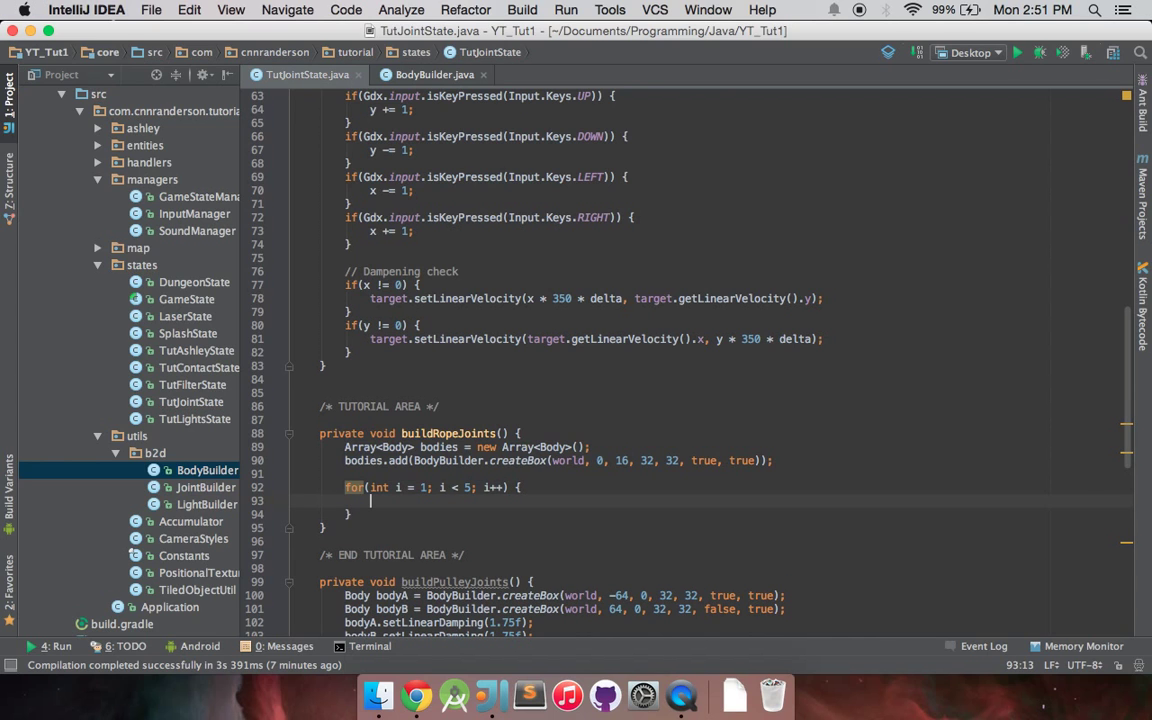
pyautogui.moveTo(784, 458)
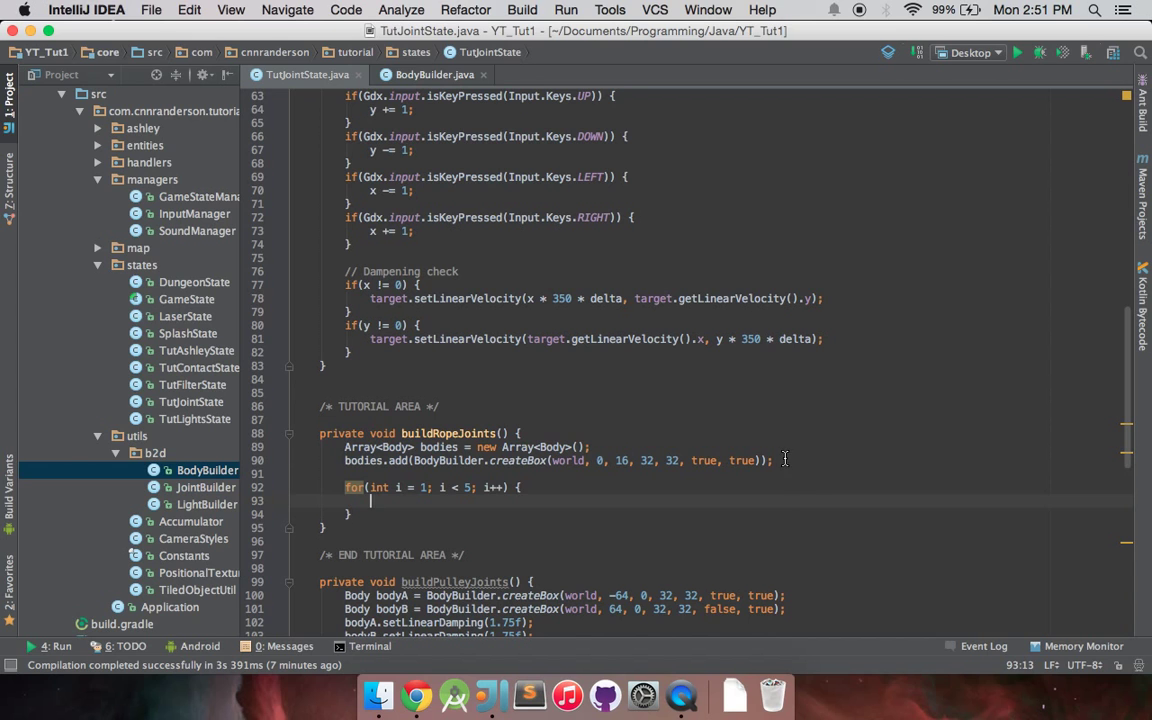
# Inside the loop, add boxes at (0, -i * 32) sized 4×32 with both flags false
pyautogui.write('bodies.add(BodyBuilder.createBox(world, 0, 16, 32, 32, true, true));')
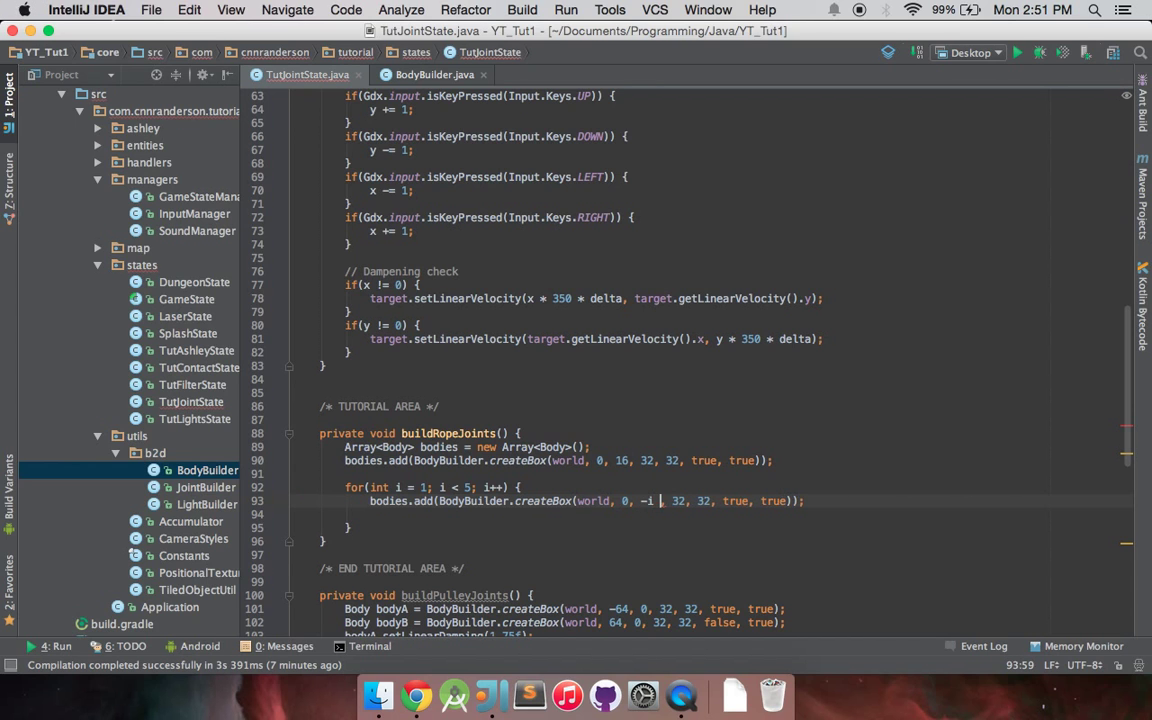
pyautogui.write('* 32')
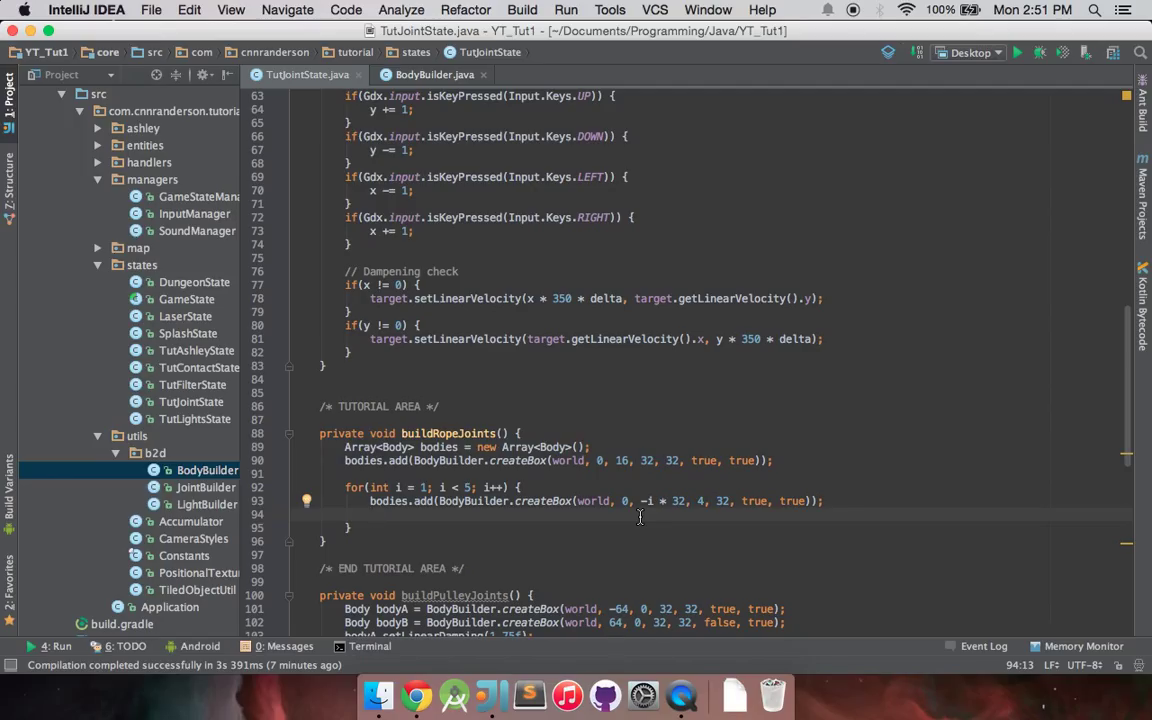
pyautogui.moveTo(780, 514)
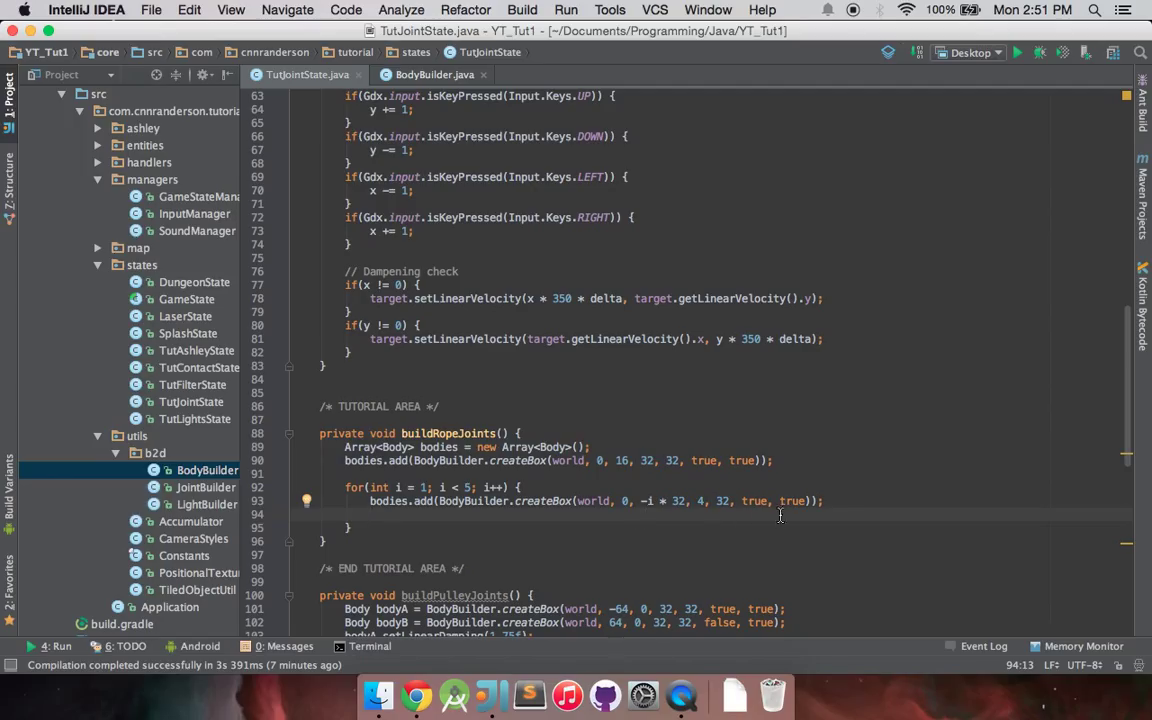
pyautogui.write('fals')
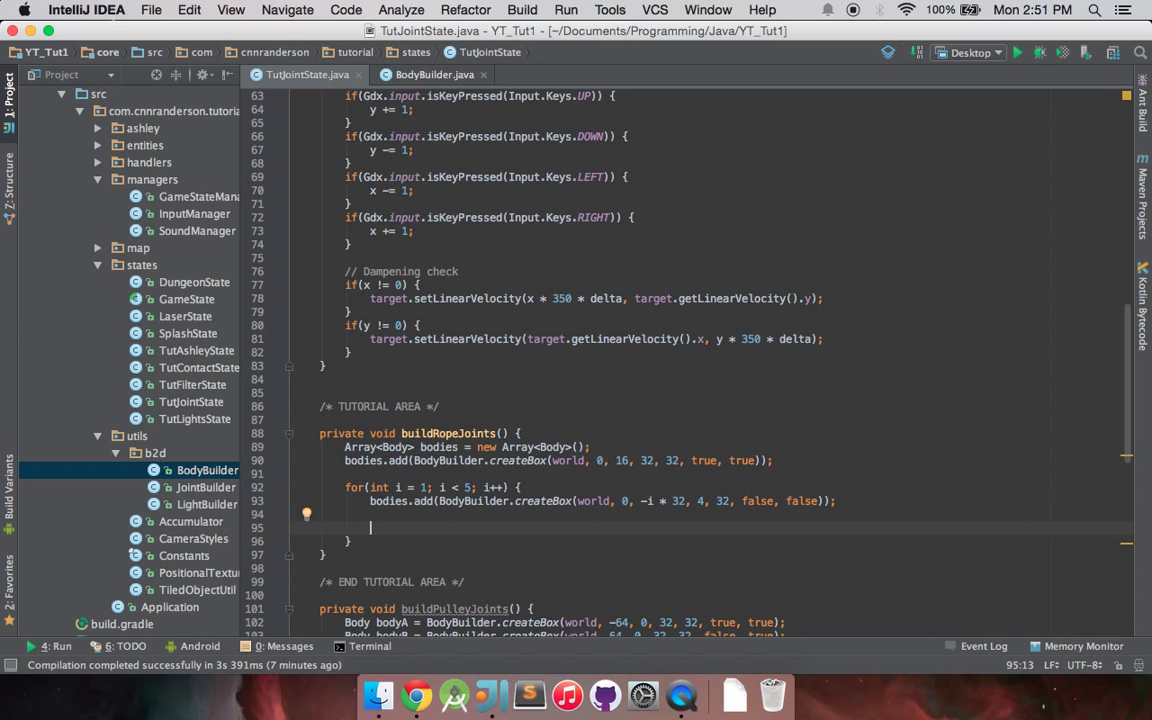
# Start a 'RopeJointDef rDef =' declaration on the line below the box-creating loop
pyautogui.write('Rope')
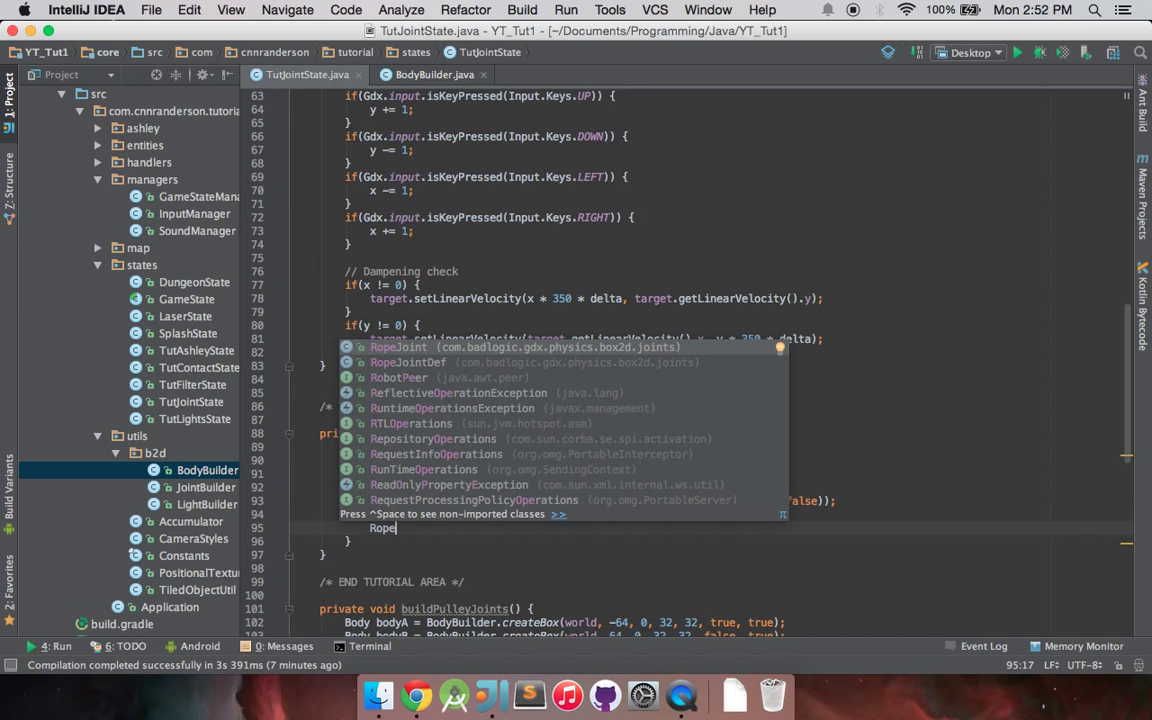
pyautogui.click(408, 362)
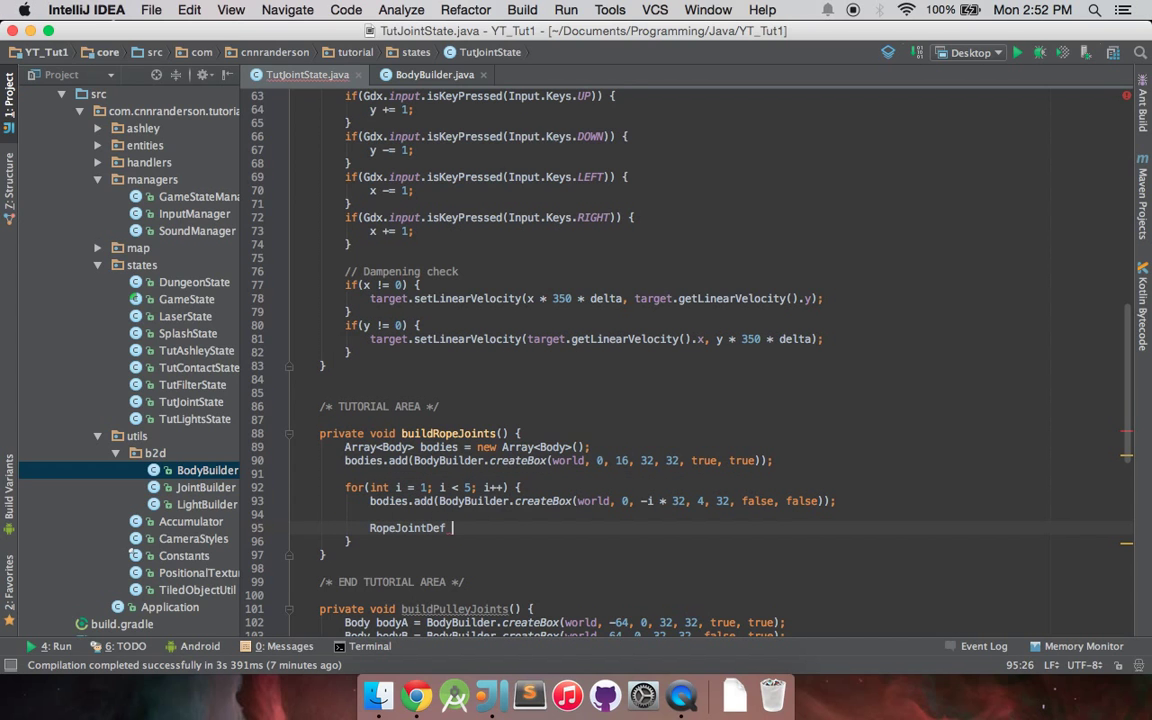
pyautogui.write('_rDef =')
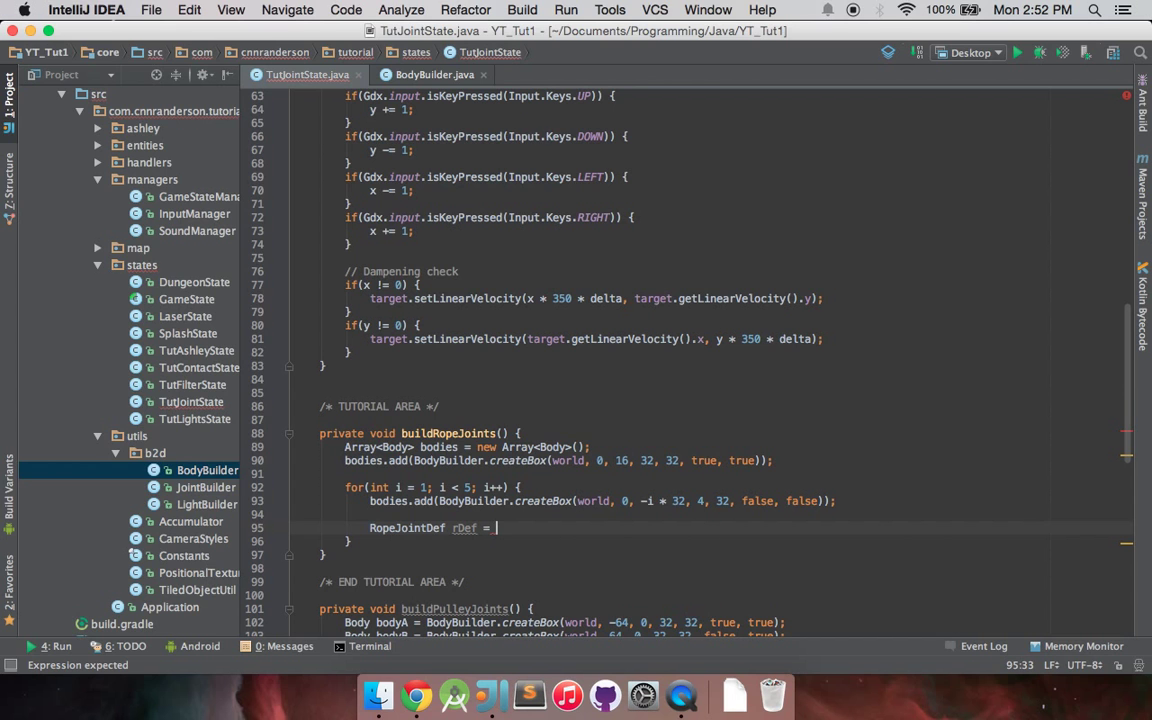
pyautogui.scroll(-3)
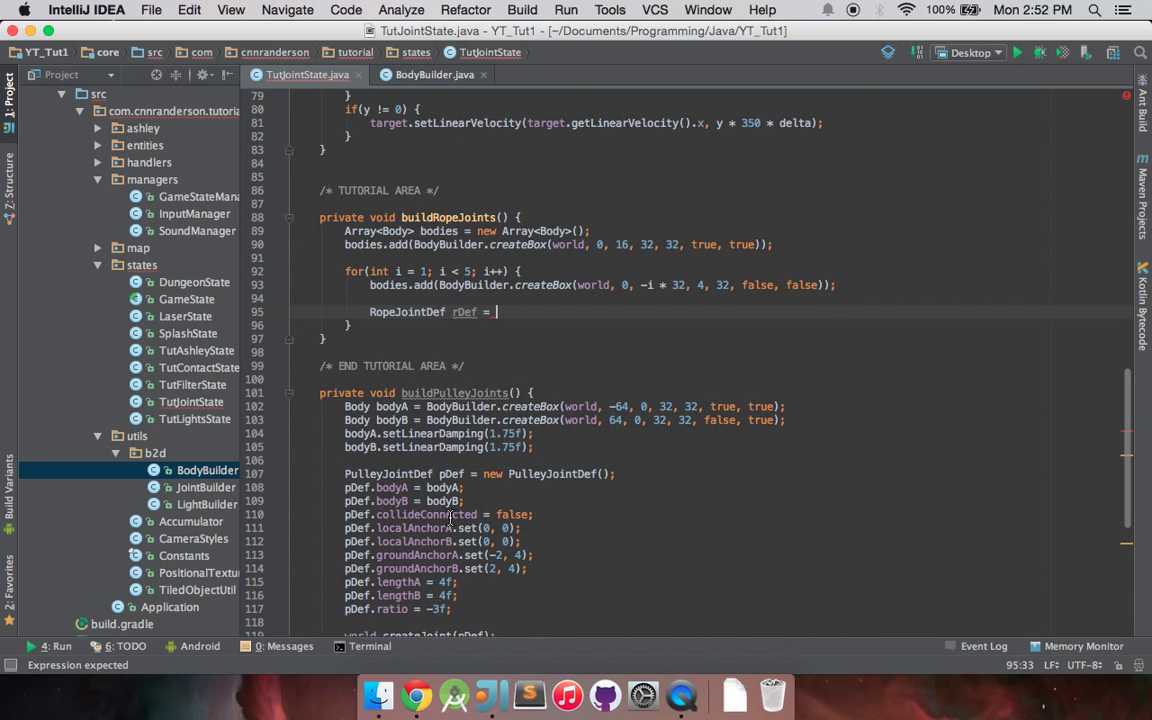
pyautogui.scroll(3)
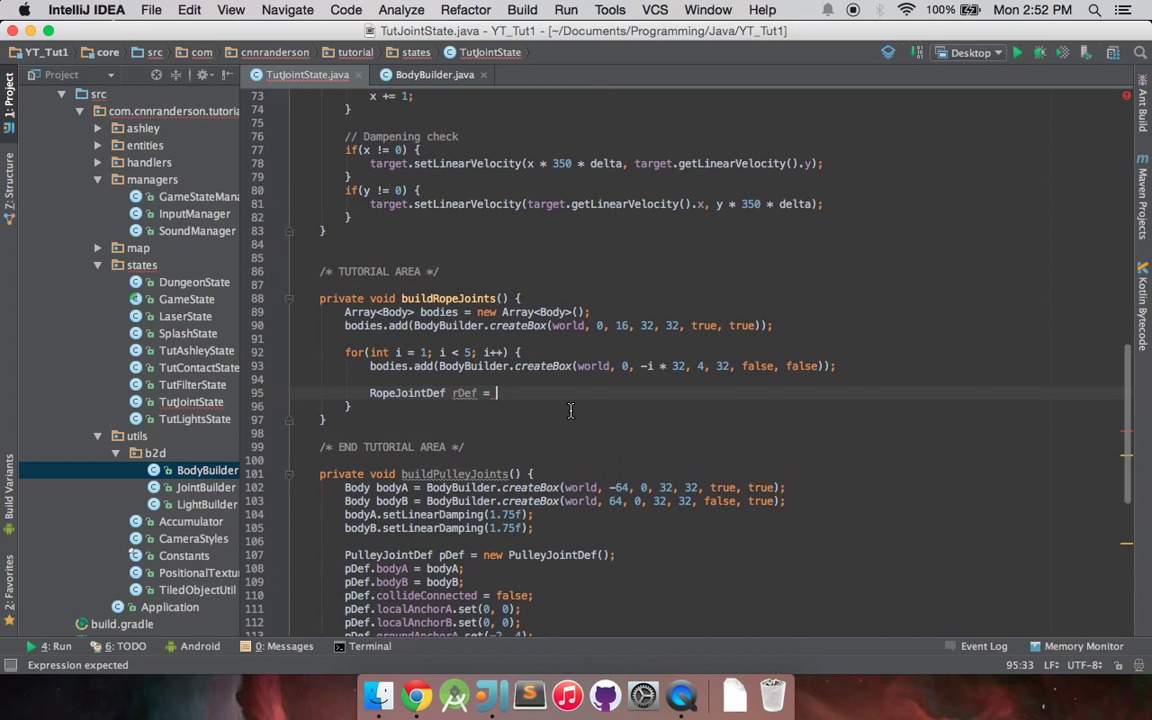
pyautogui.scroll(3)
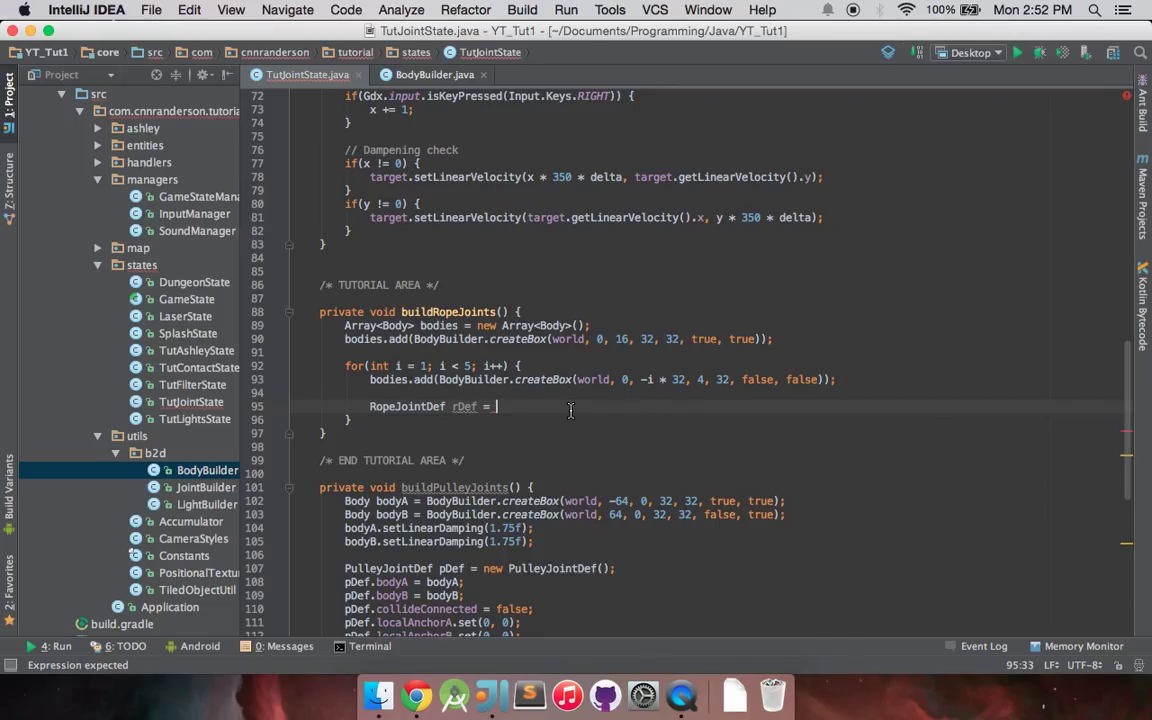
pyautogui.moveTo(608, 380)
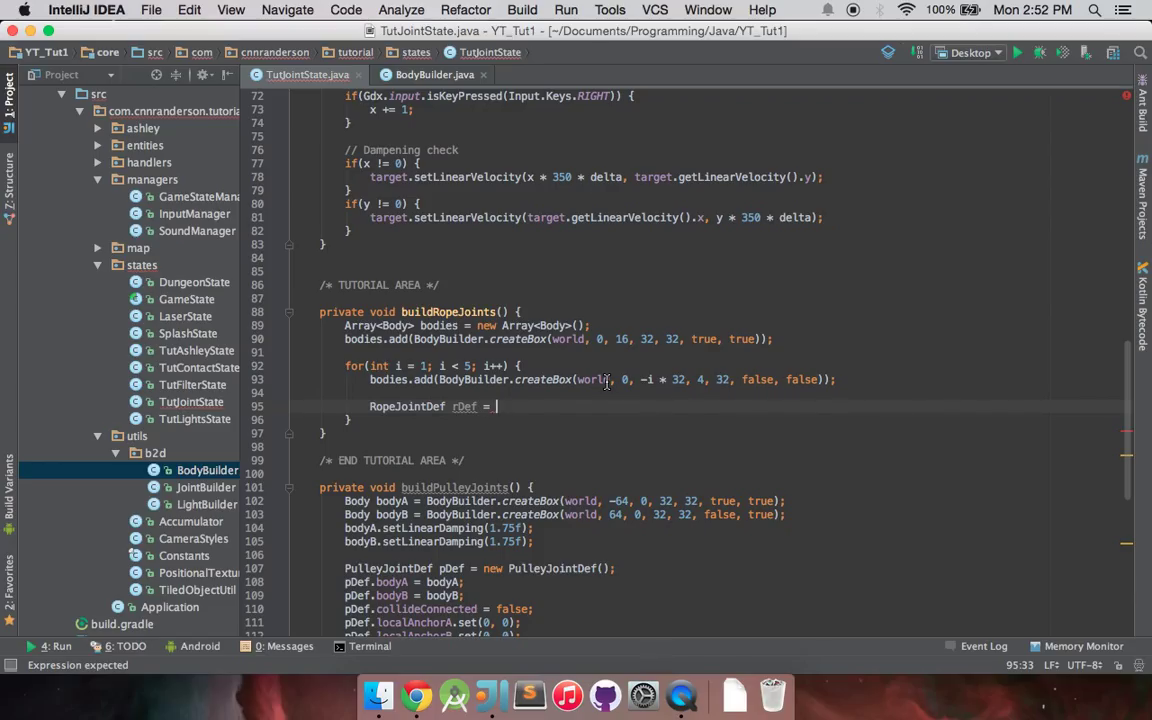
# Complete rDef = new RopeJointDef() and set rDef.bodyA = bodies.get(i - 1)
pyautogui.write('new')
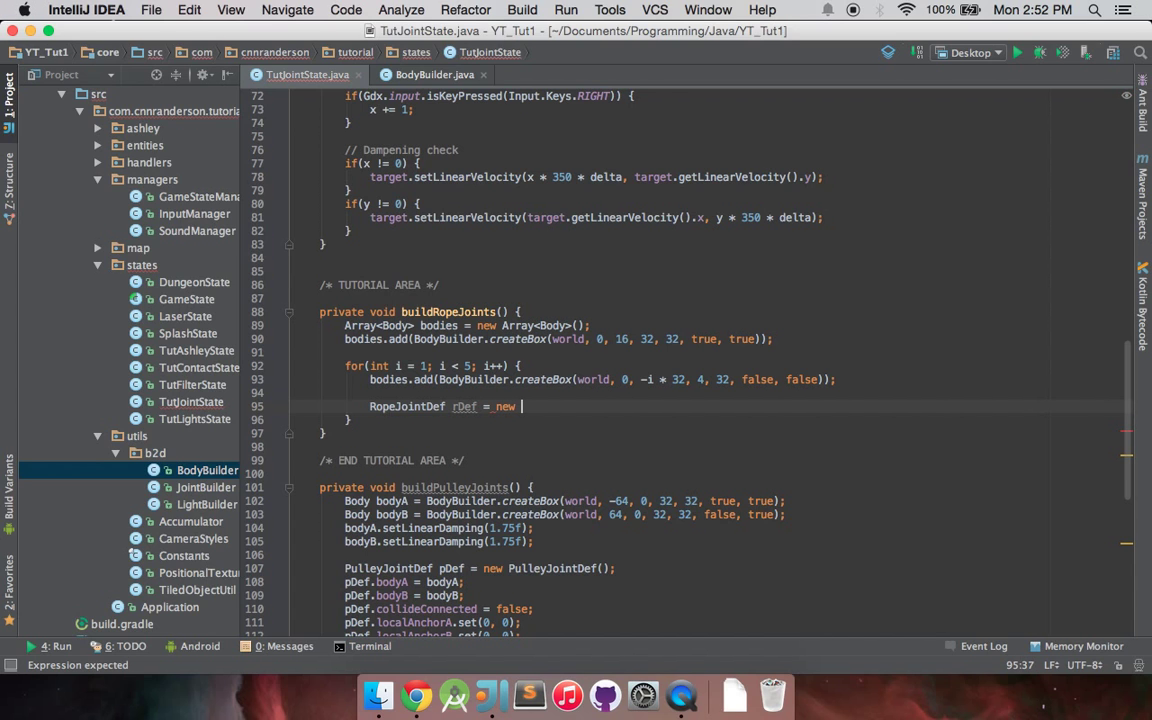
pyautogui.write('RopeJointDef();')
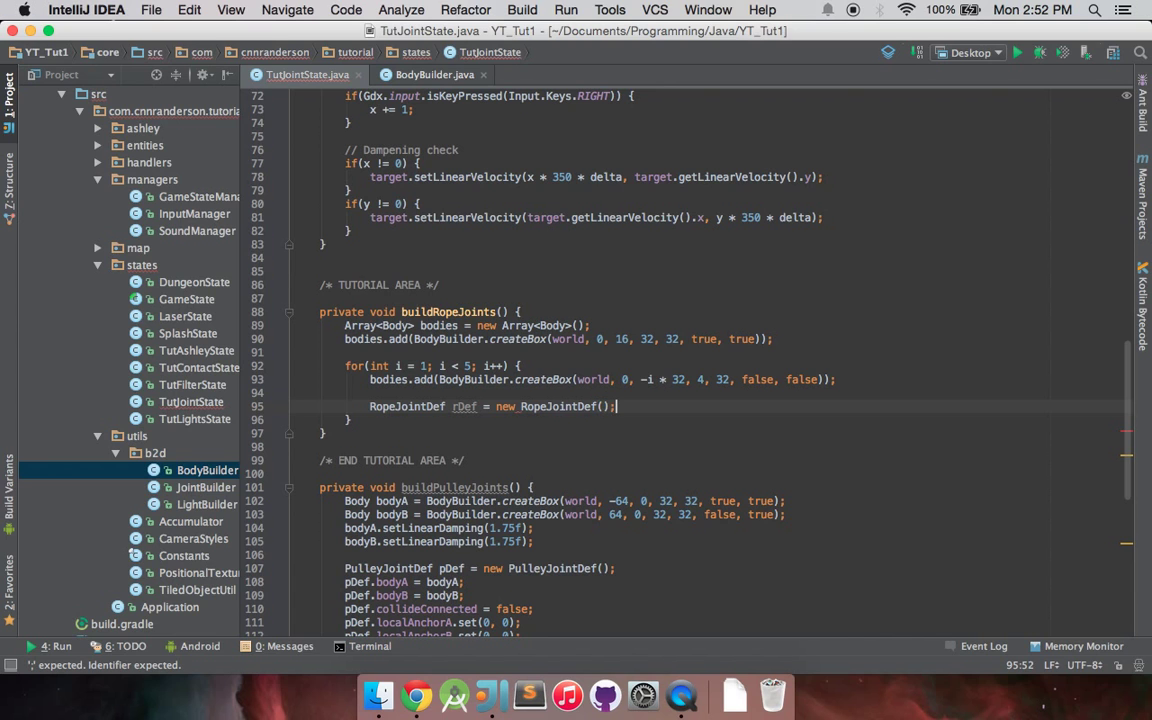
pyautogui.write('rDef.')
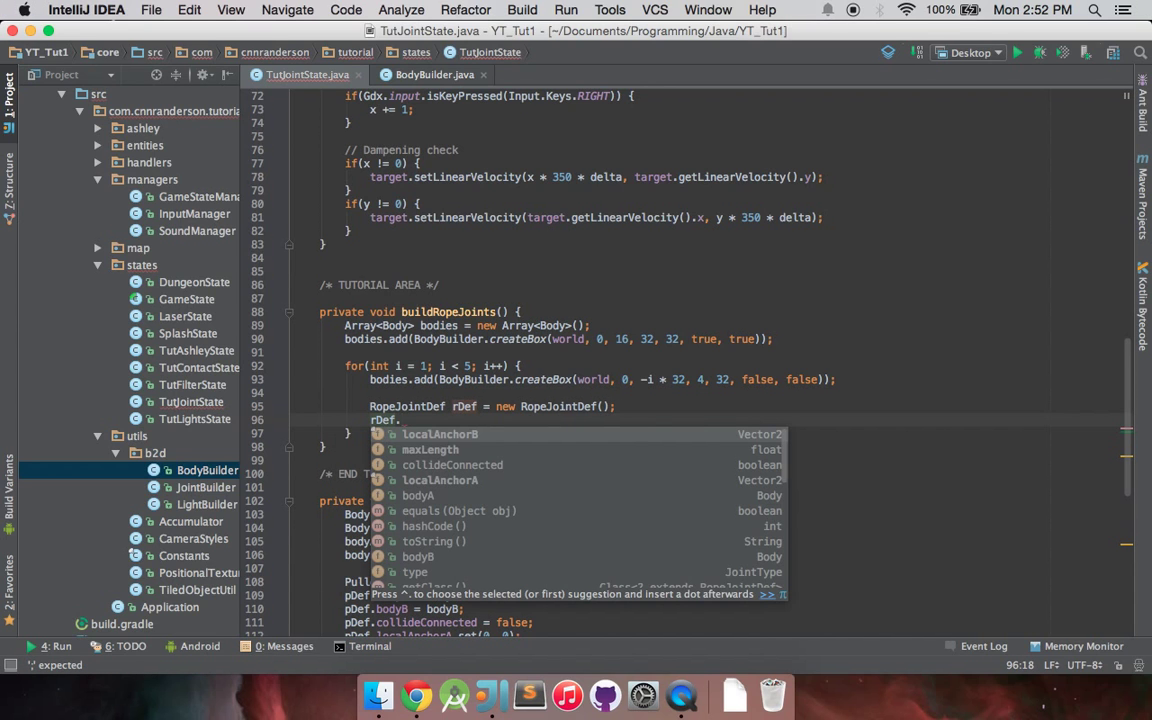
pyautogui.write('bodyA = bodies.get')
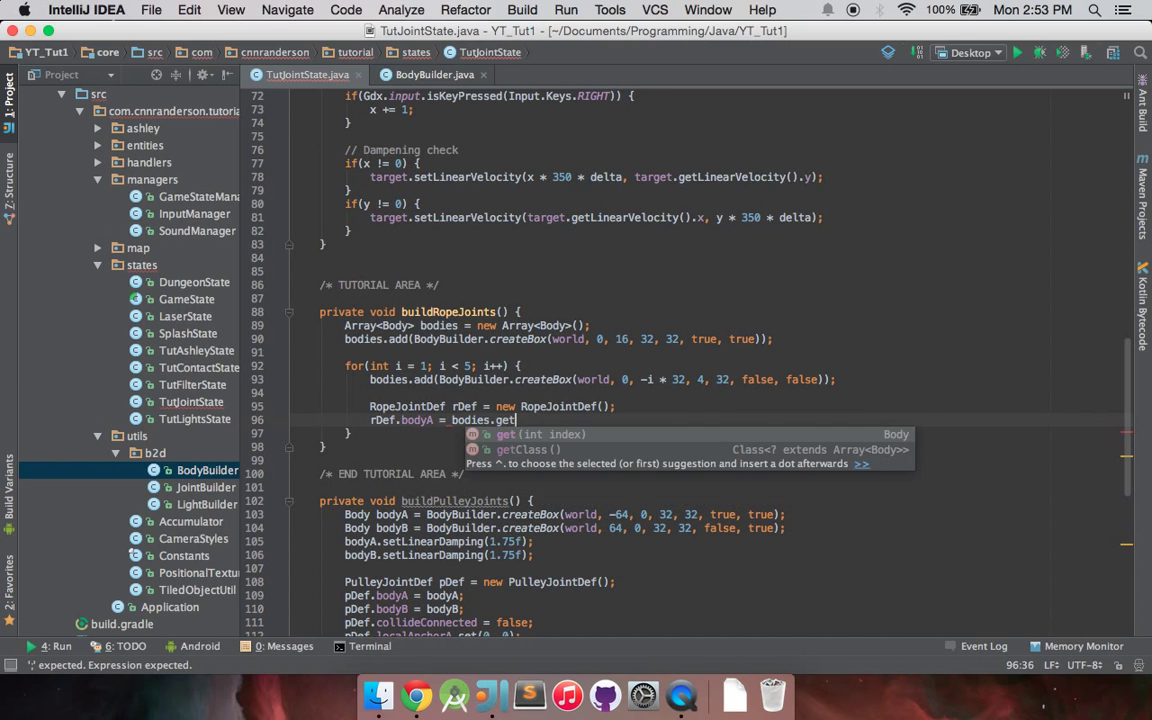
pyautogui.write('(i - 1);')
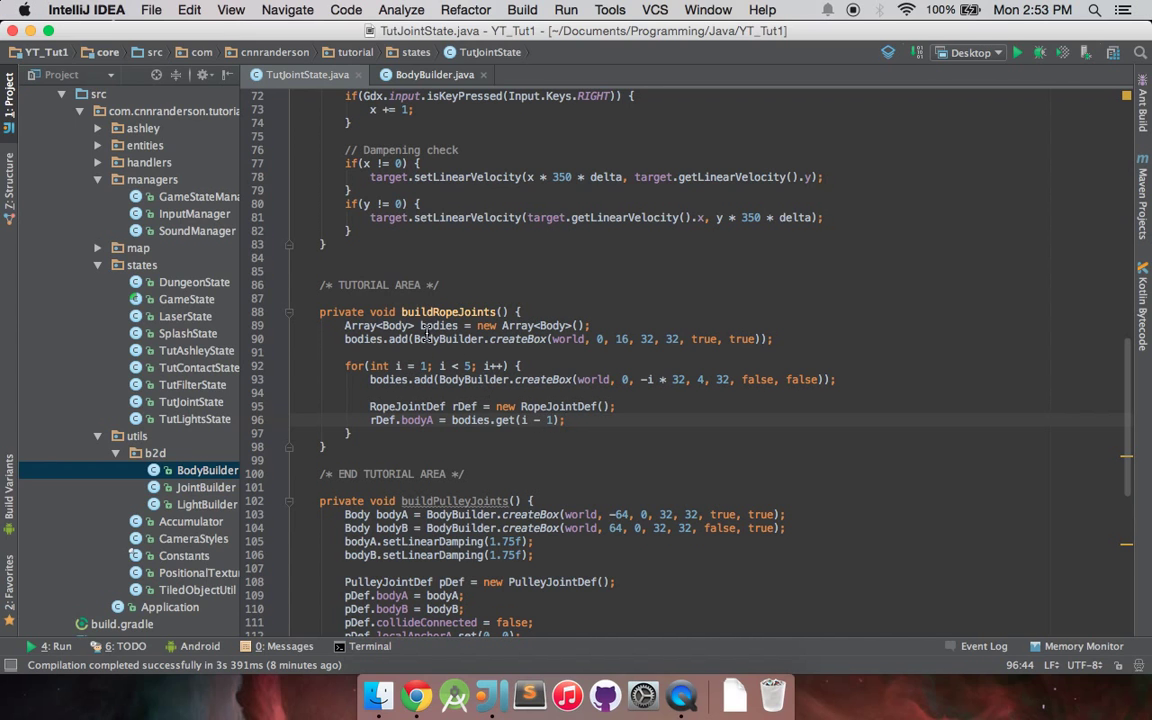
pyautogui.moveTo(656, 344)
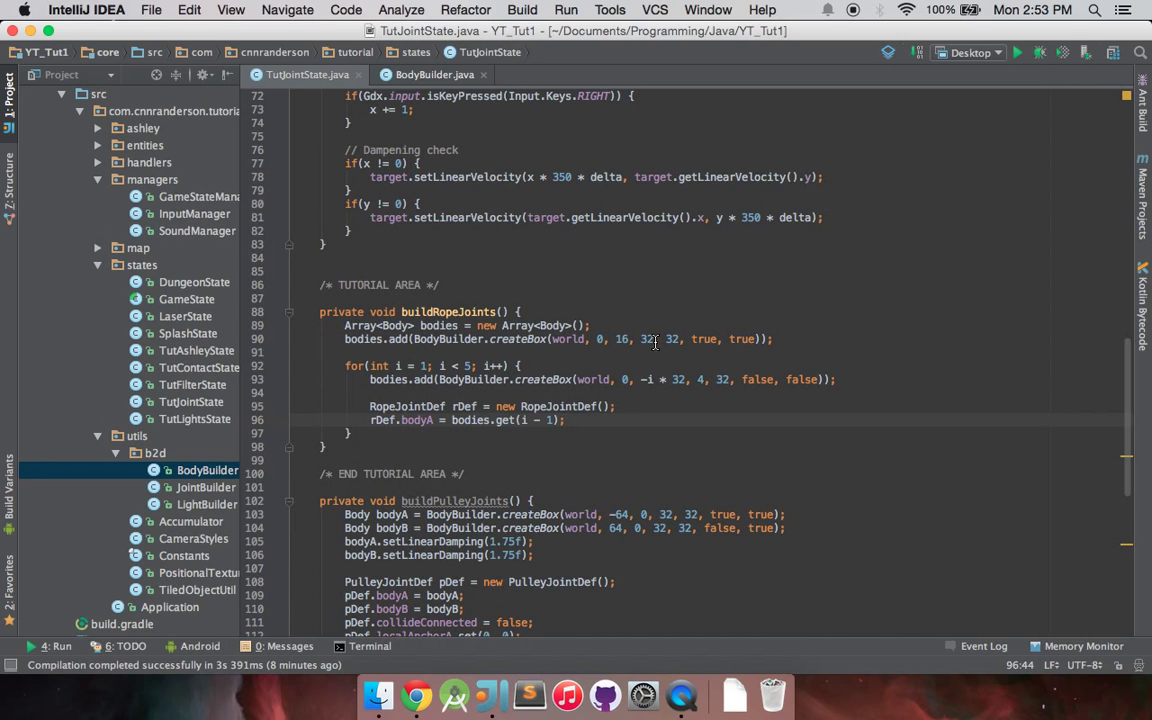
pyautogui.moveTo(488, 380)
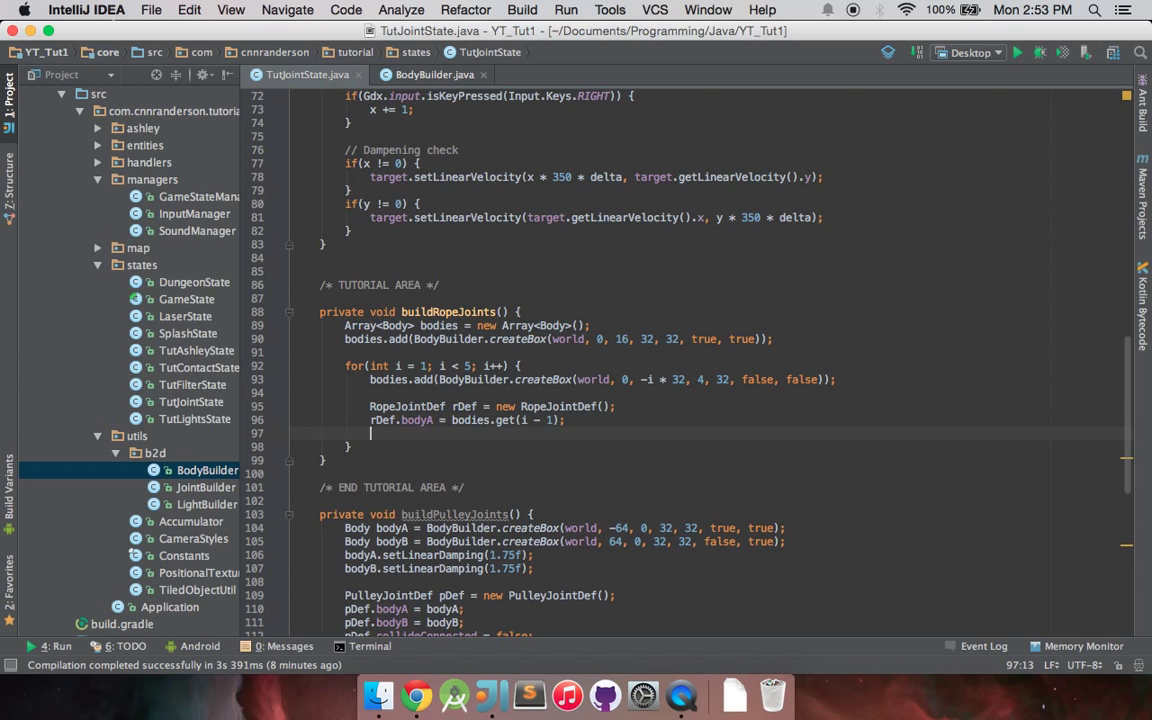
# Set rDef.bodyB = bodies.get(i) and call world.createJoint(rDef)
pyautogui.write('rDef.bodyB = bodies.get(i);')
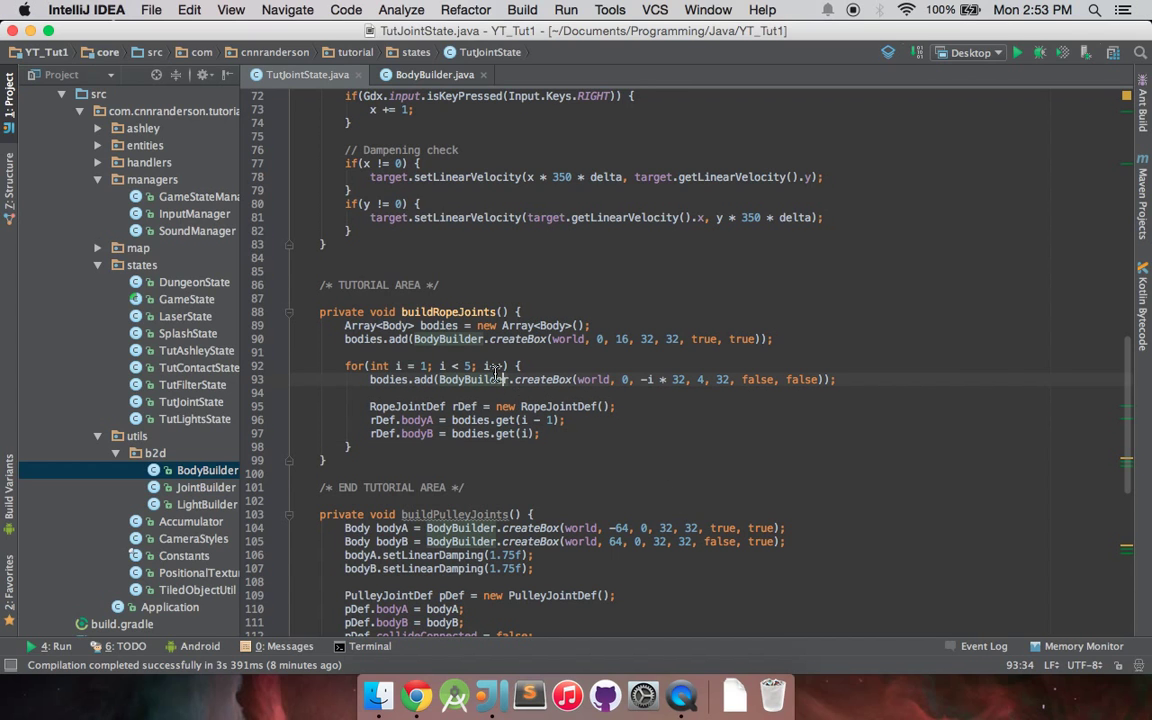
pyautogui.click(540, 434)
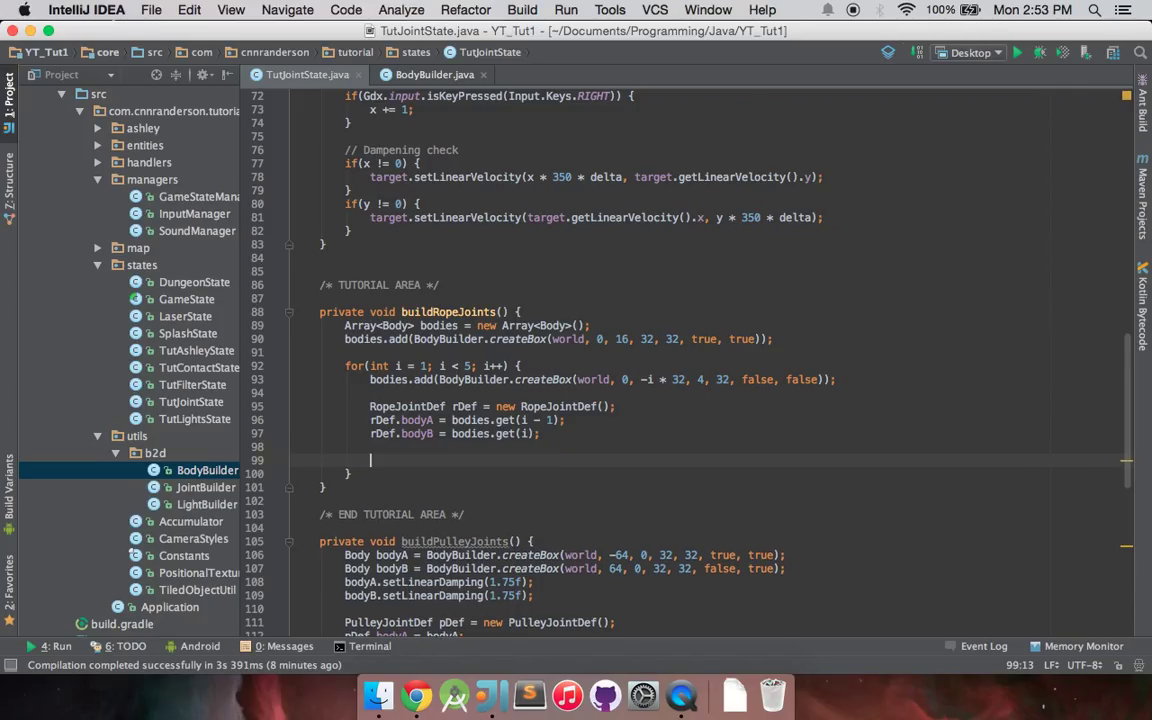
pyautogui.write('world.createJoint(rDef);')
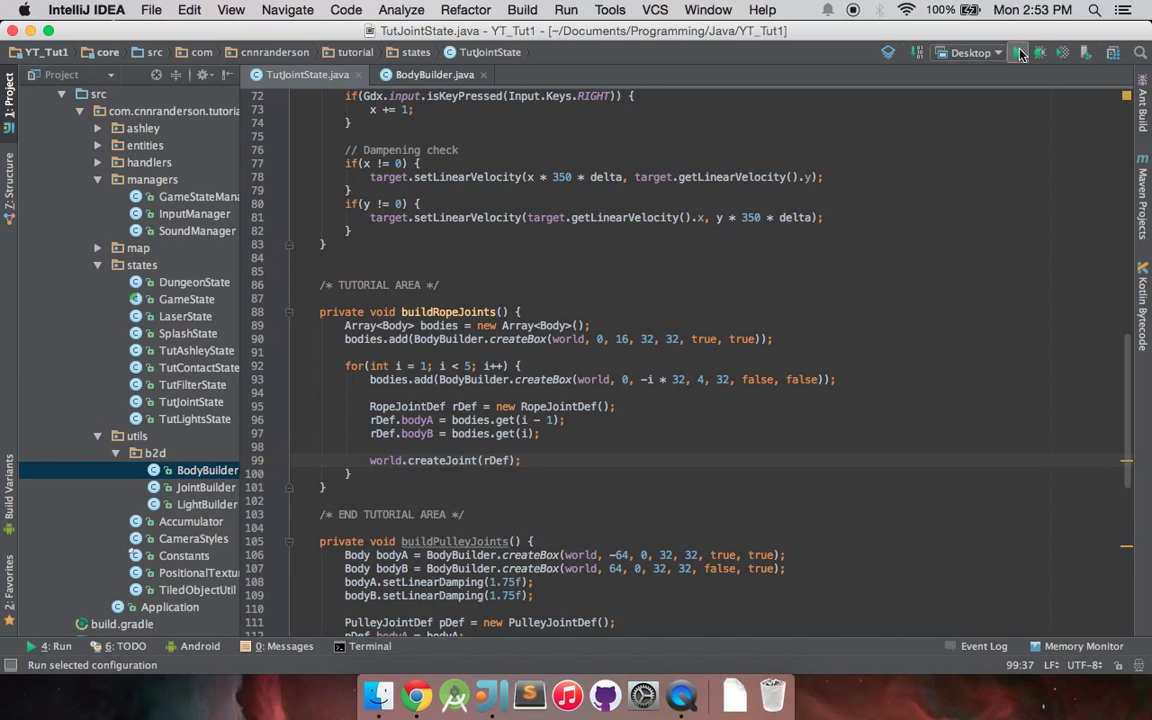
# Run the game to test the rope joints, then return to the editor
pyautogui.click(1018, 52)
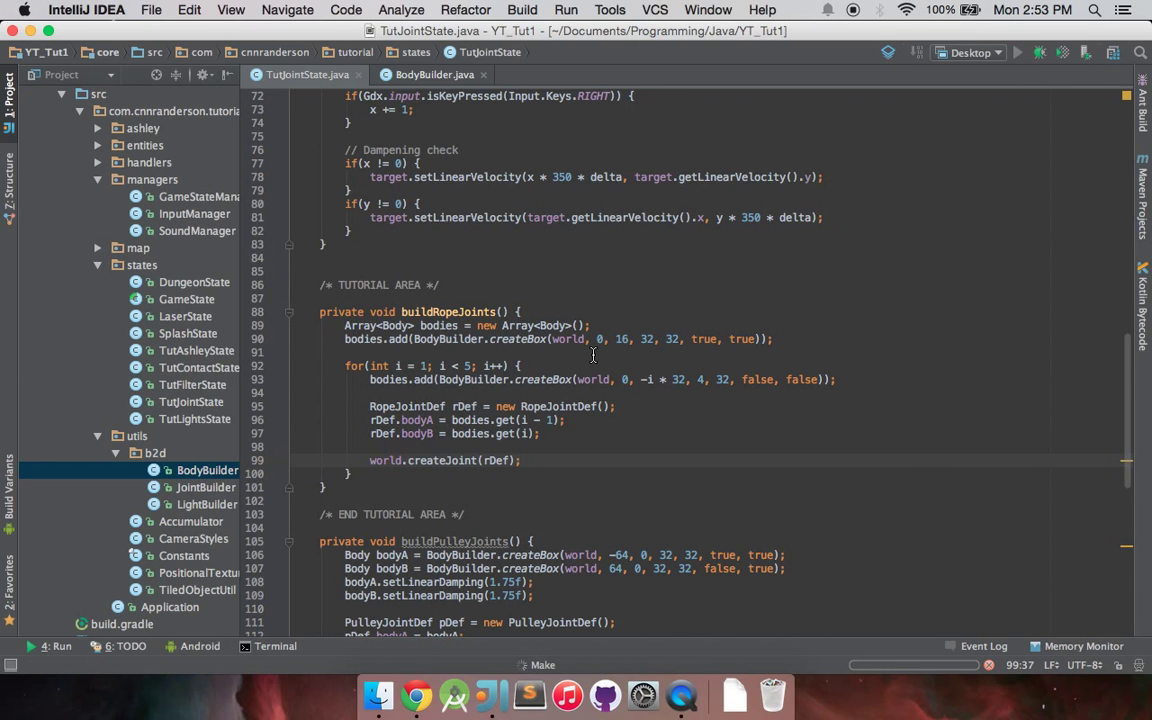
pyautogui.click(1016, 52)
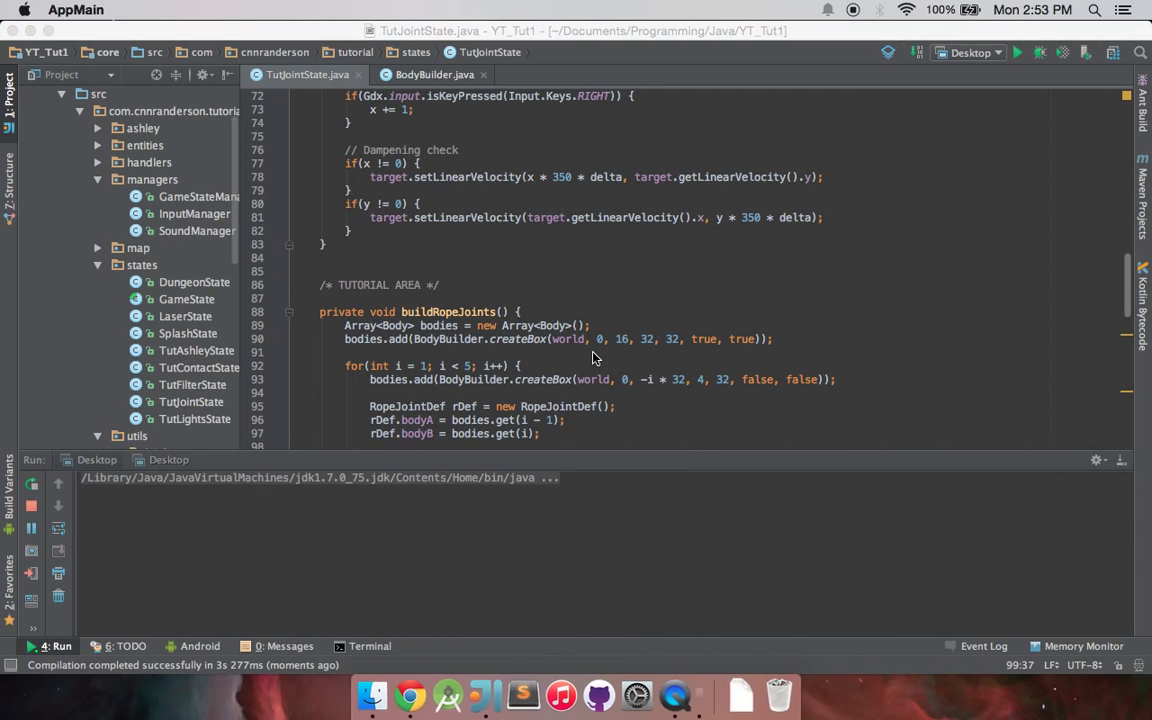
pyautogui.click(1016, 52)
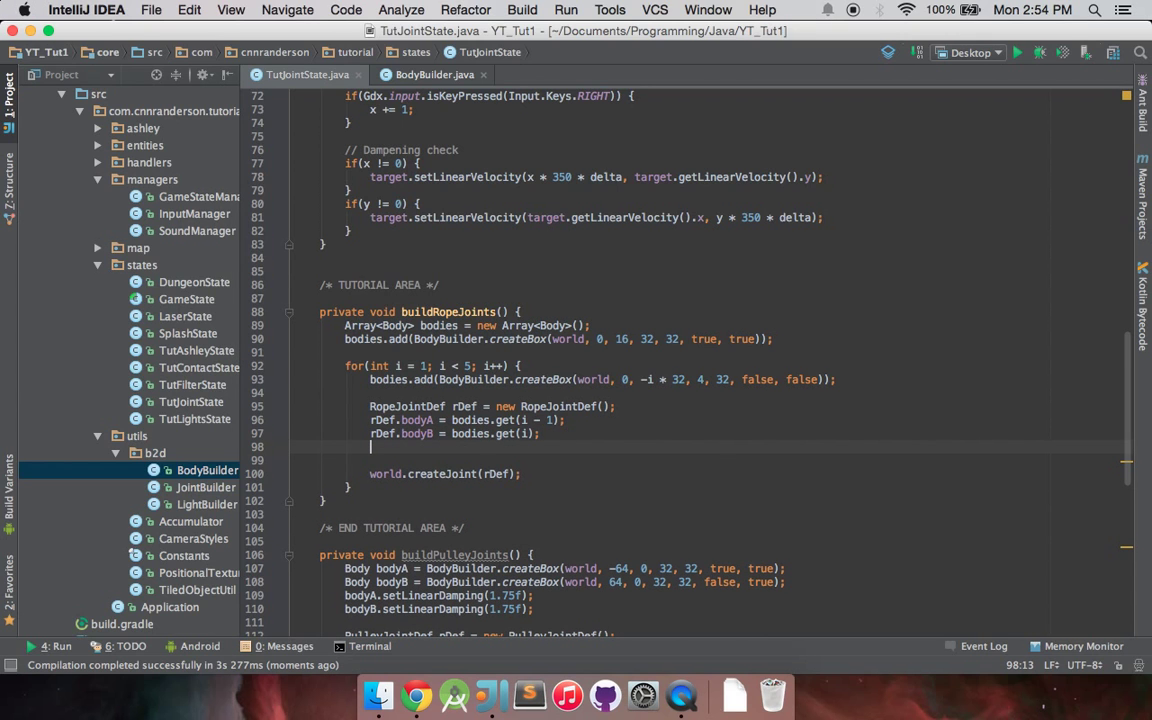
# Add rDef.collideConnected = true; before world.createJoint(rDef)
pyautogui.write('rDef')
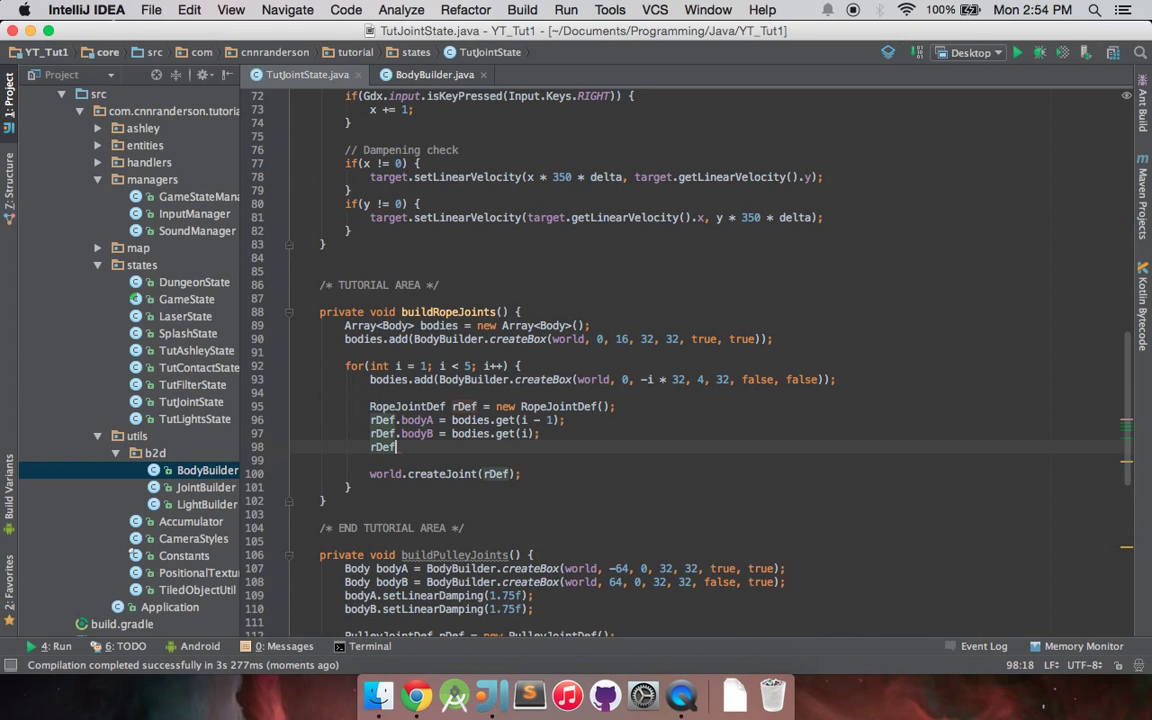
pyautogui.write('.collideConnected = true')
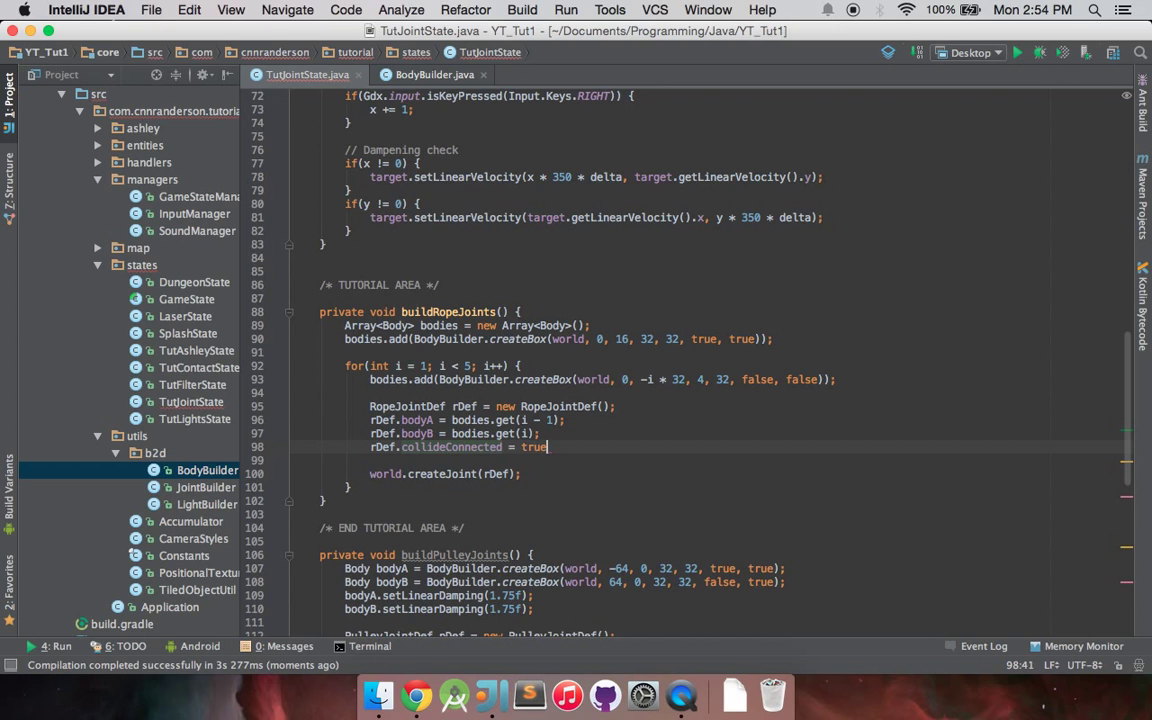
pyautogui.write('false')
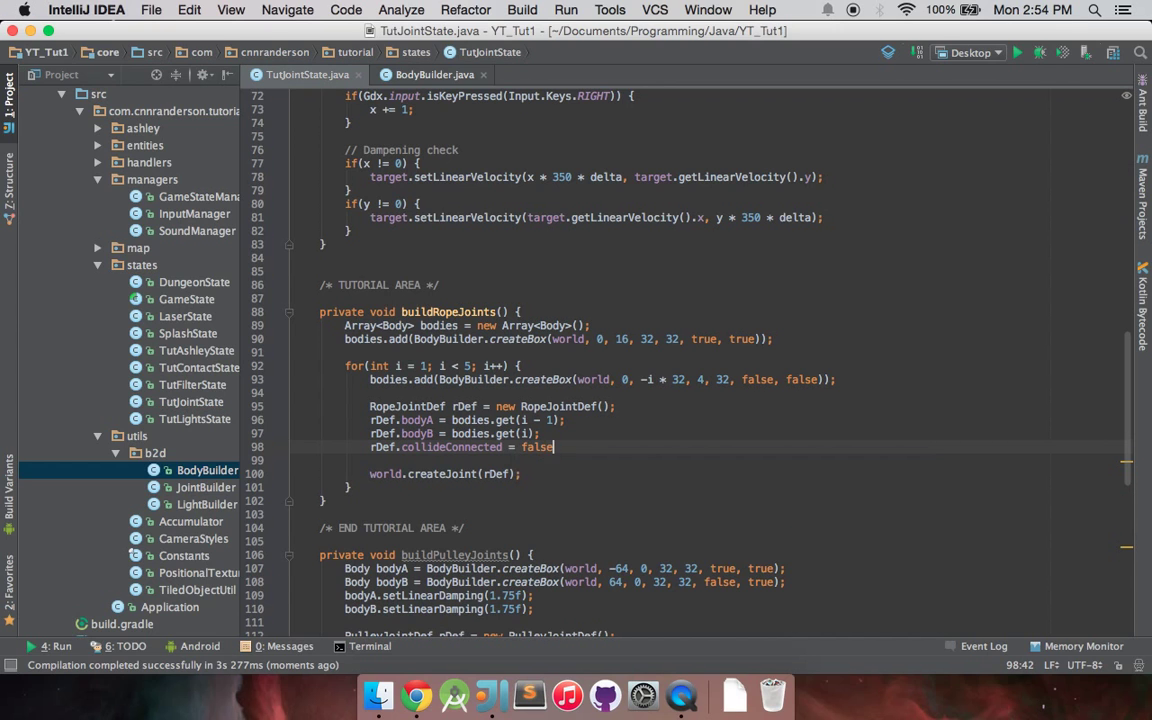
pyautogui.press('backspace')
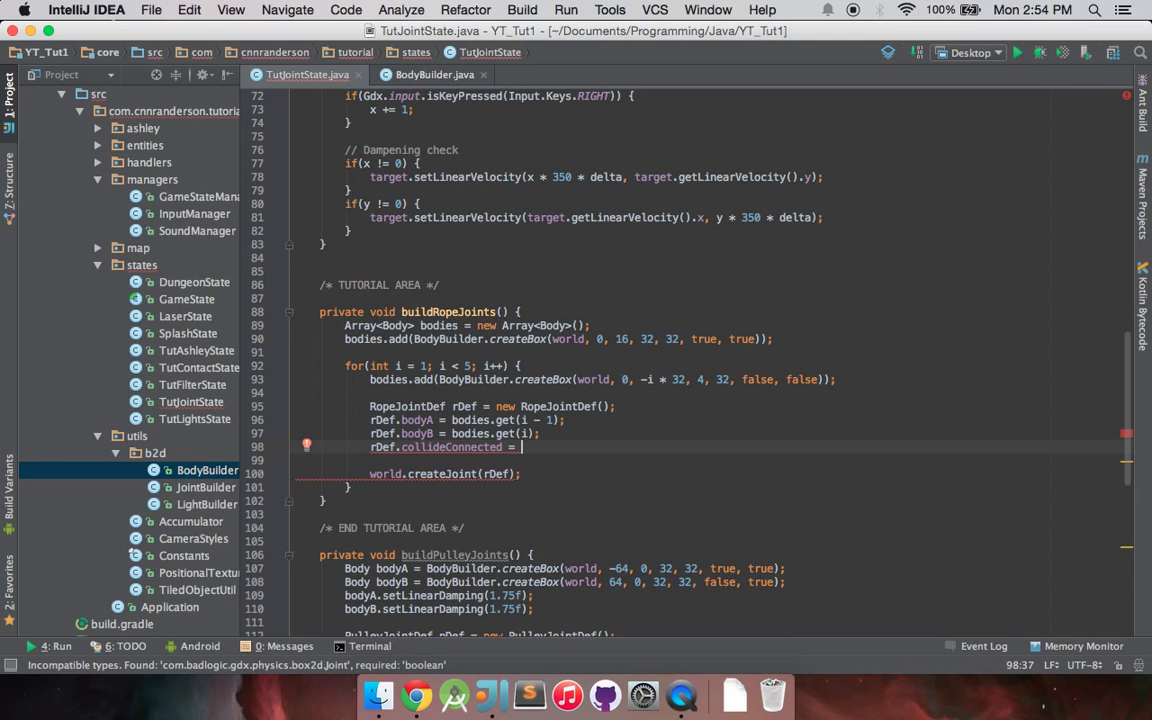
pyautogui.write('true;')
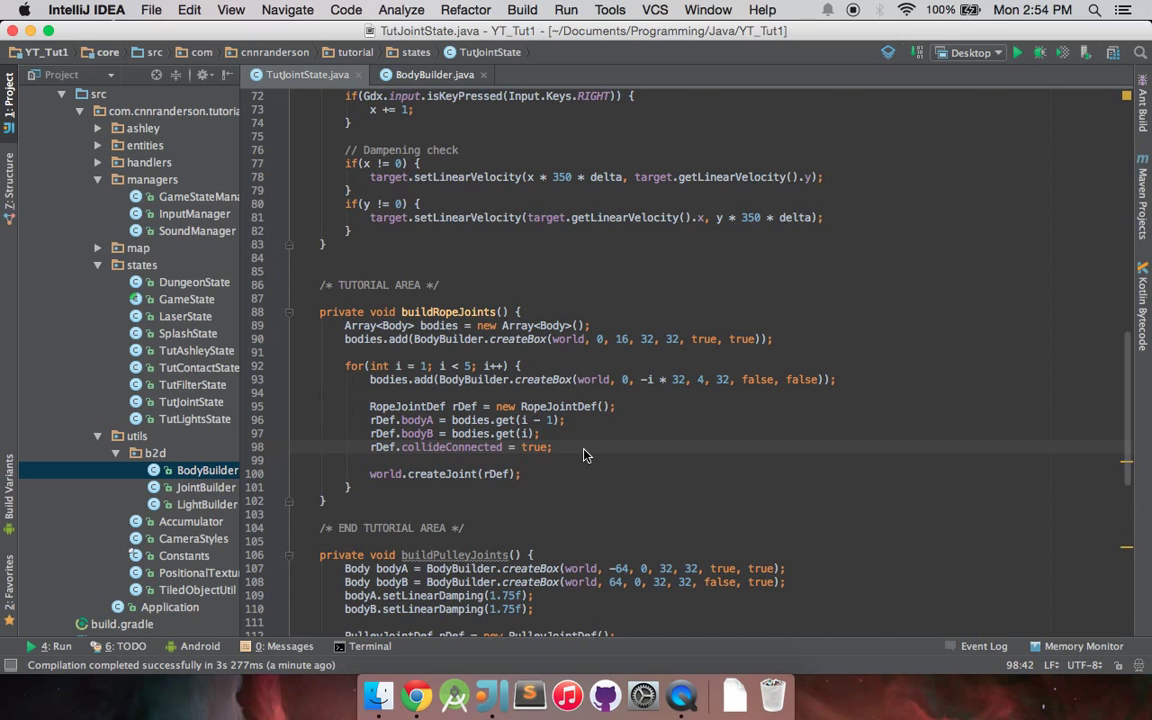
pyautogui.moveTo(436, 488)
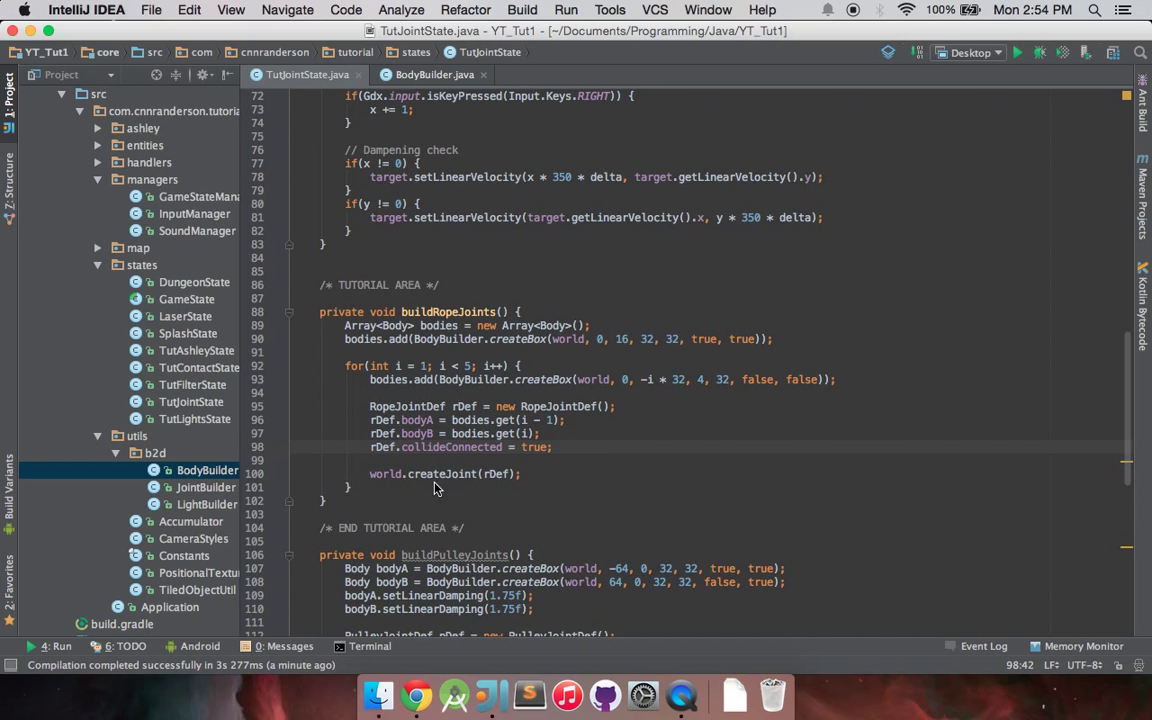
pyautogui.moveTo(590, 412)
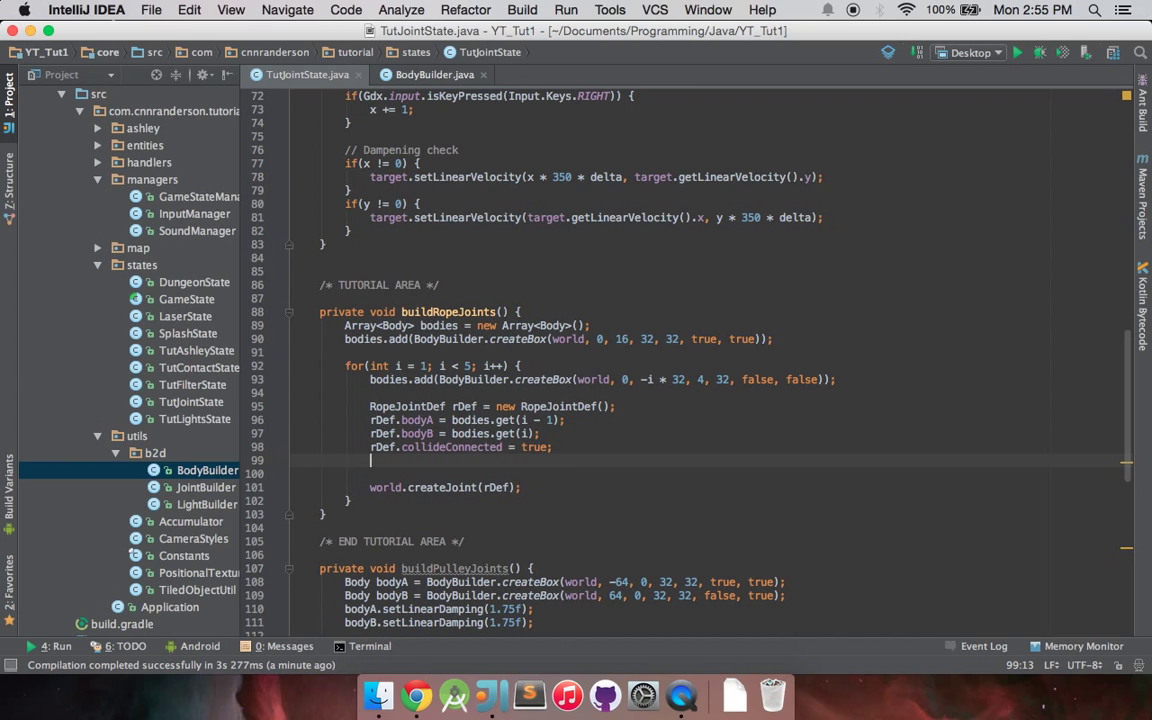
# Add rDef.maxLength = 1f; after the collideConnected line
pyautogui.write('rDef.maxLength =')
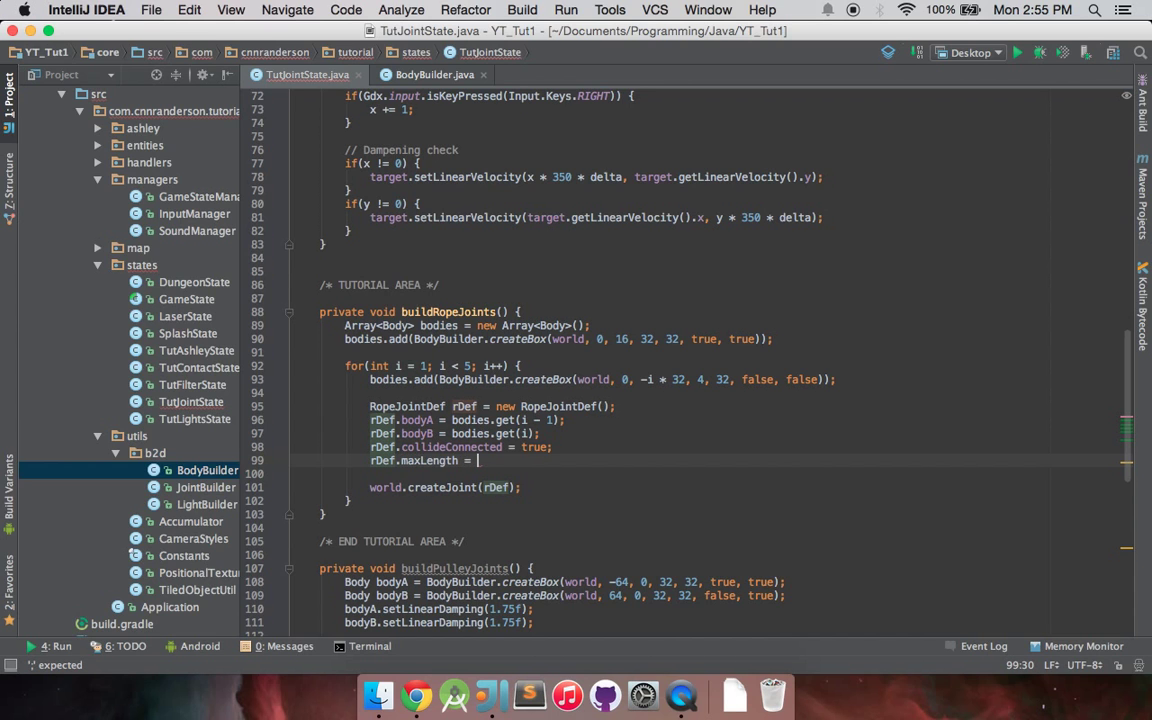
pyautogui.write('1f;')
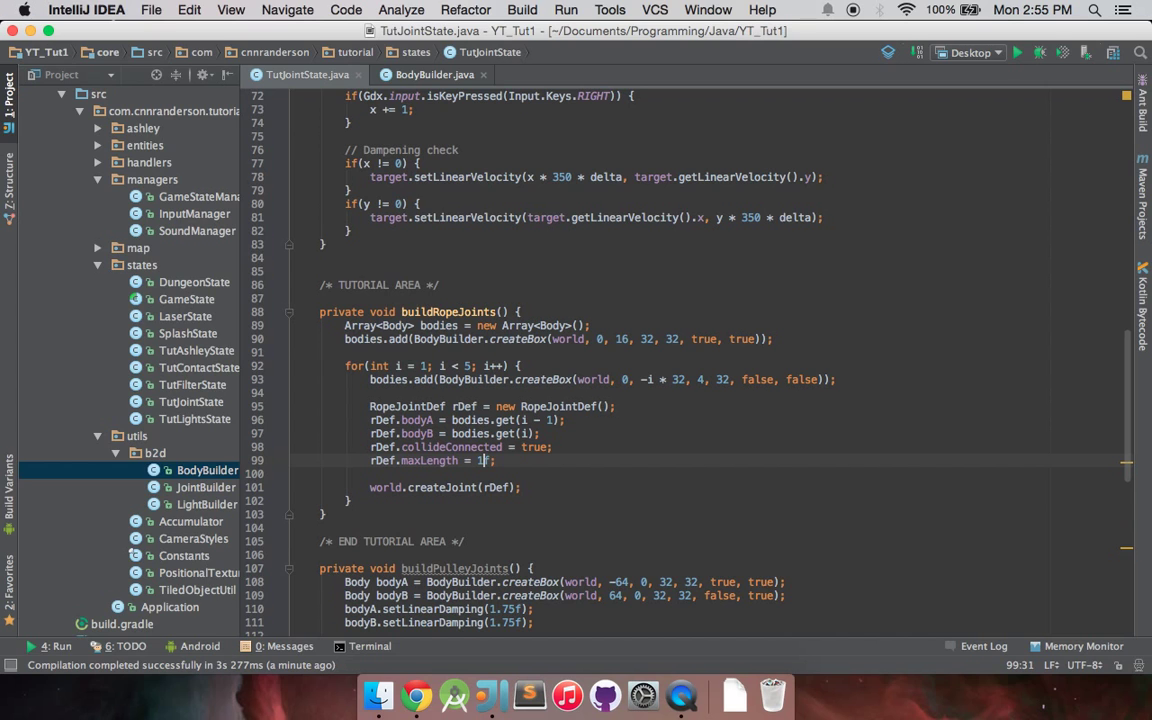
pyautogui.press('enter')
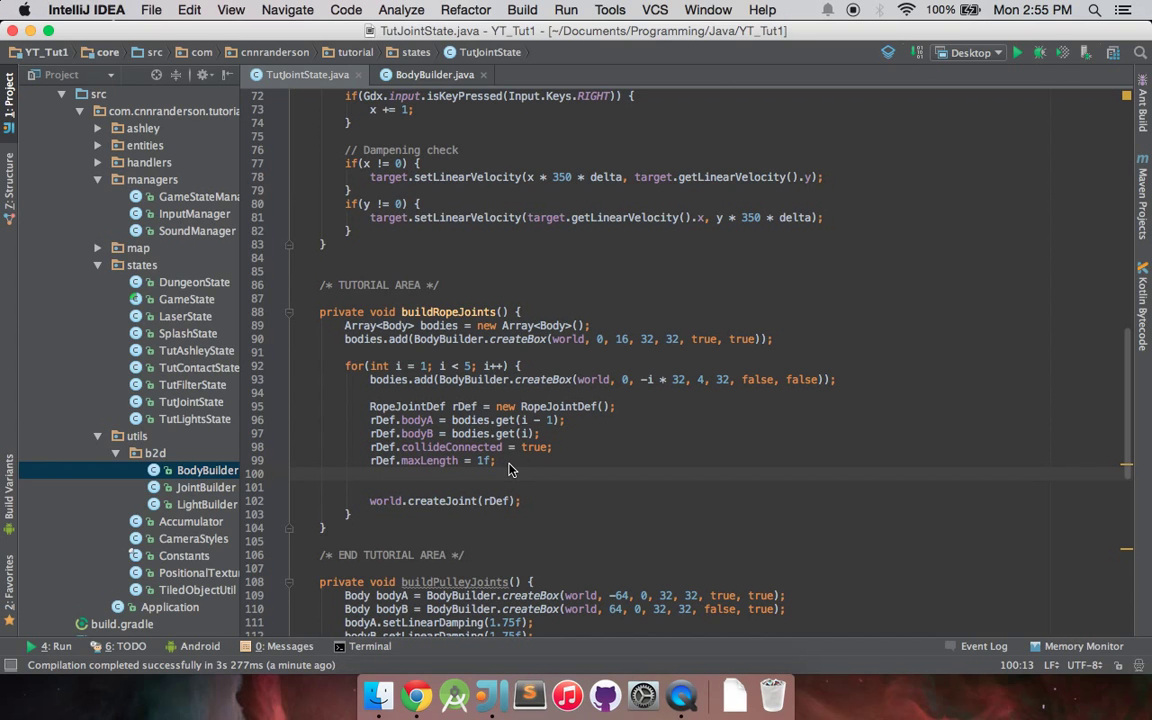
# Select the 32 spacing value in the box-creating loop line for review
pyautogui.click(690, 388)
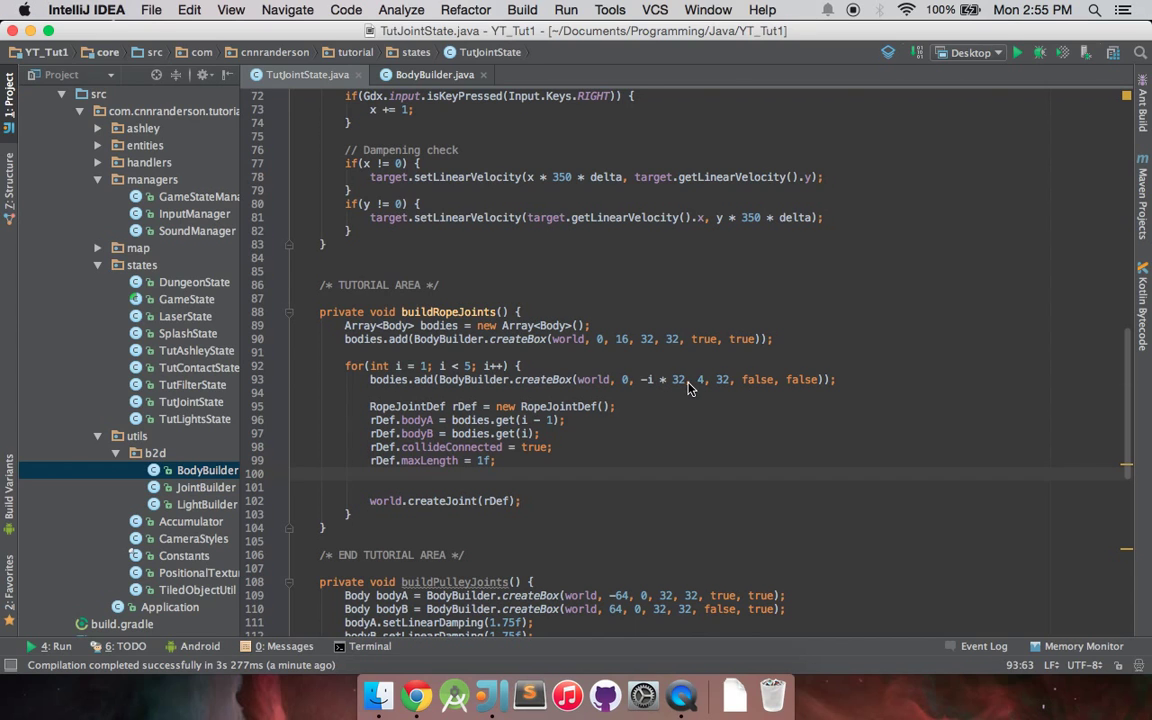
pyautogui.doubleClick(678, 380)
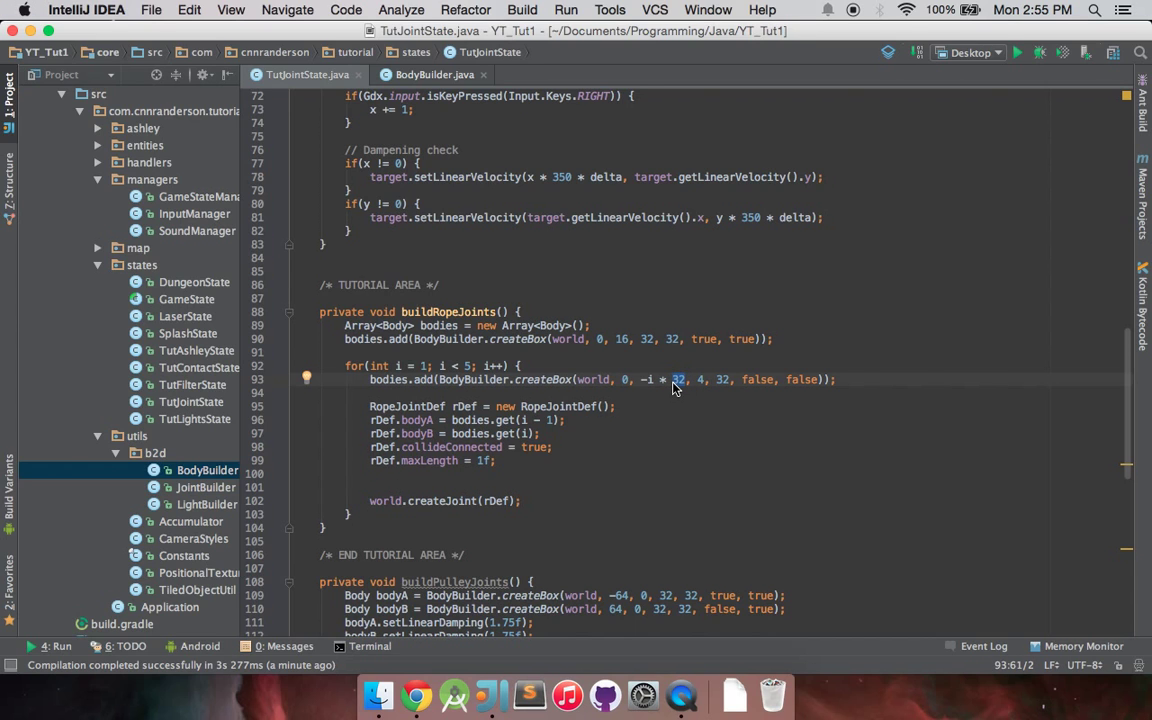
pyautogui.moveTo(592, 380)
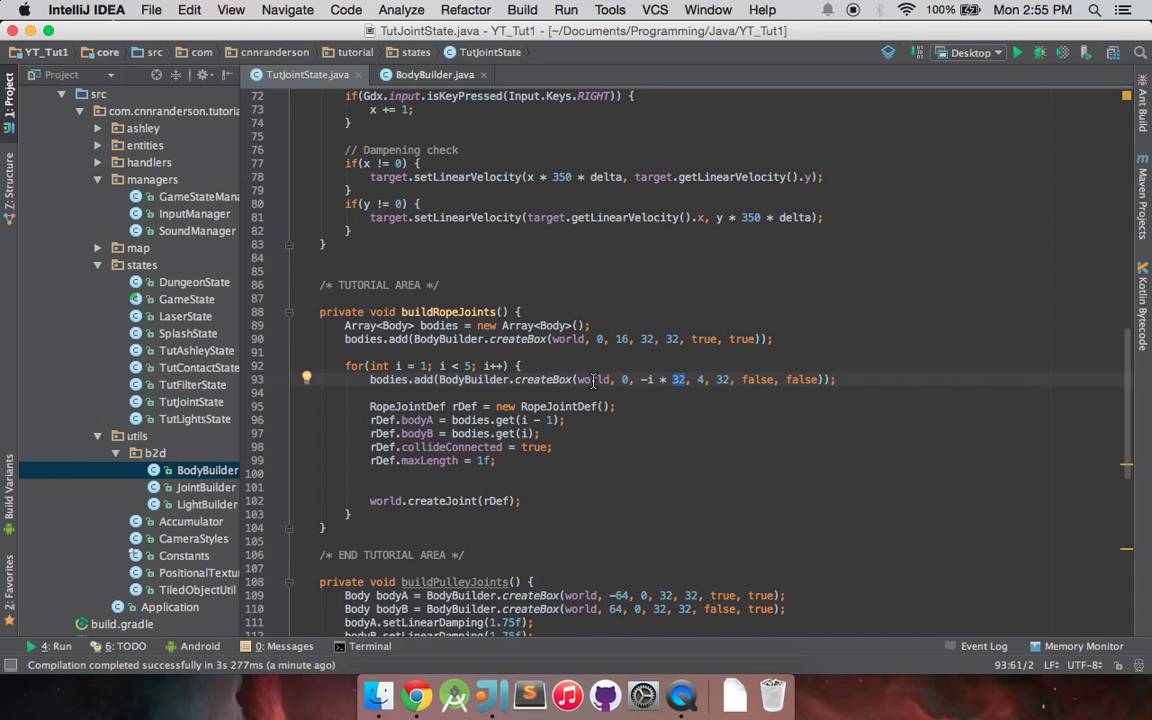
pyautogui.click(544, 380)
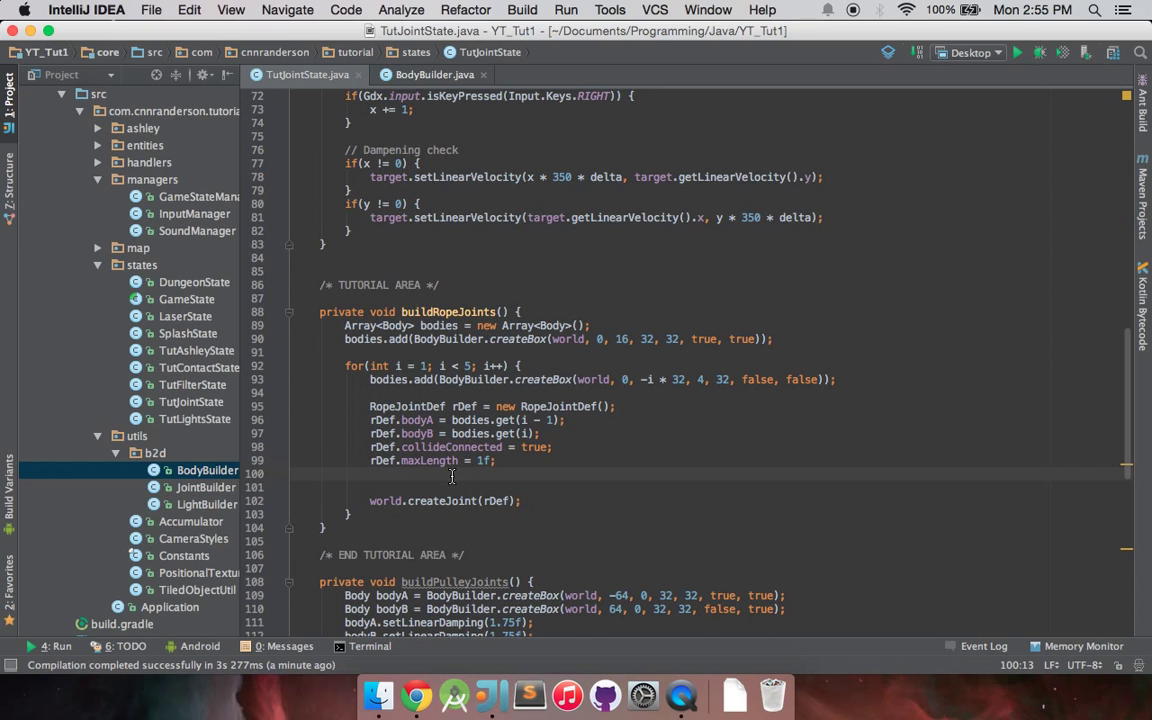
# Add rDef.localAnchorA.set(0, .5f); below maxLength and leave a new line after it
pyautogui.write('rDef.')
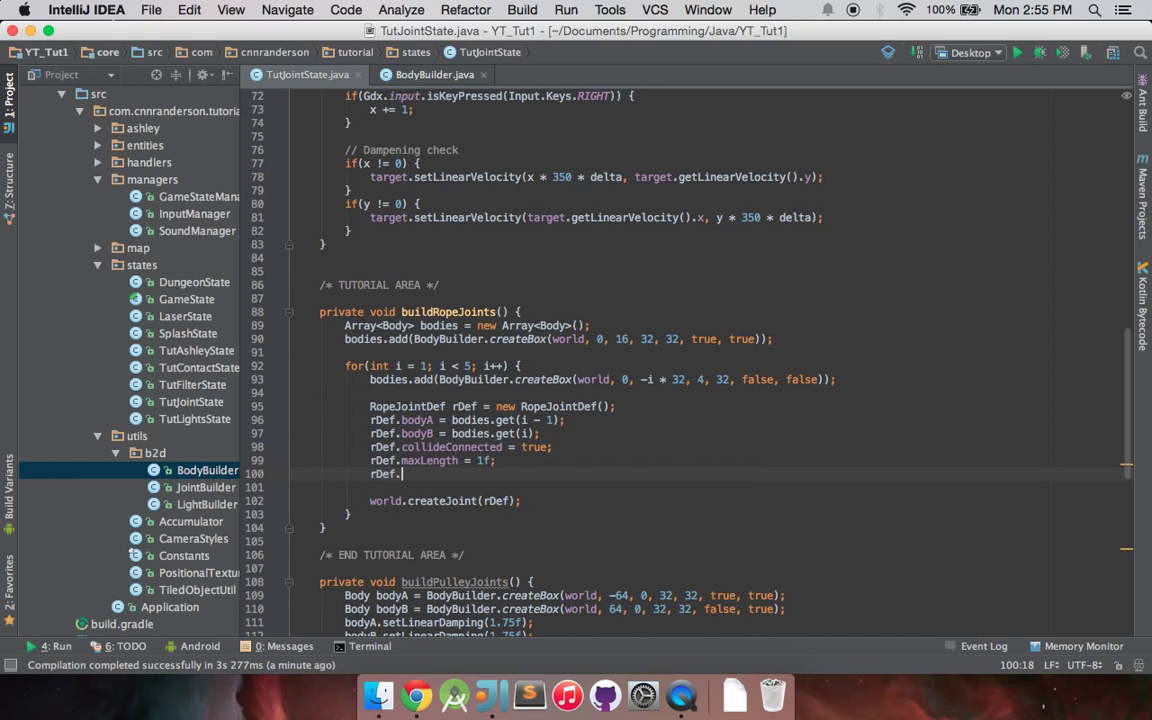
pyautogui.write('localAnchorA')
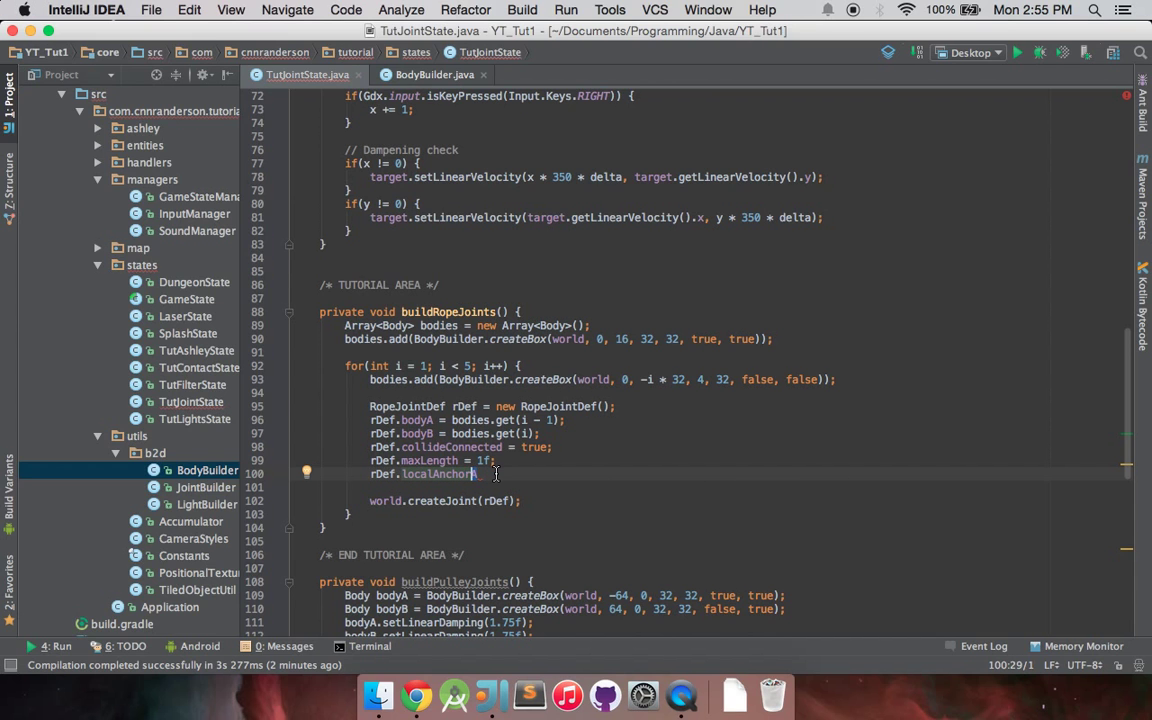
pyautogui.write('.set()')
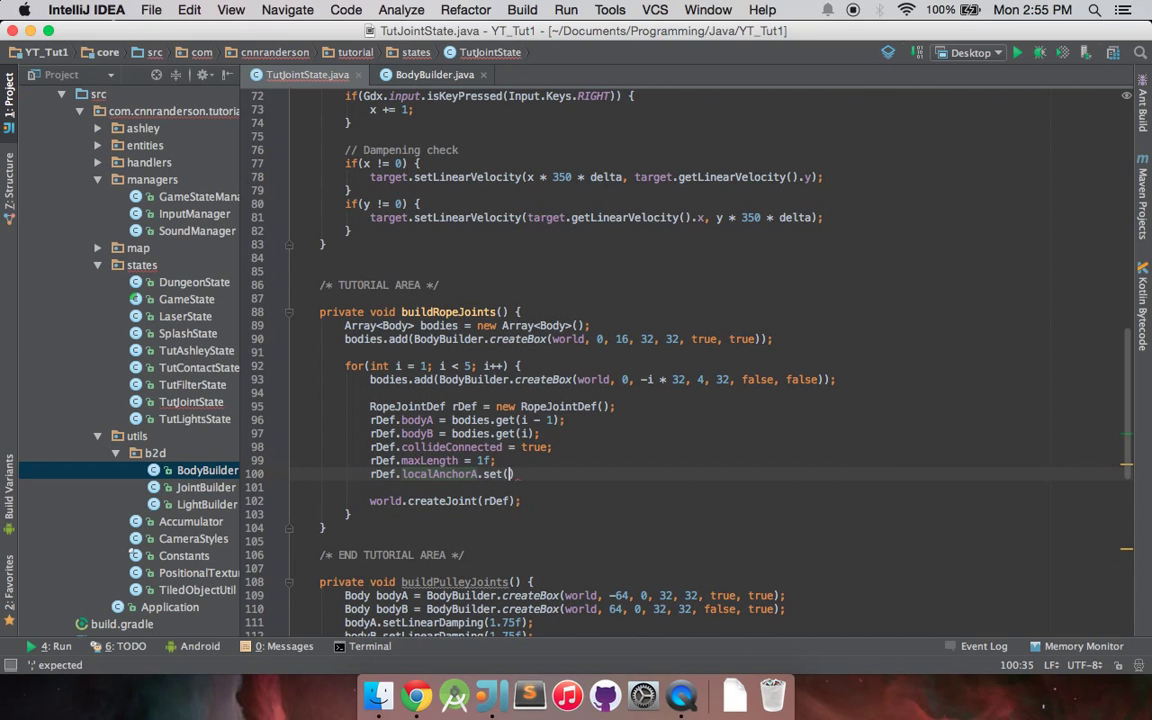
pyautogui.write('0,')
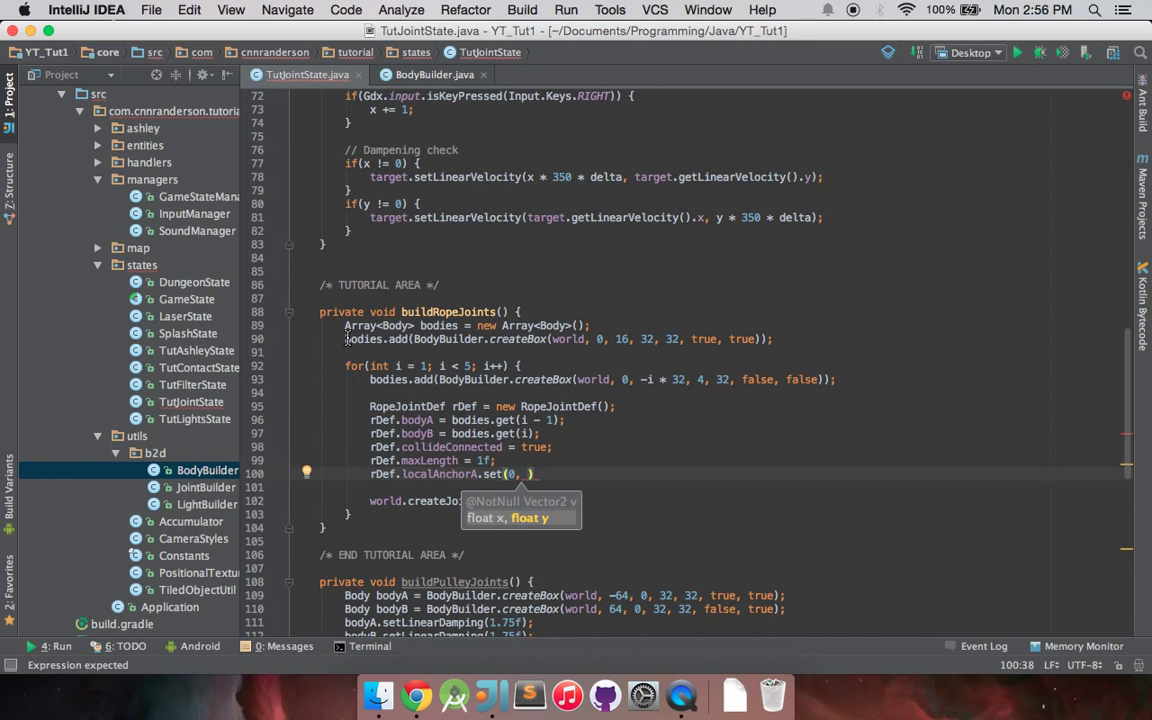
pyautogui.moveTo(684, 338)
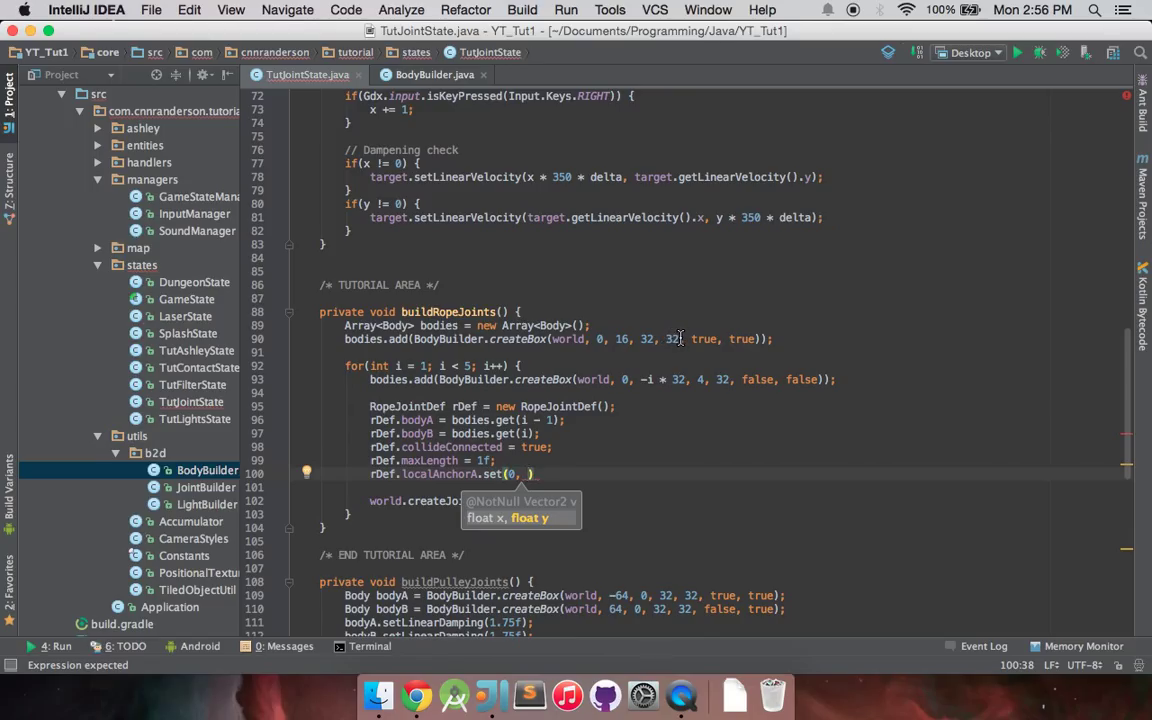
pyautogui.moveTo(666, 398)
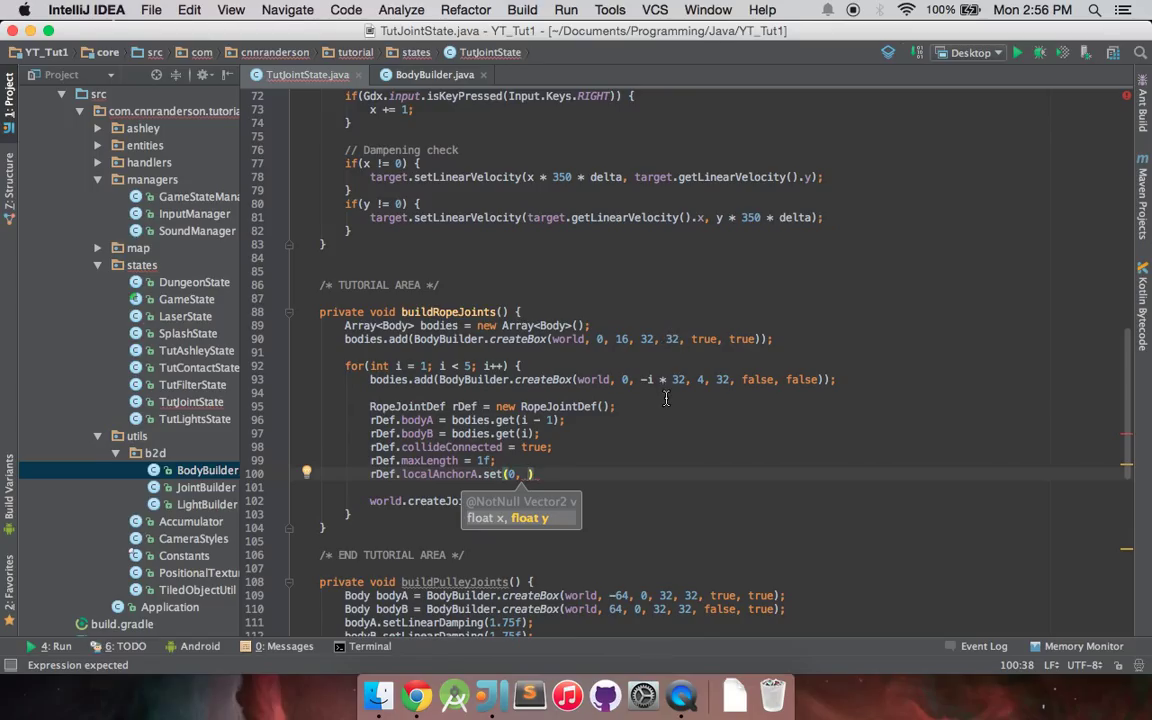
pyautogui.moveTo(676, 334)
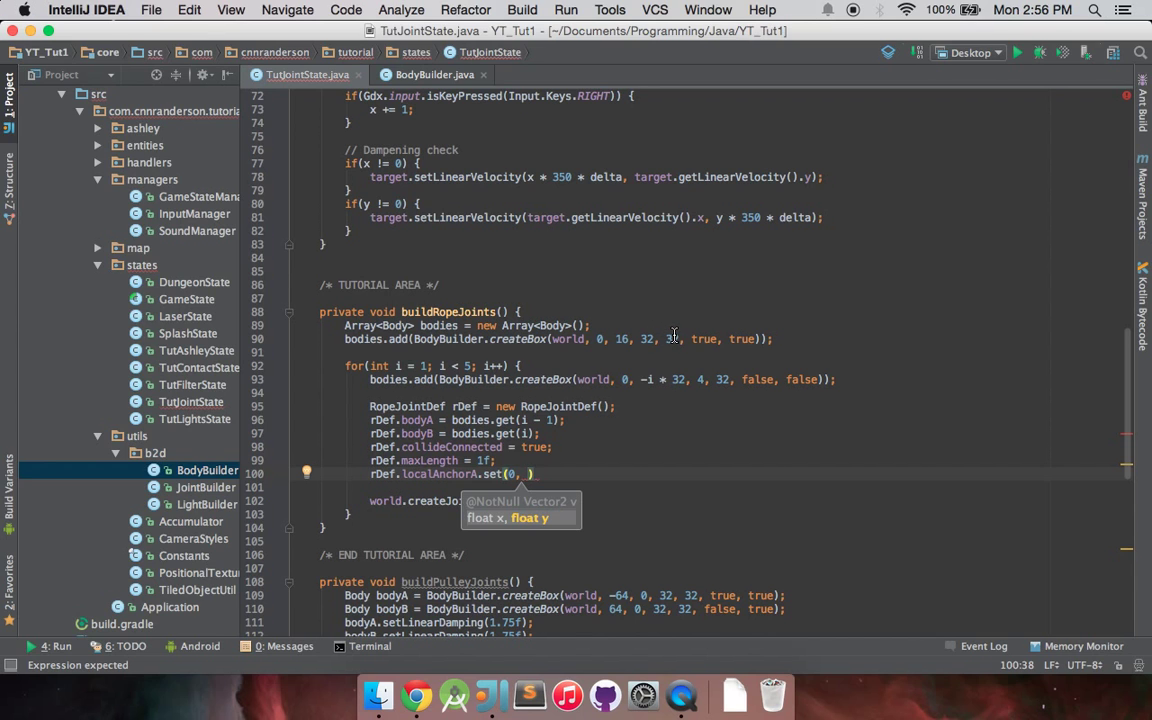
pyautogui.moveTo(696, 364)
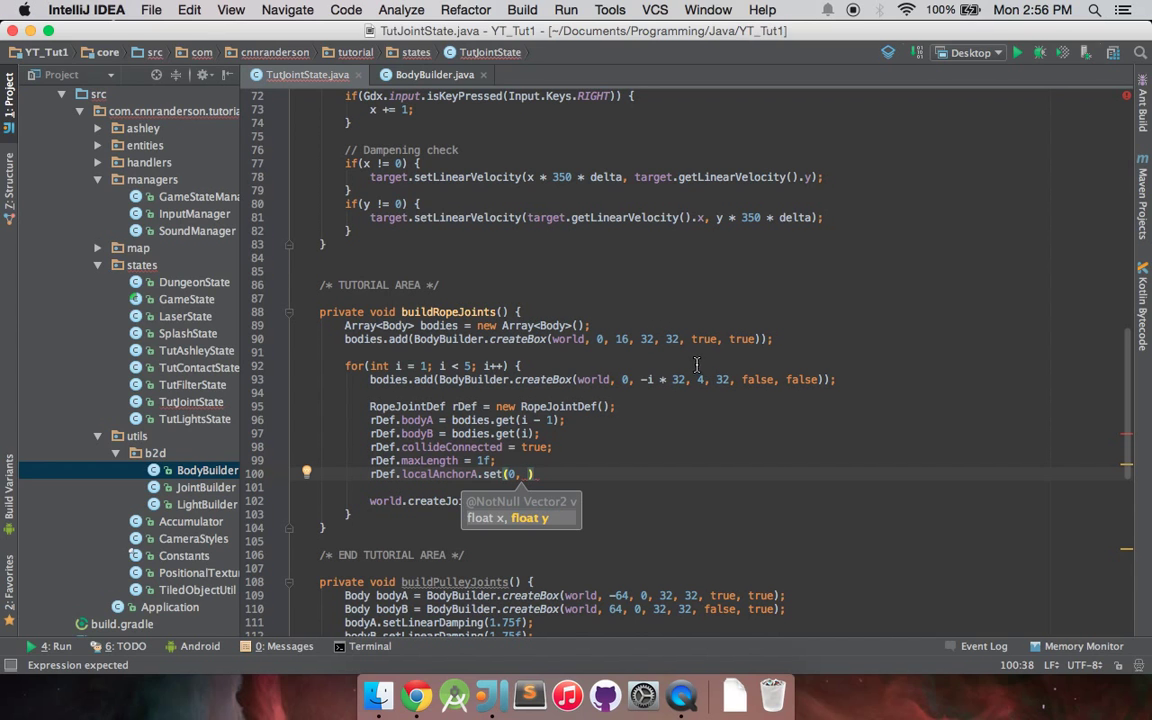
pyautogui.moveTo(676, 442)
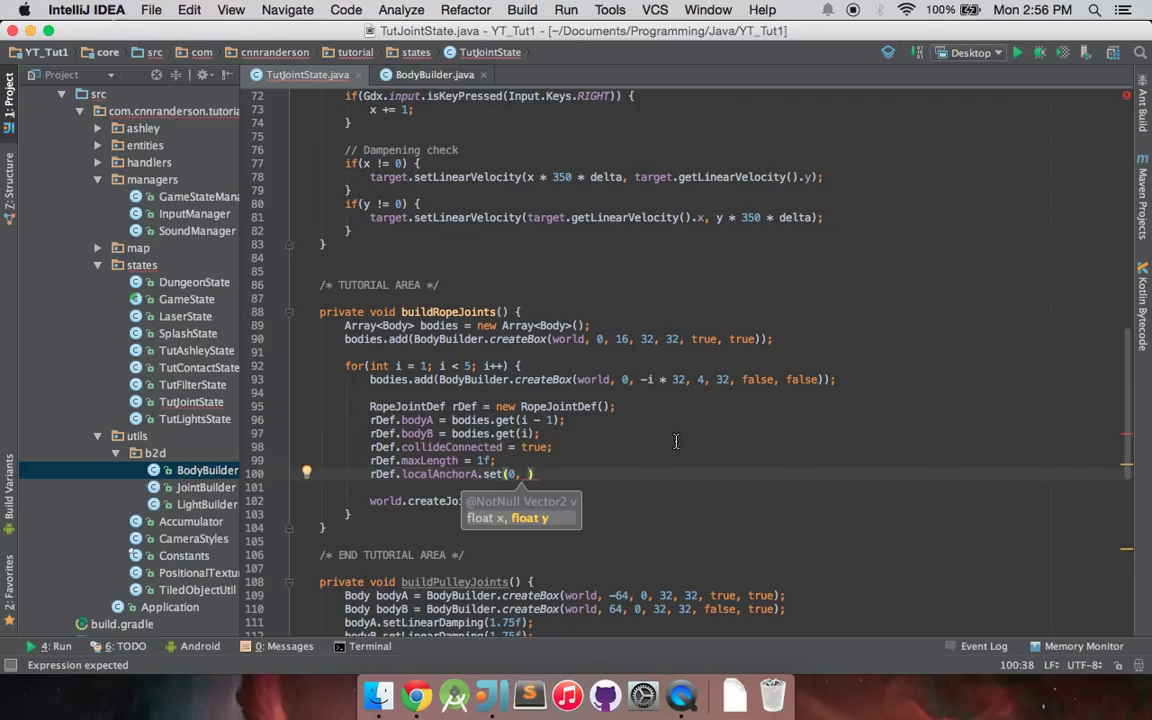
pyautogui.moveTo(616, 476)
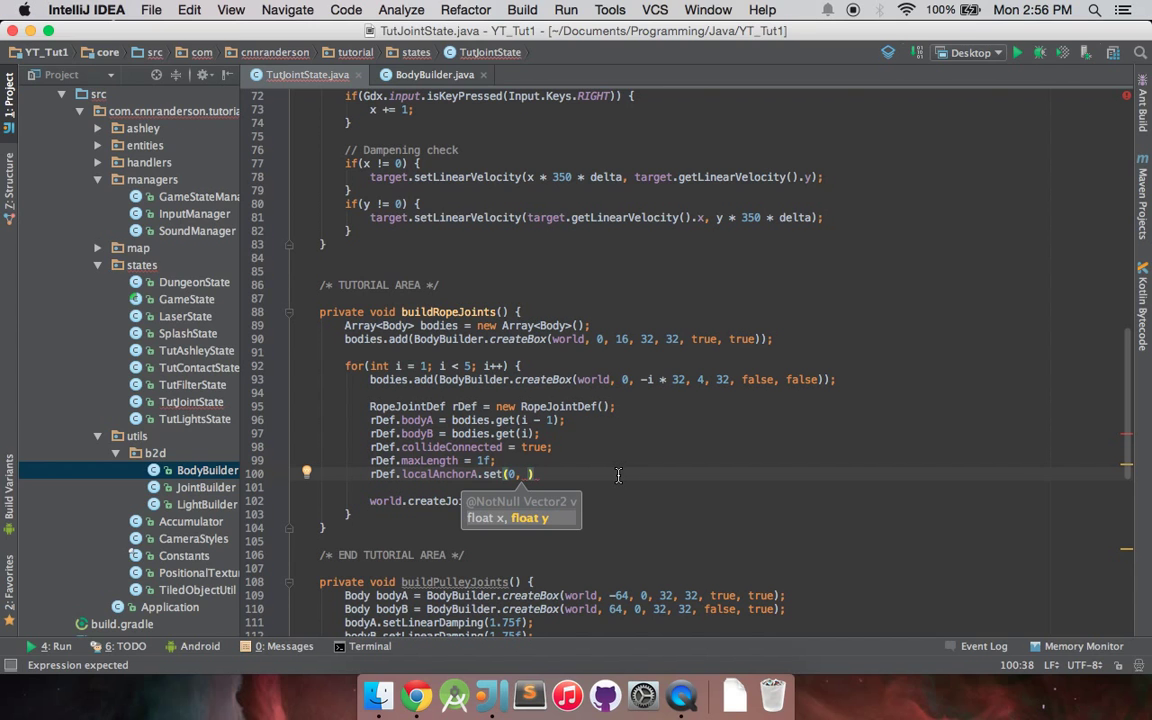
pyautogui.moveTo(676, 340)
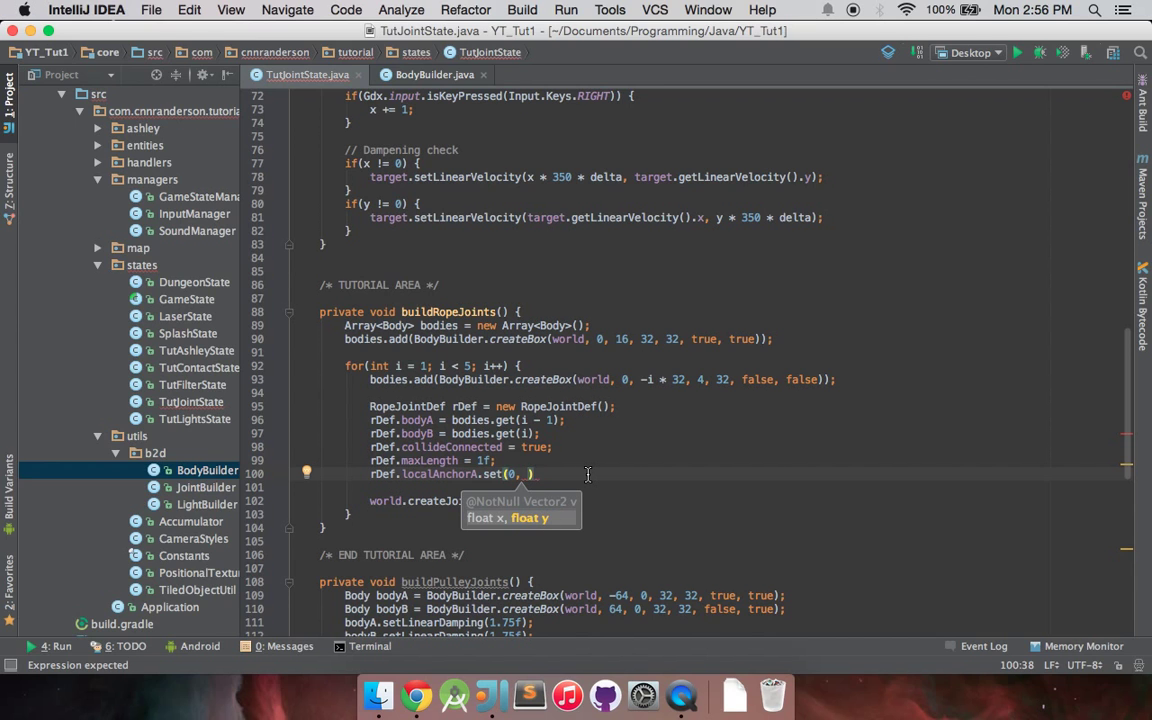
pyautogui.write('1f')
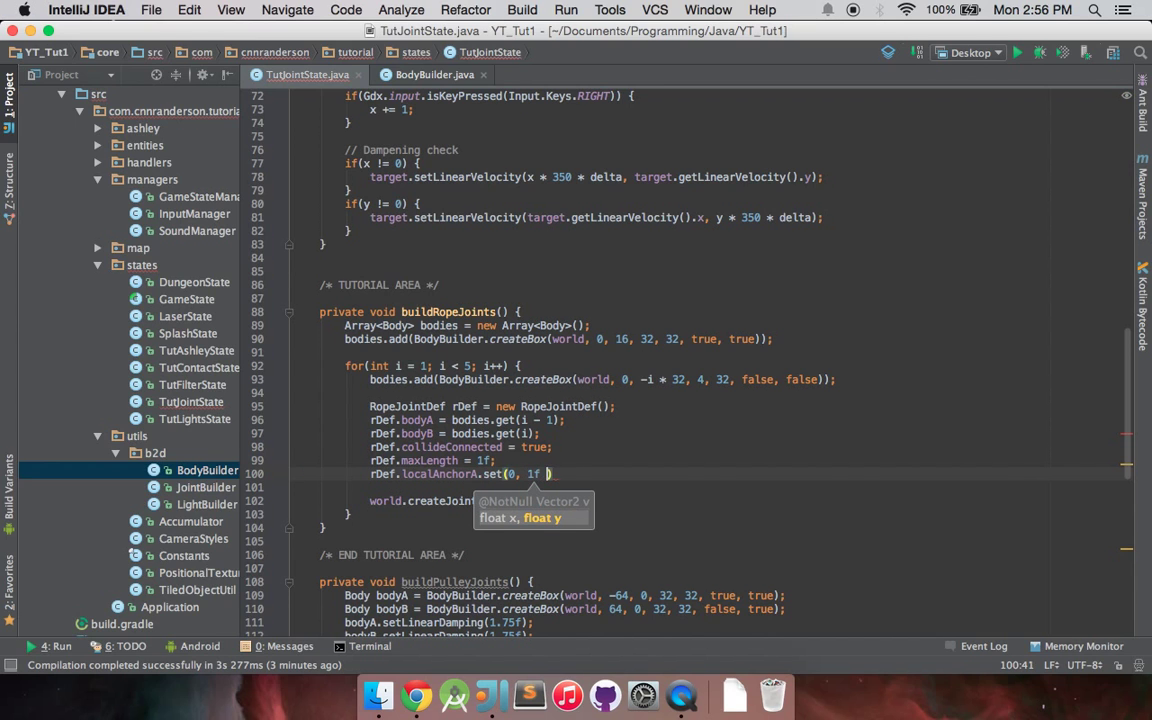
pyautogui.write('/ 2f')
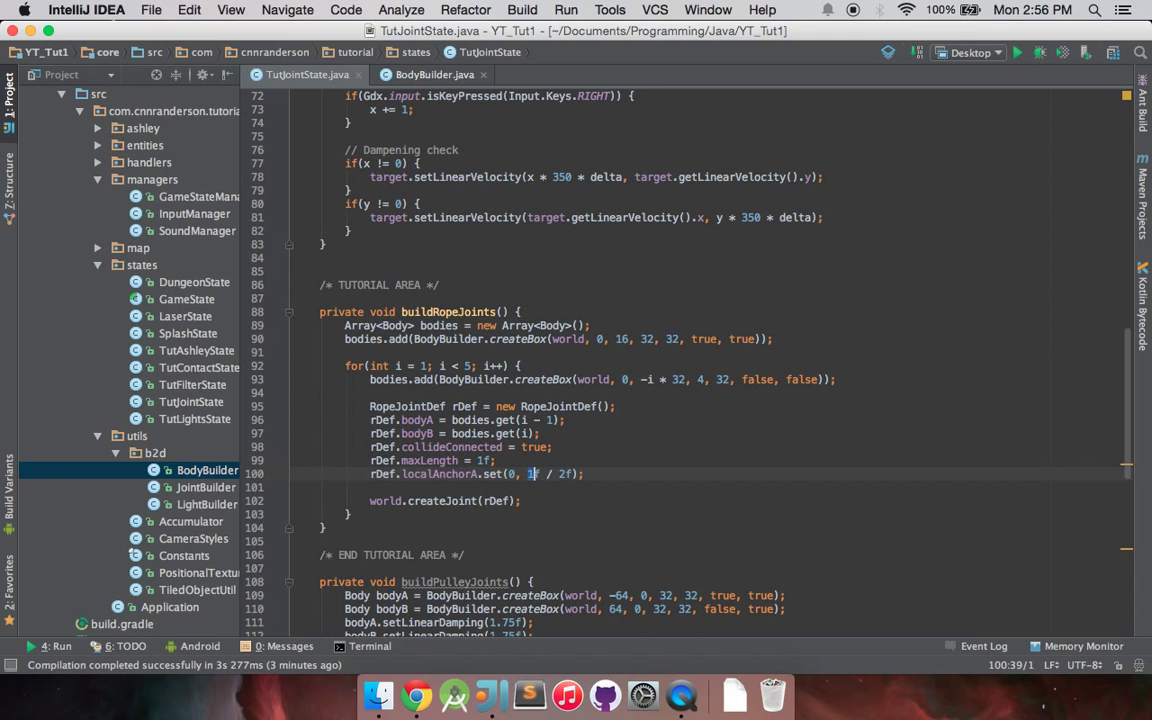
pyautogui.write('.5f')
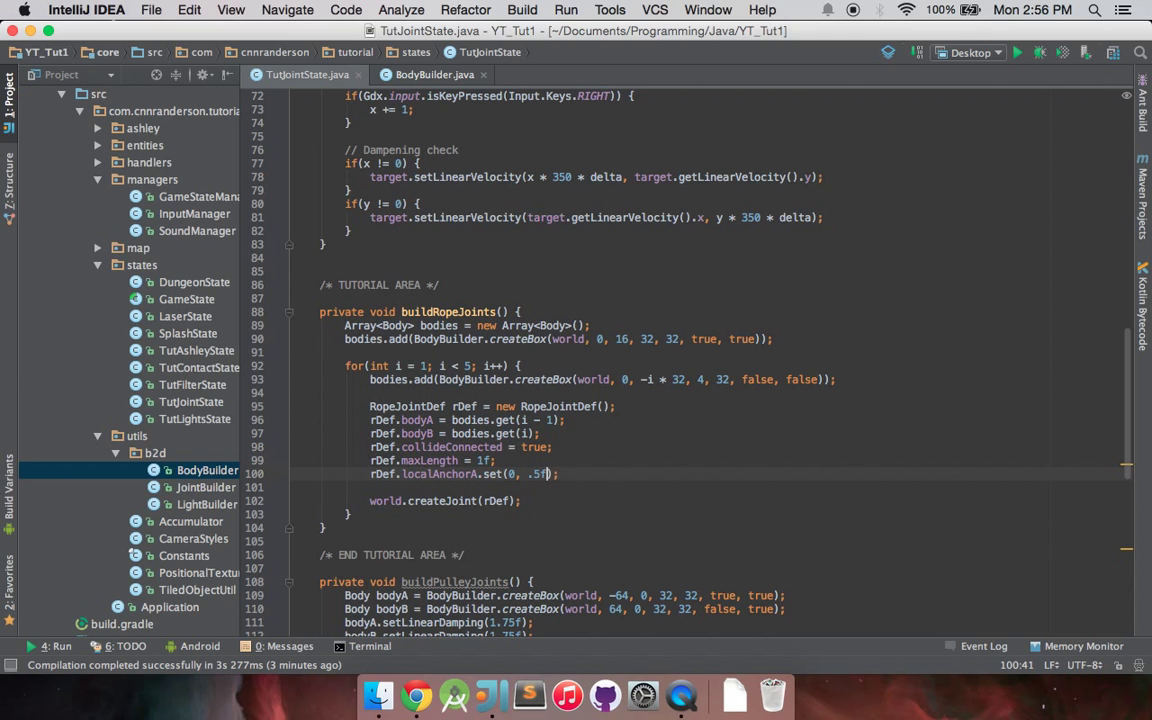
pyautogui.press('Return')
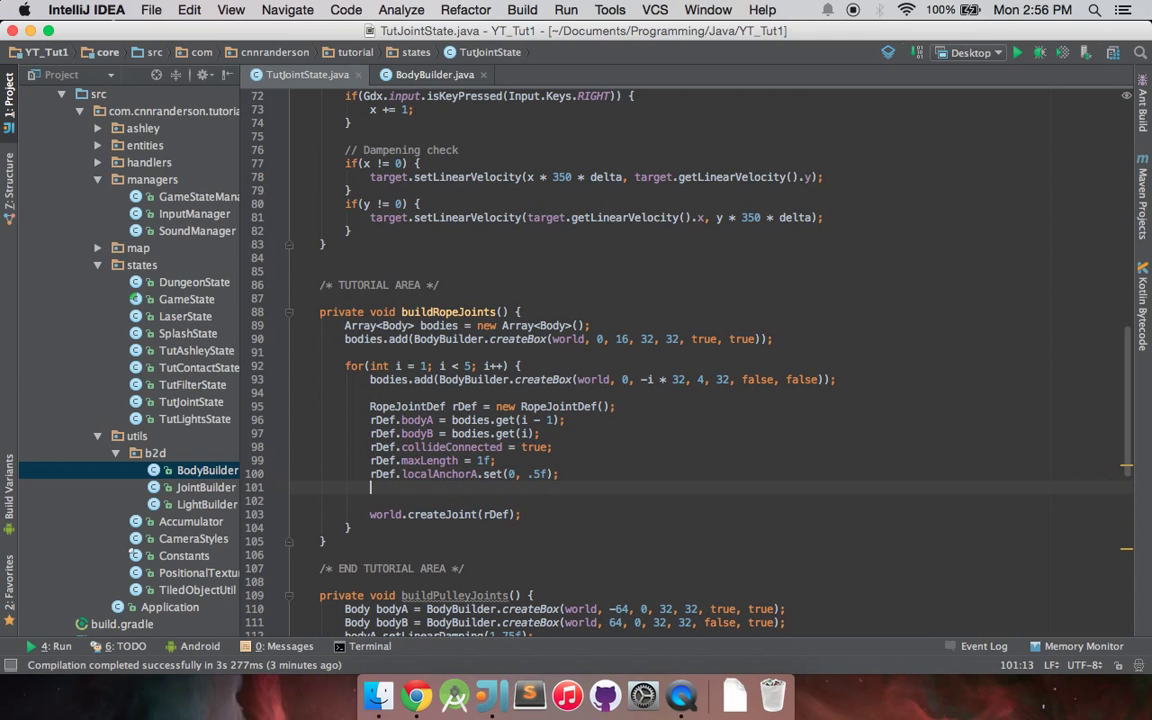
# Change localAnchorA to (0, -.5f) and add rDef.localAnchorB.set(0, .5f)
pyautogui.click(528, 472)
pyautogui.write('rDef.localAnchorB')
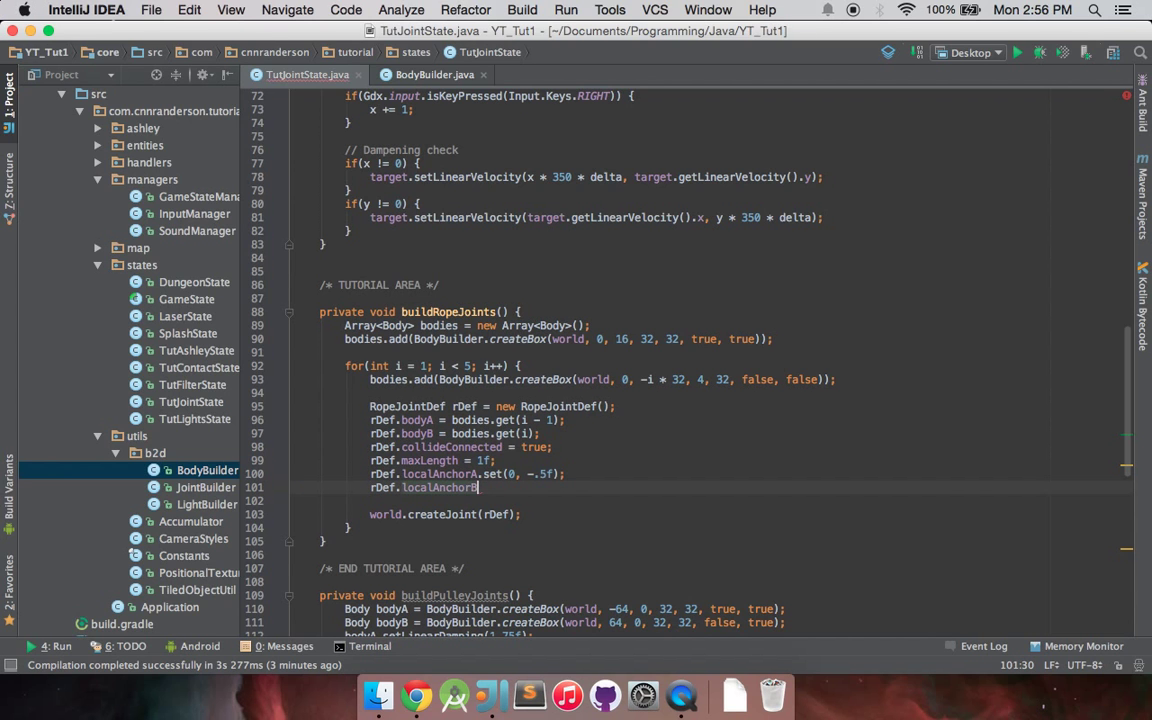
pyautogui.write('.set(0,')
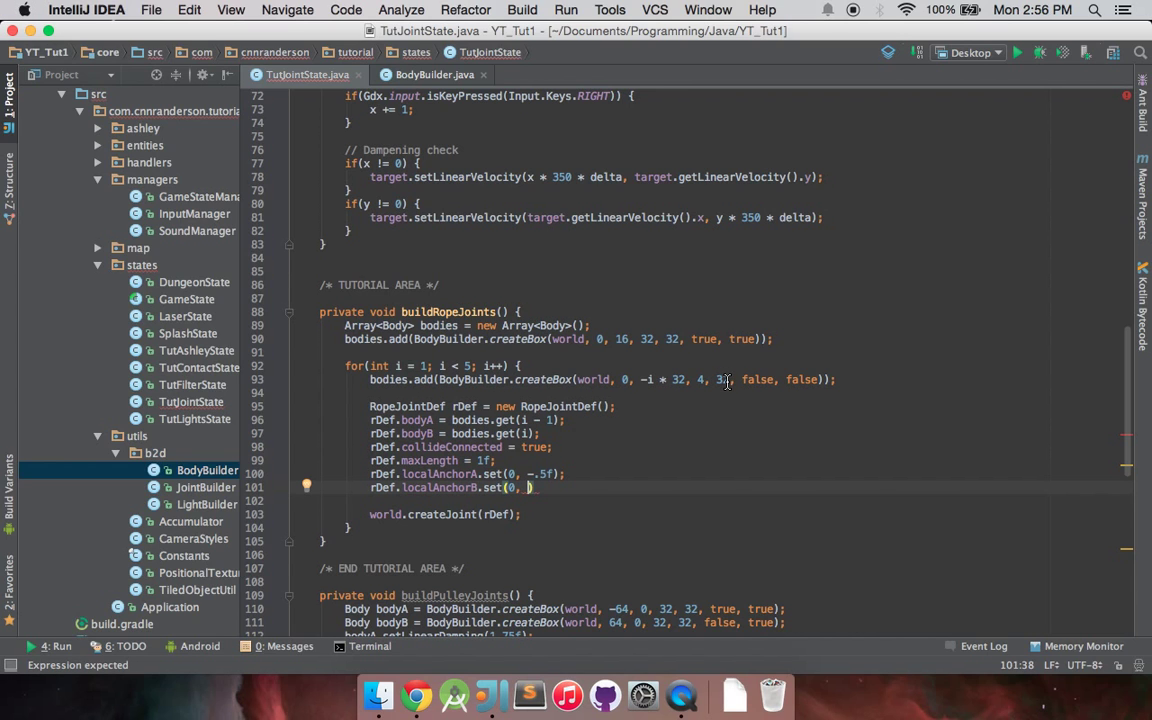
pyautogui.write('-.5f')
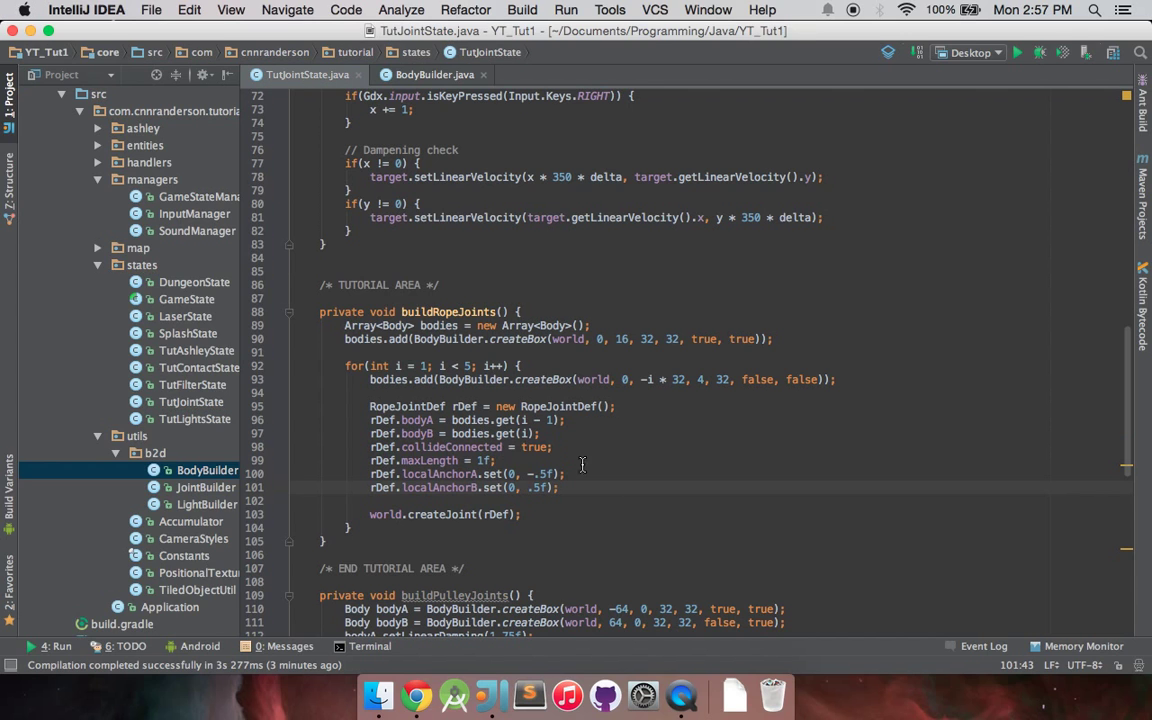
pyautogui.moveTo(600, 470)
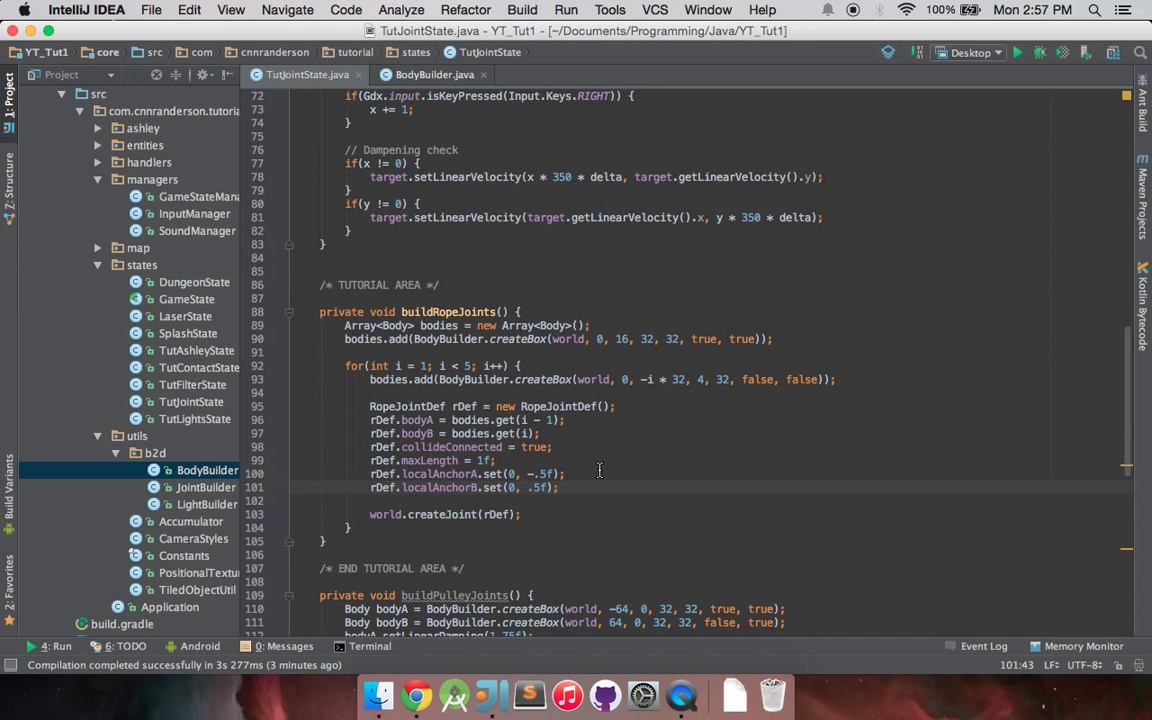
pyautogui.moveTo(1018, 52)
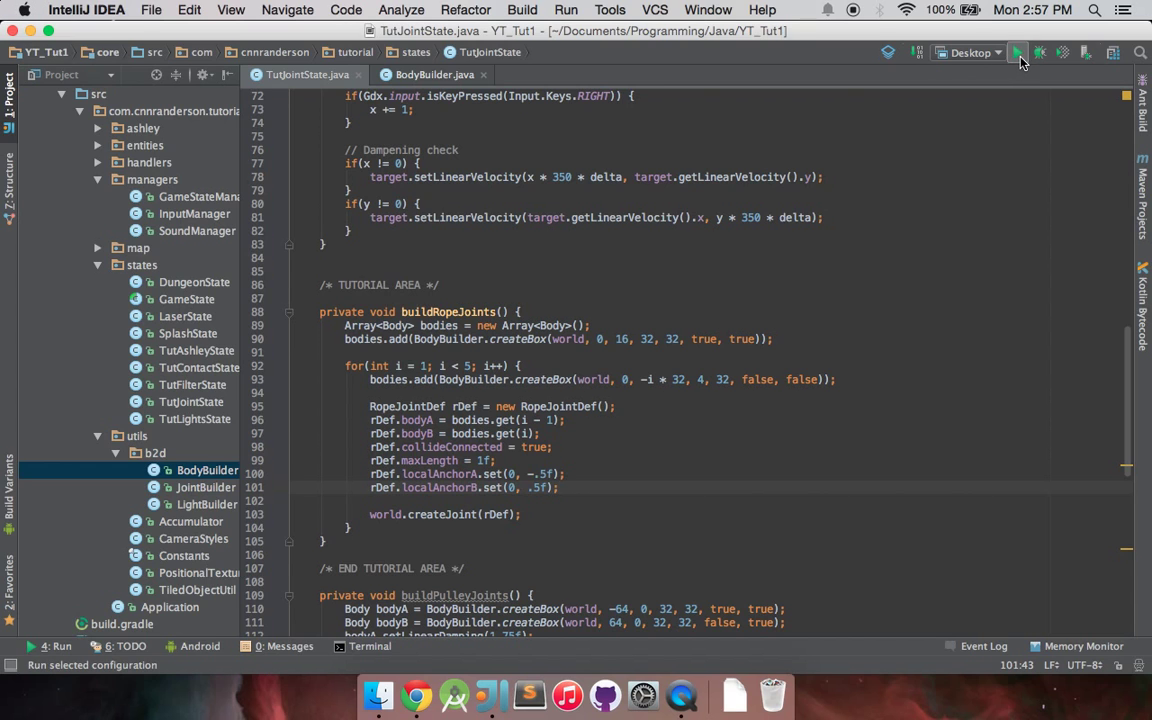
pyautogui.moveTo(1016, 52)
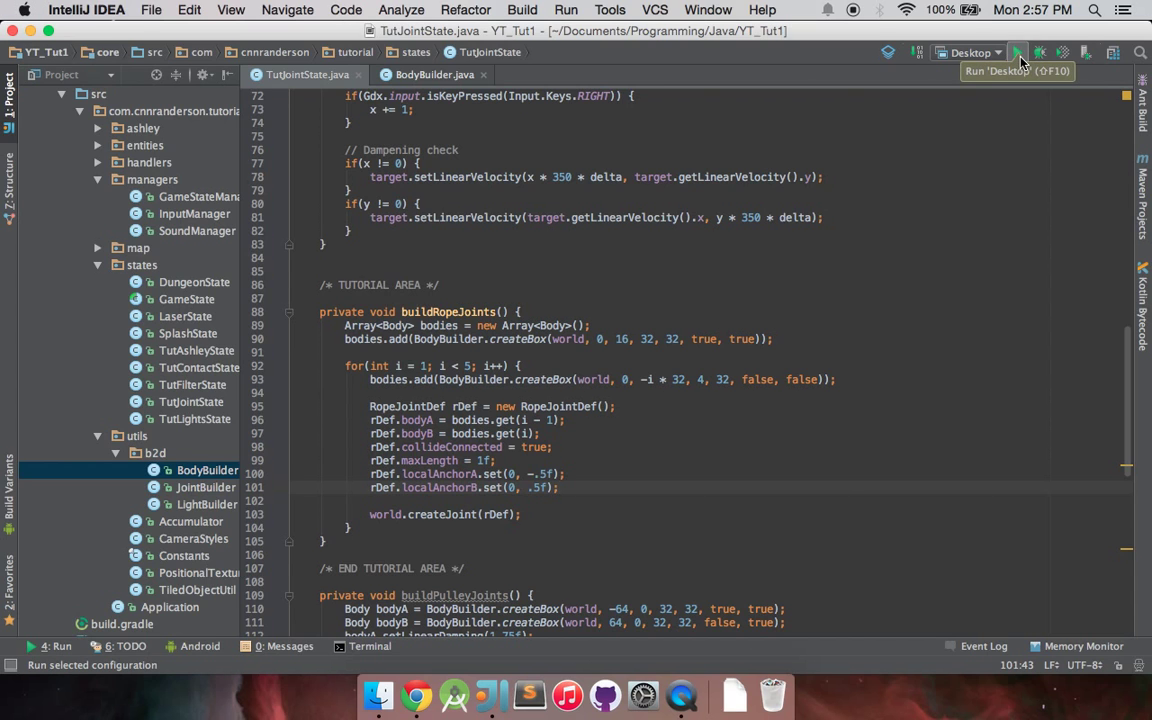
pyautogui.click(1016, 52)
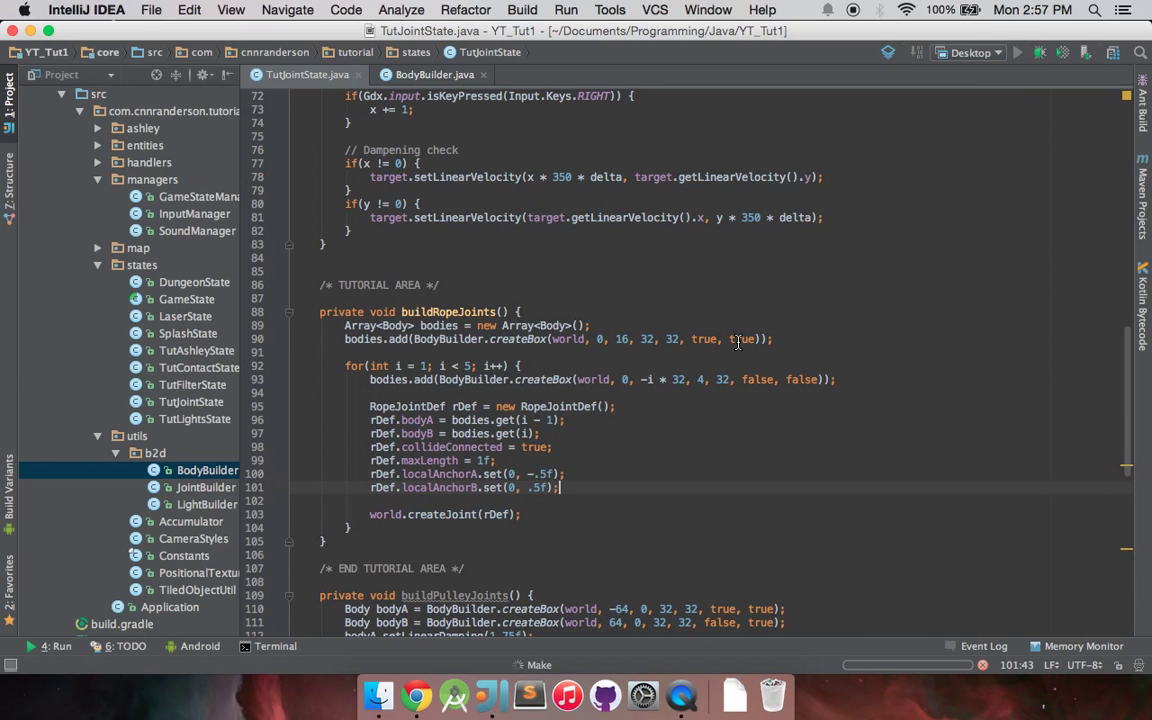
pyautogui.click(1016, 52)
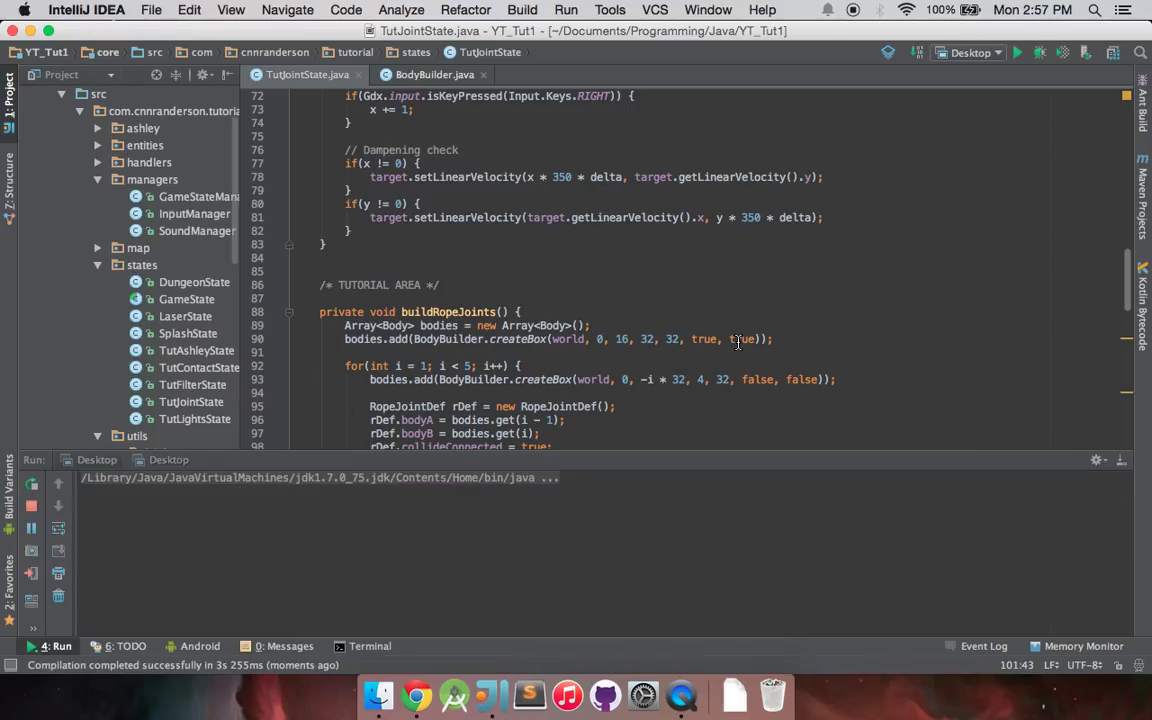
pyautogui.click(1016, 52)
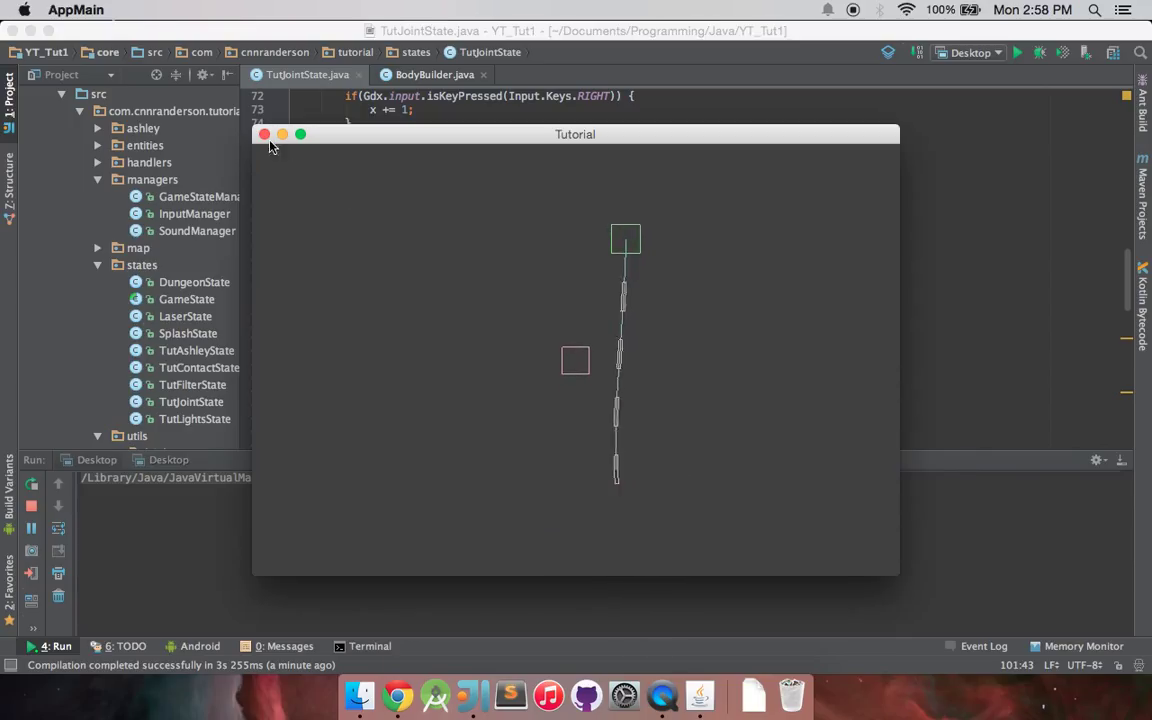
pyautogui.click(264, 134)
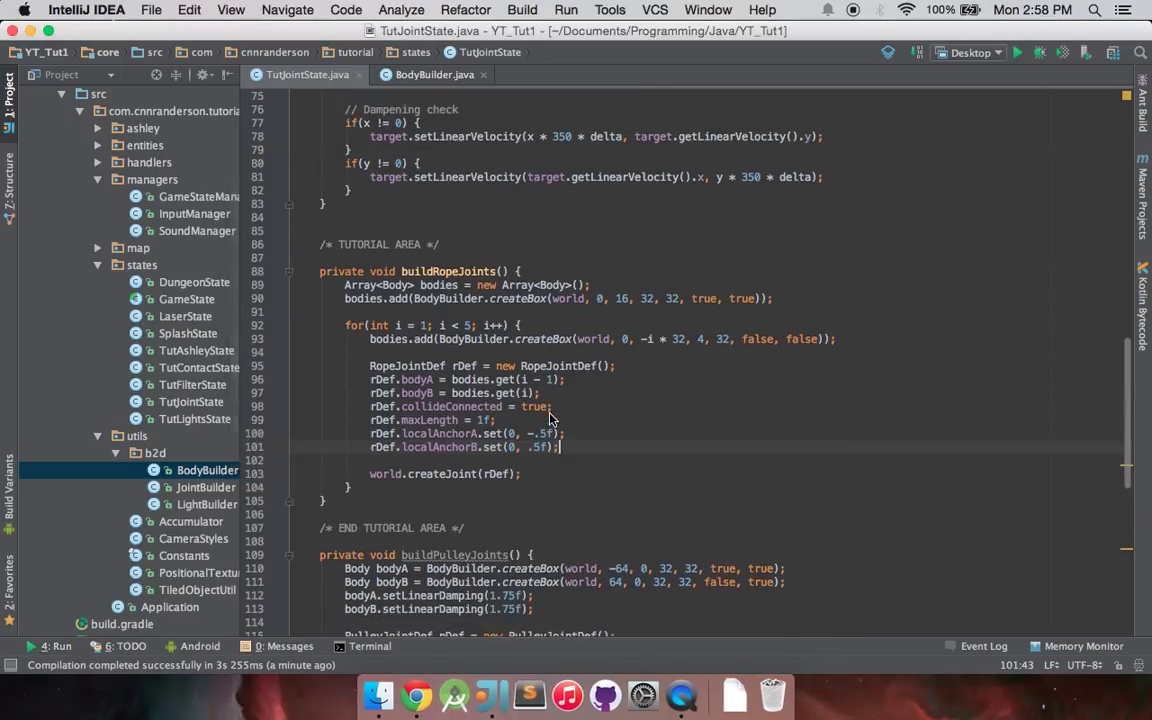
pyautogui.moveTo(484, 336)
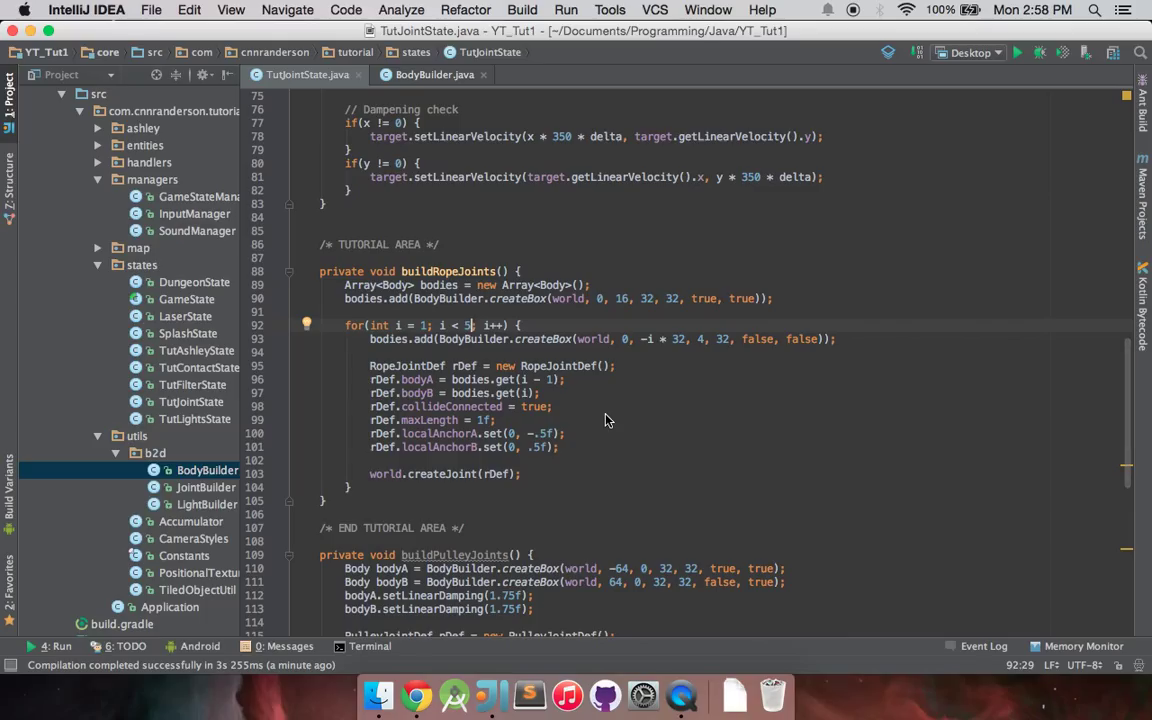
pyautogui.moveTo(476, 412)
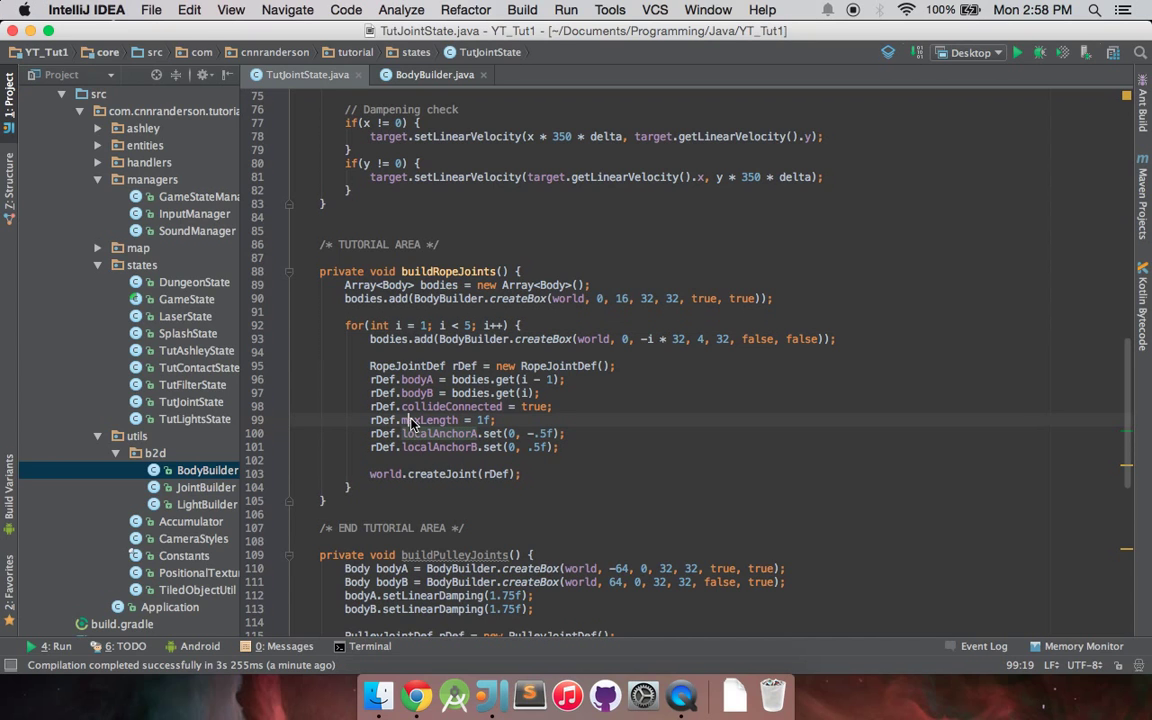
# Change the loop condition to i < 50, rerun to see the longer rope, then close the game window
pyautogui.click(468, 324)
pyautogui.write('0')
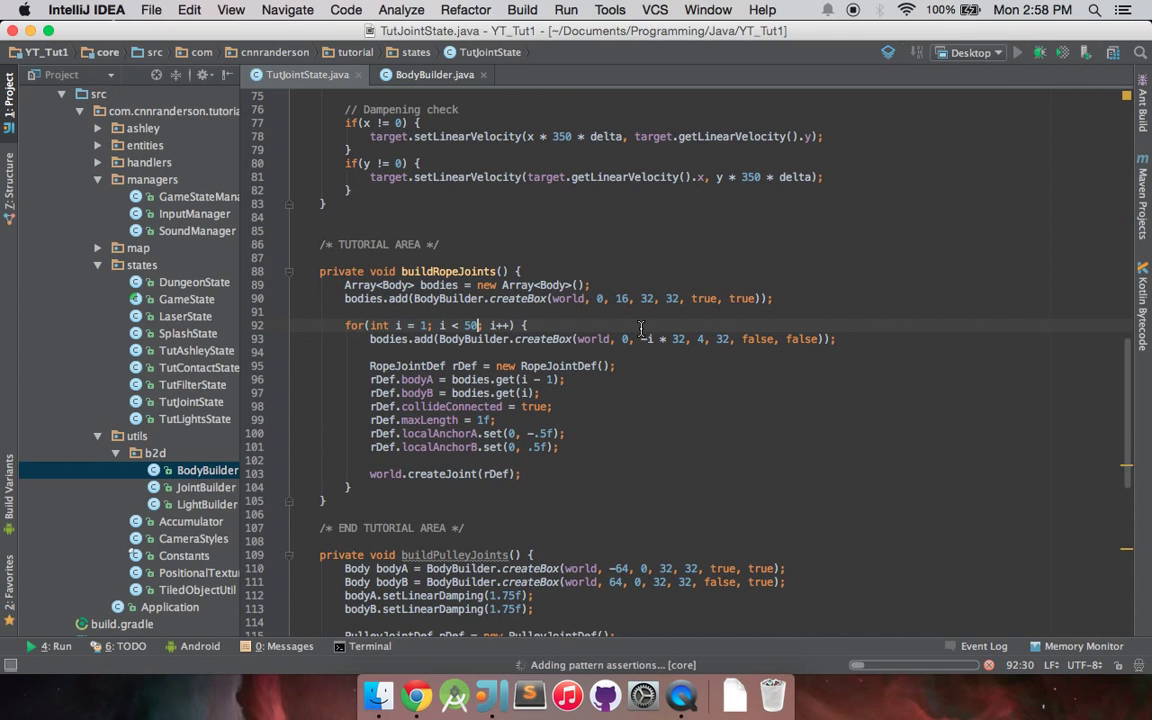
pyautogui.click(1016, 52)
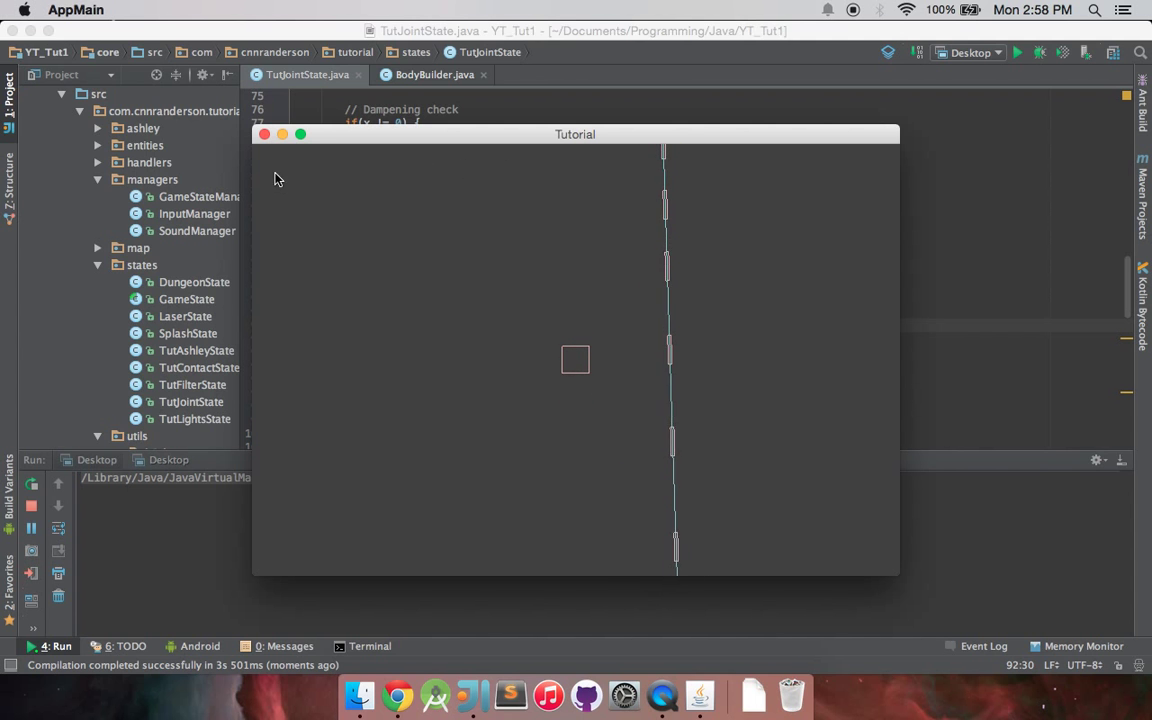
pyautogui.click(264, 134)
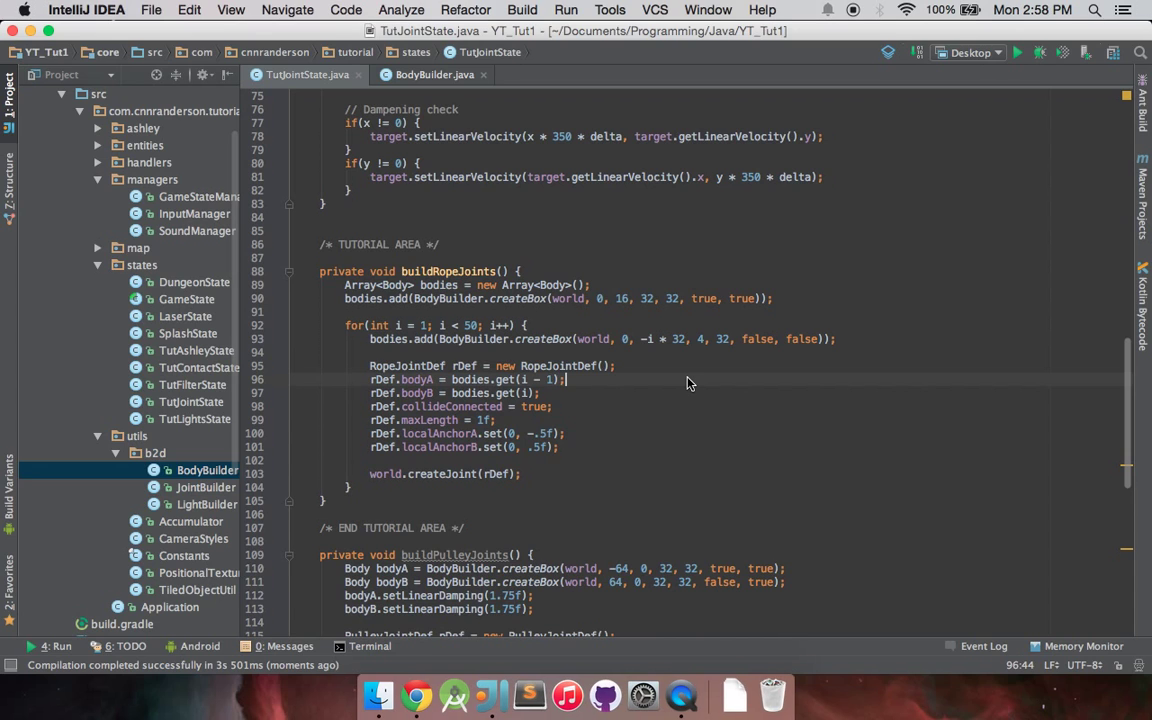
pyautogui.moveTo(856, 20)
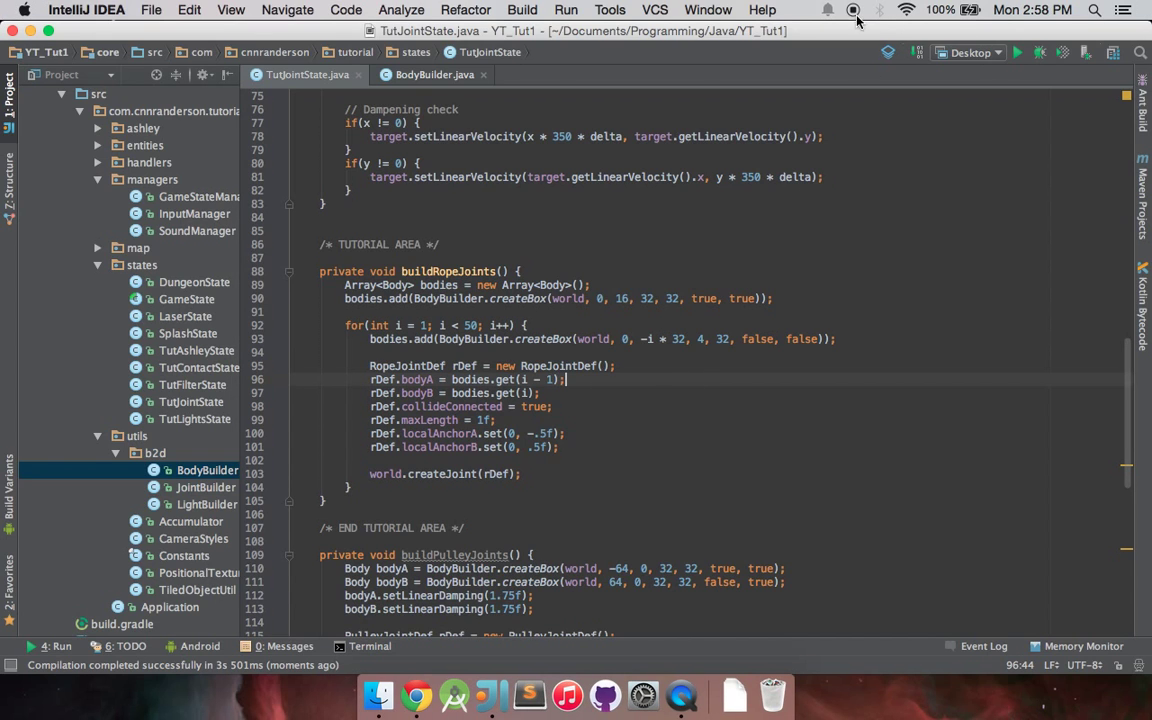